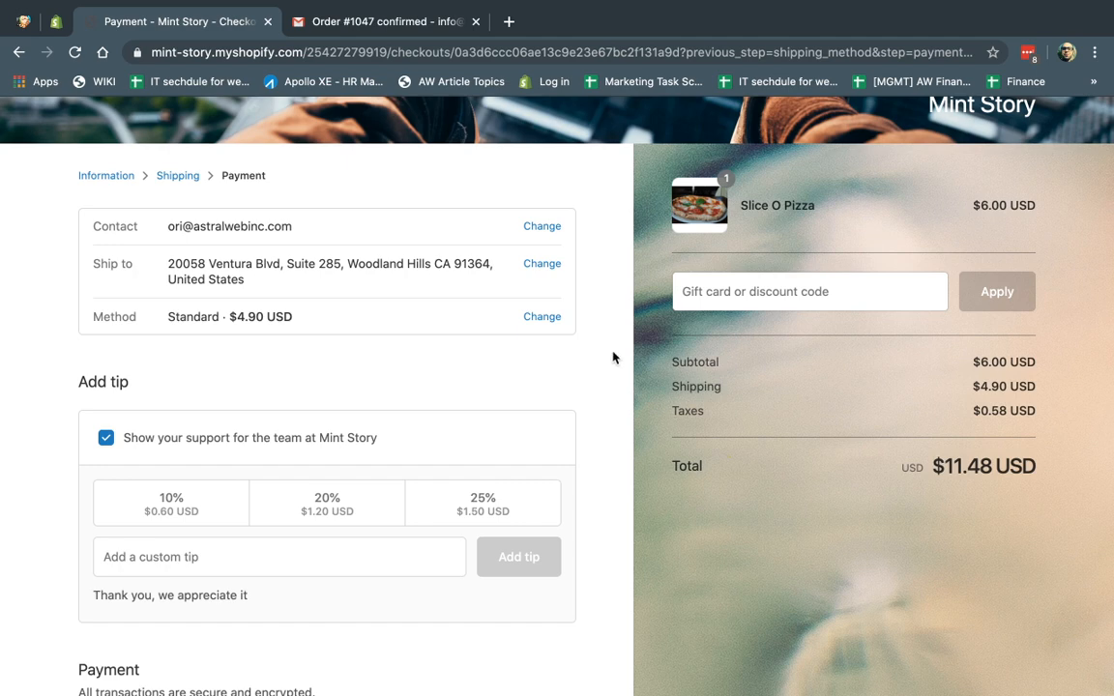
{"action": "mouse_move", "coordinate": [551, 189]}
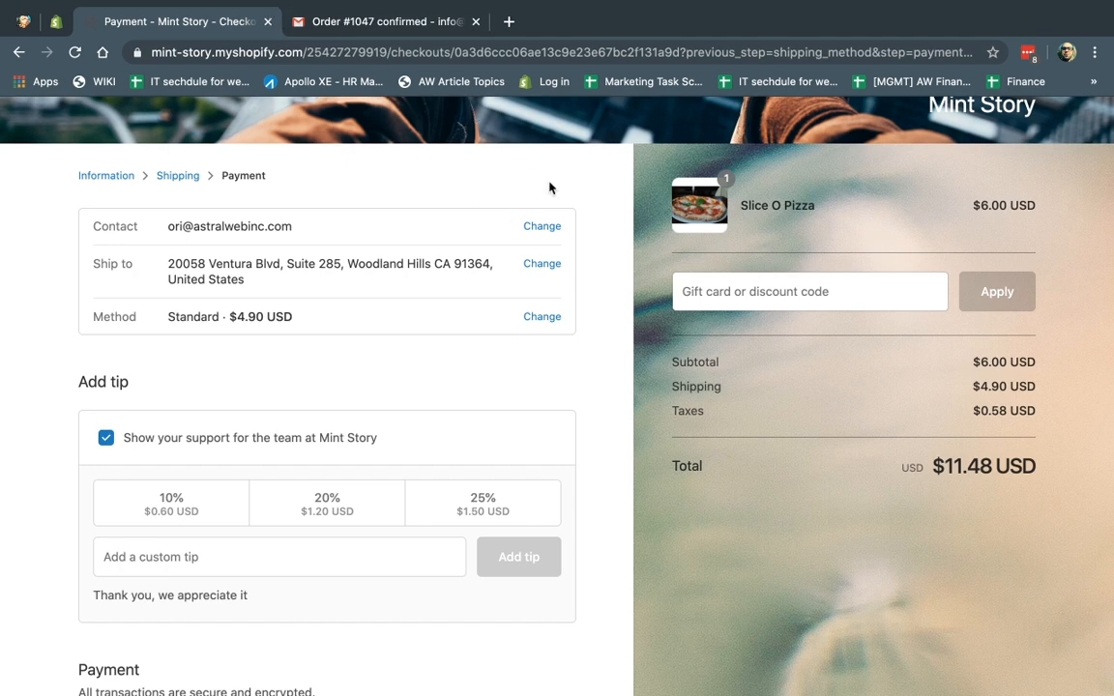
{"action": "mouse_move", "coordinate": [600, 244]}
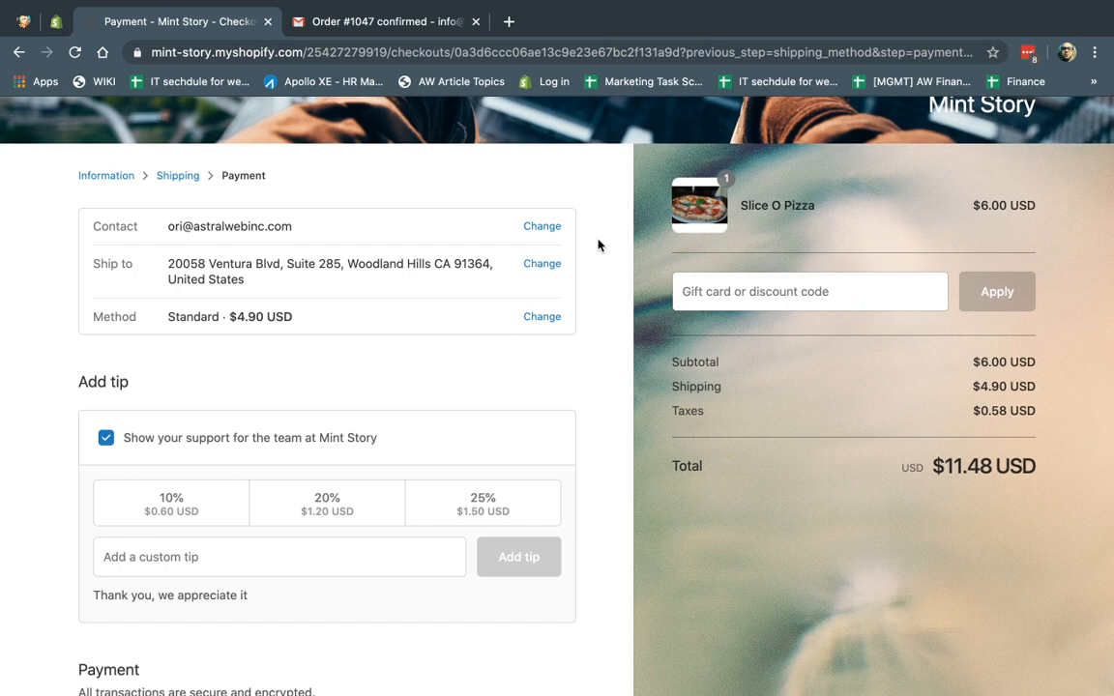
{"action": "mouse_move", "coordinate": [306, 271]}
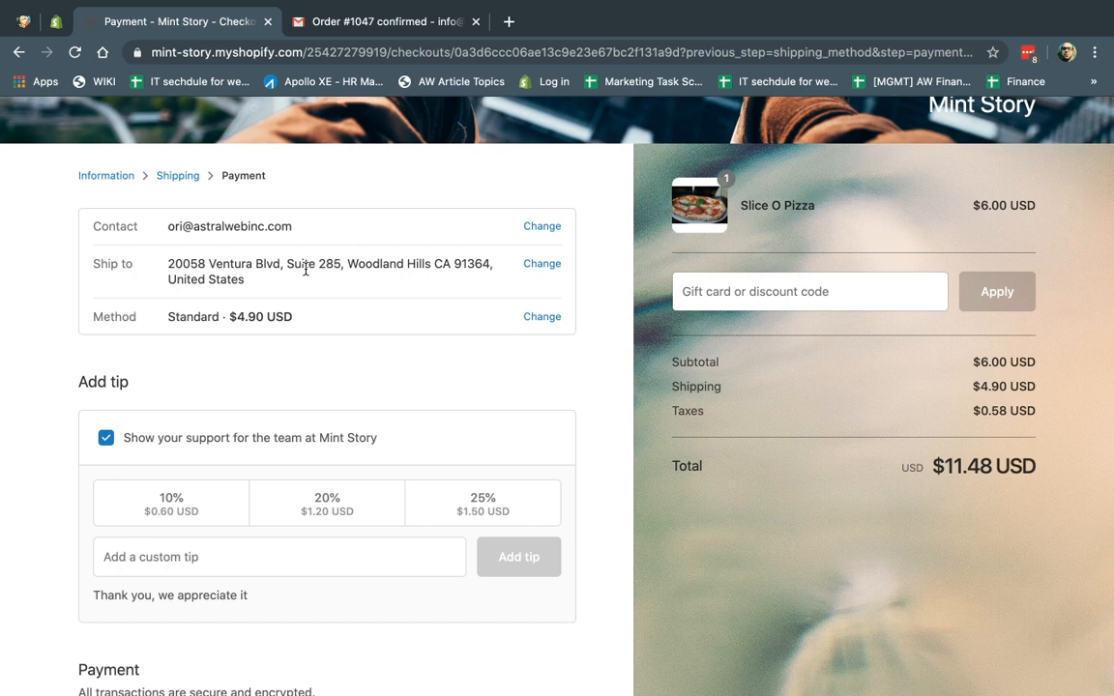
{"action": "mouse_move", "coordinate": [616, 337]}
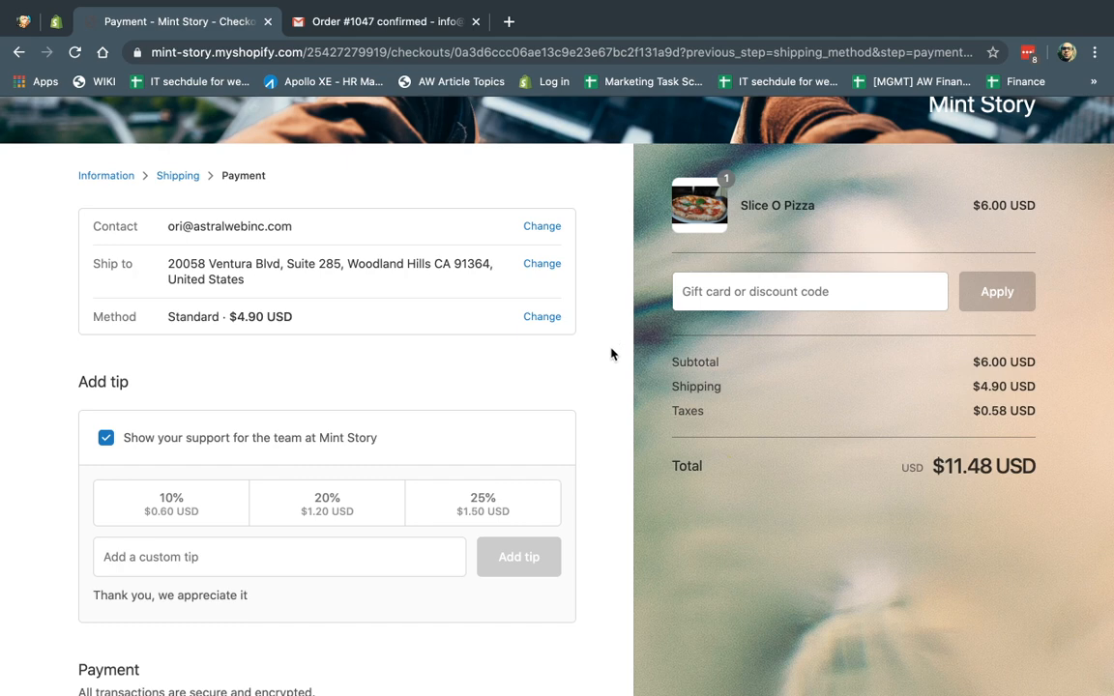
{"action": "scroll", "scroll_direction": "down", "scroll_amount": 3}
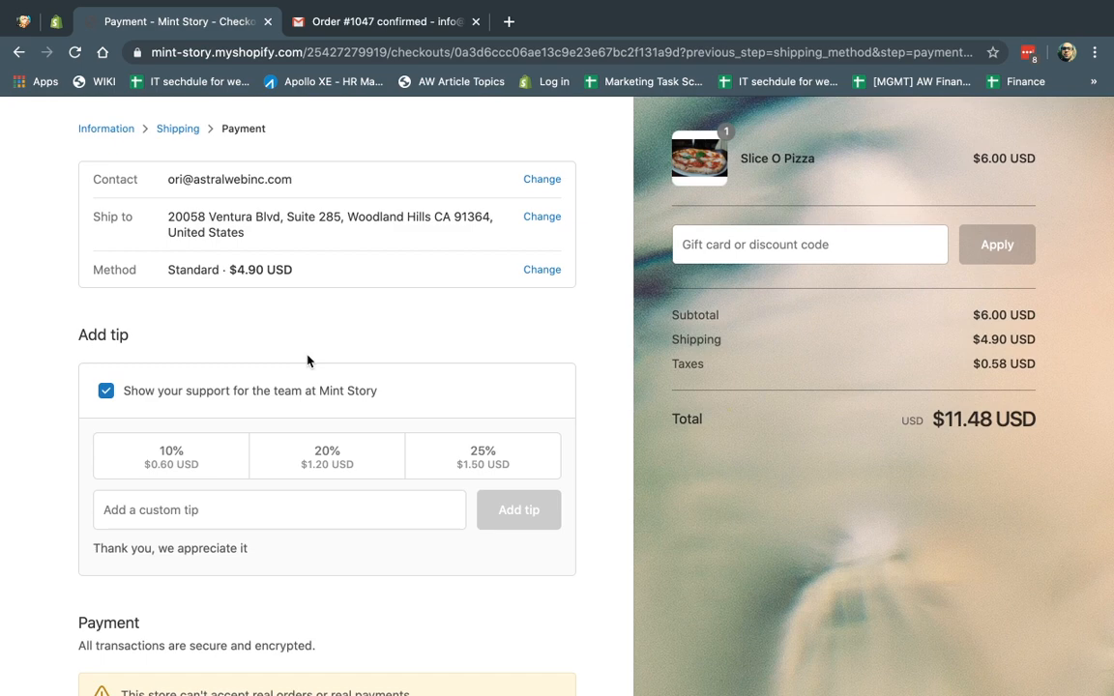
{"action": "mouse_move", "coordinate": [178, 342]}
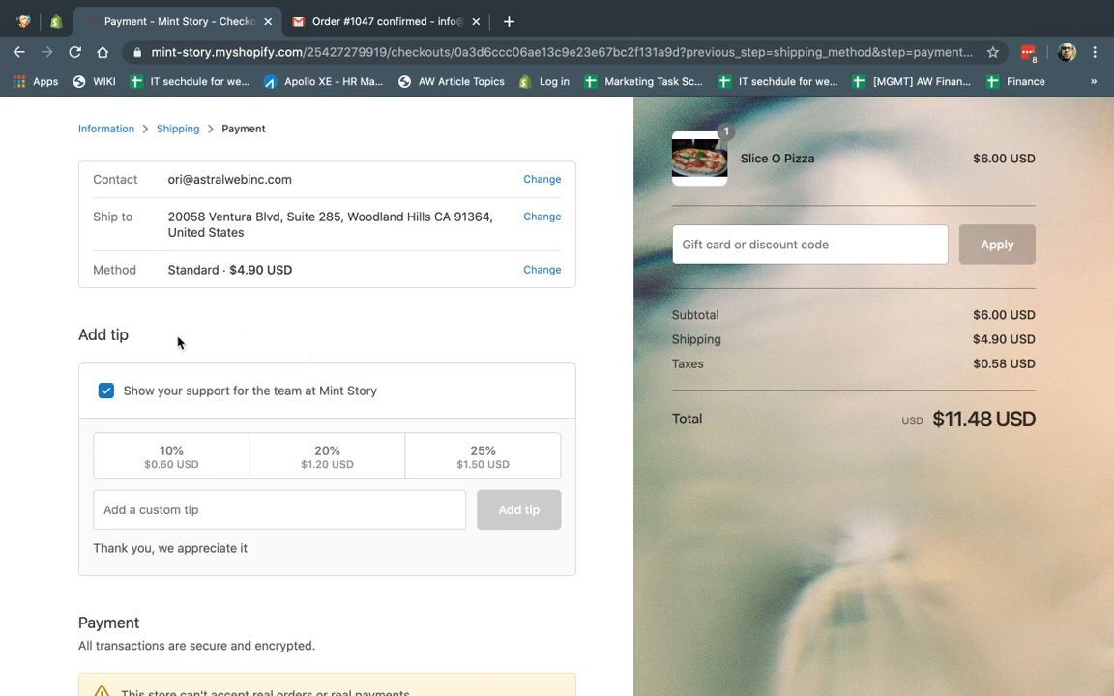
{"action": "mouse_move", "coordinate": [230, 490]}
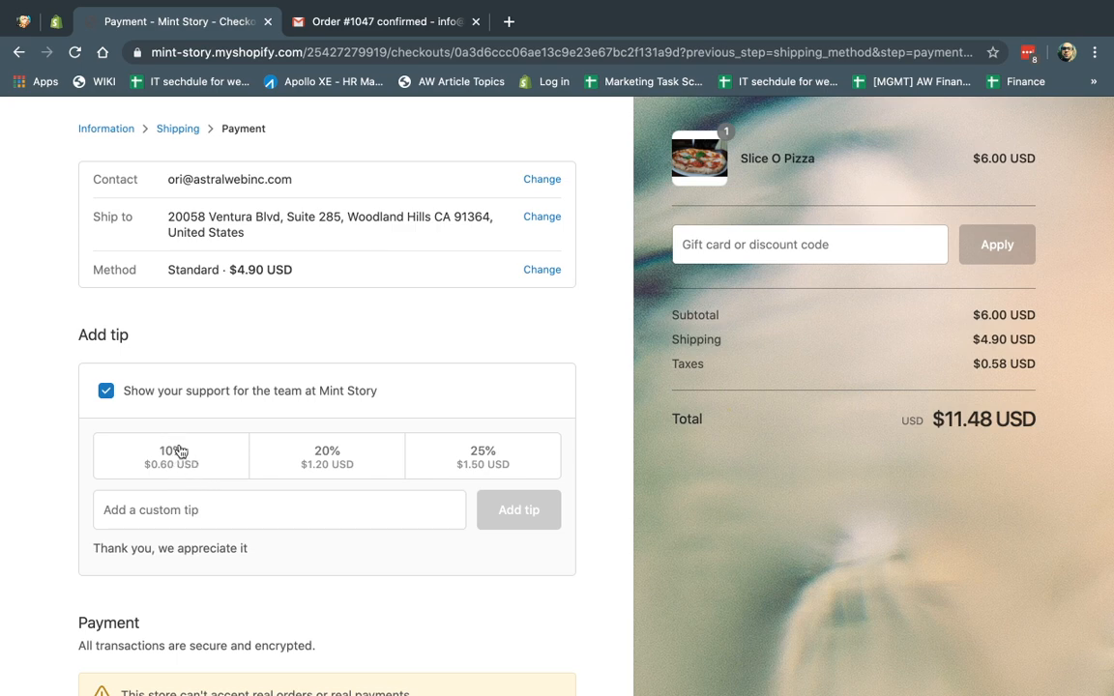
{"action": "mouse_move", "coordinate": [380, 484]}
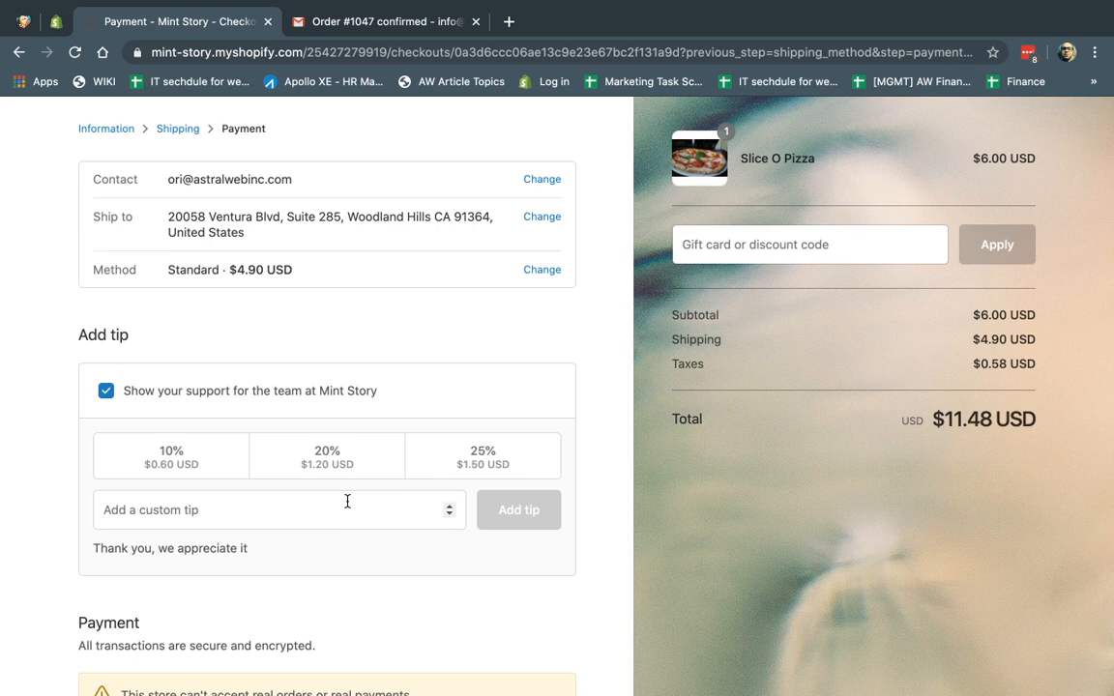
{"action": "mouse_move", "coordinate": [322, 461]}
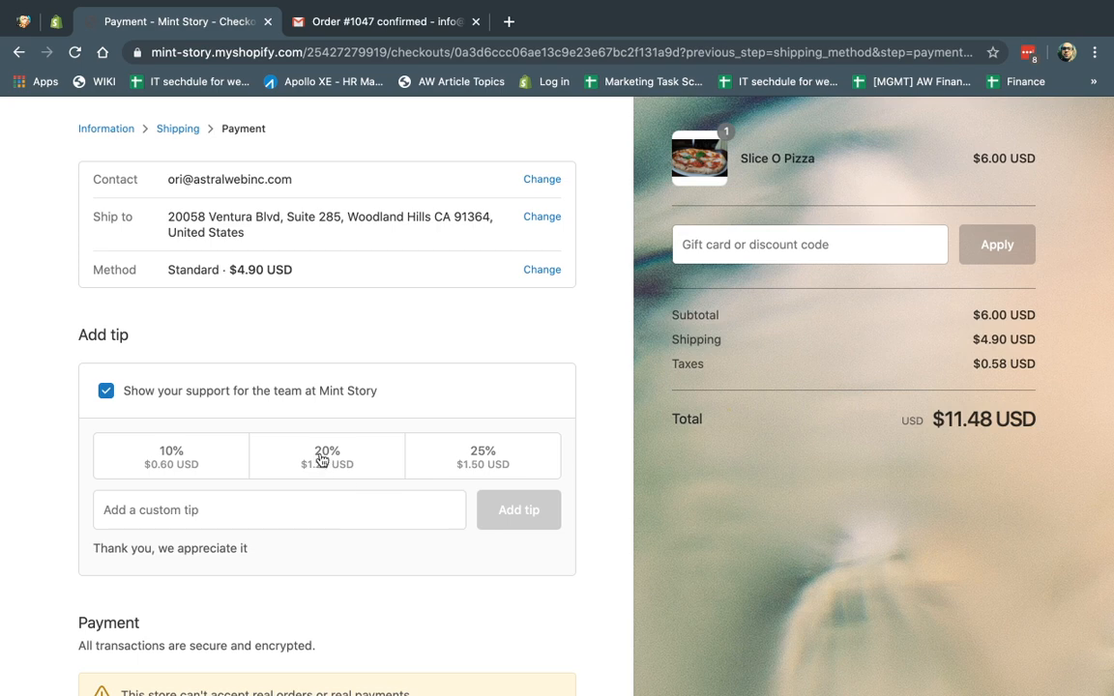
{"action": "left_click", "coordinate": [327, 456]}
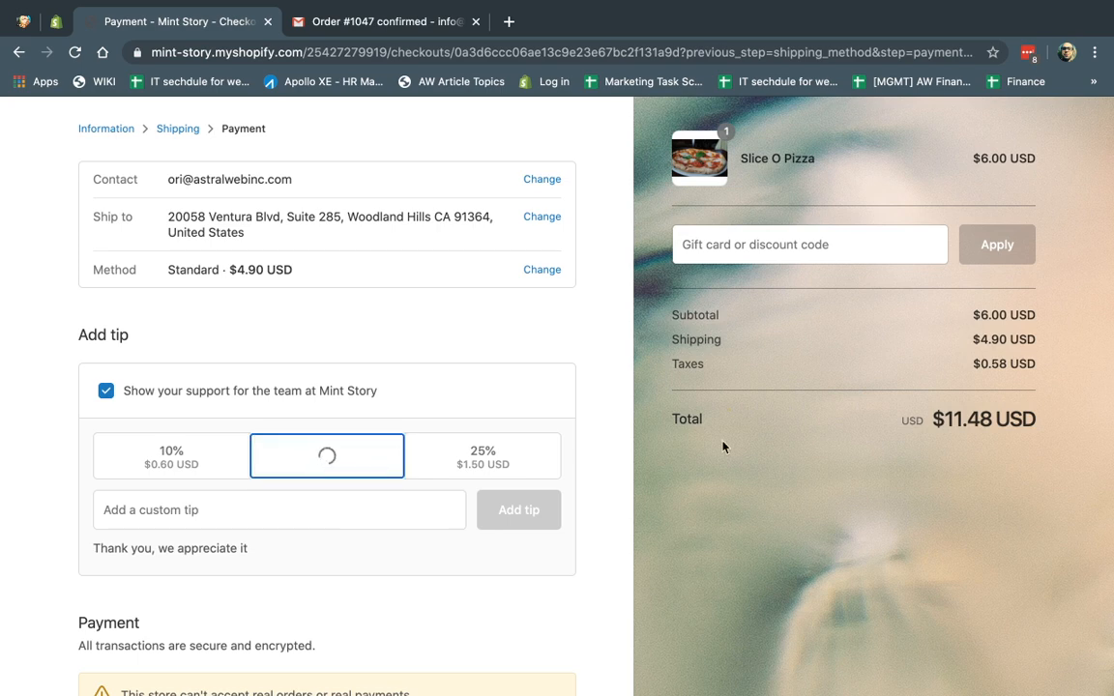
{"action": "left_click", "coordinate": [327, 457]}
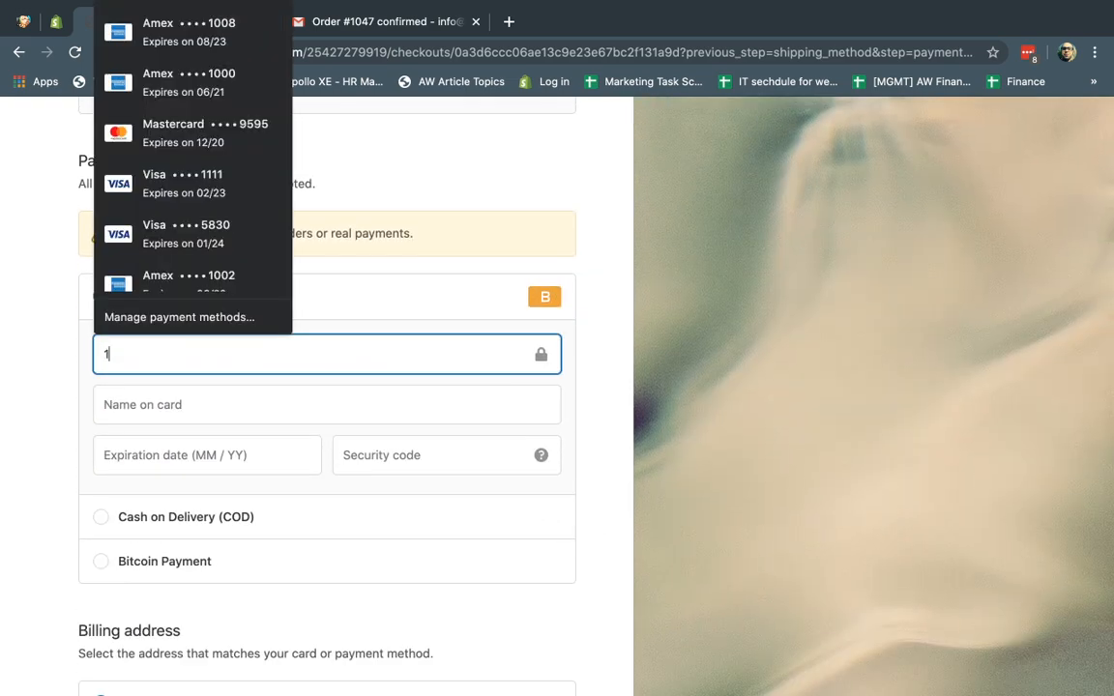
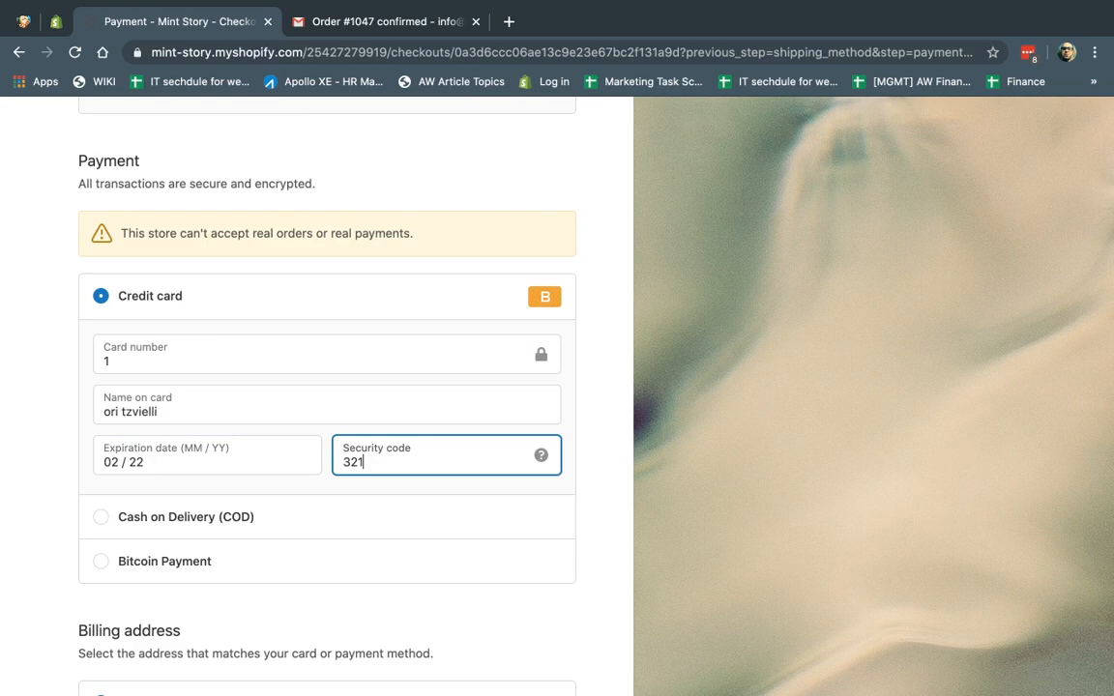
- Submit the payment with Pay now to place the order
{"action": "scroll", "scroll_direction": "down", "scroll_amount": 3}
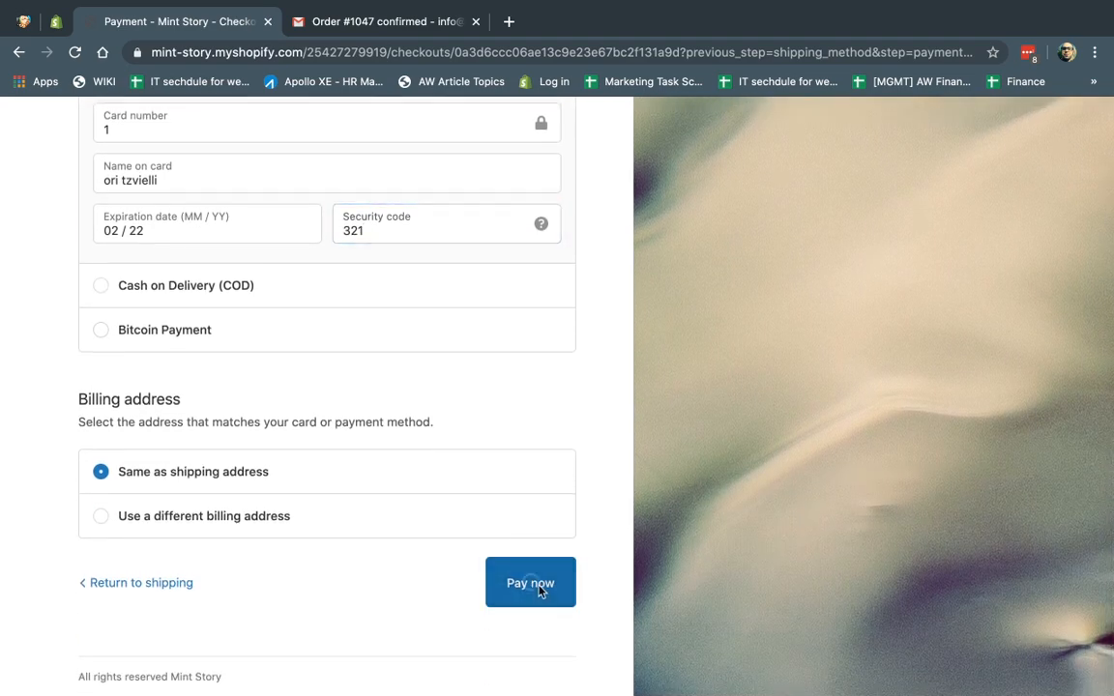
{"action": "left_click", "coordinate": [530, 582]}
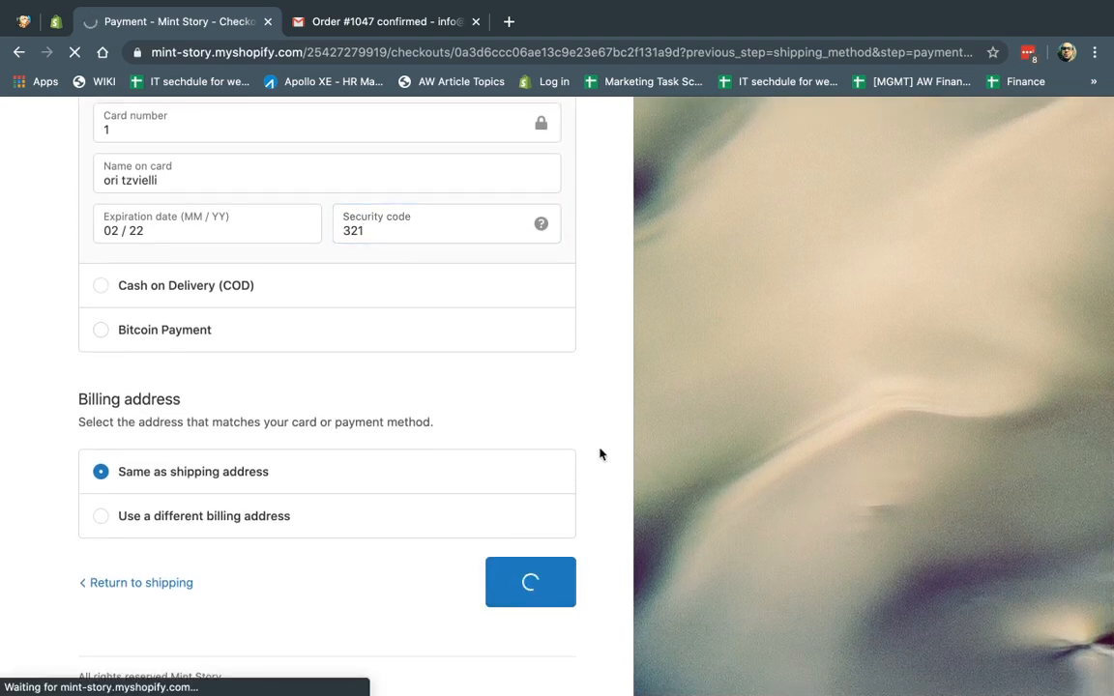
- Review the thank-you page for order #1048 showing a $1.20 tip and $12.68 total
{"action": "left_click", "coordinate": [531, 582]}
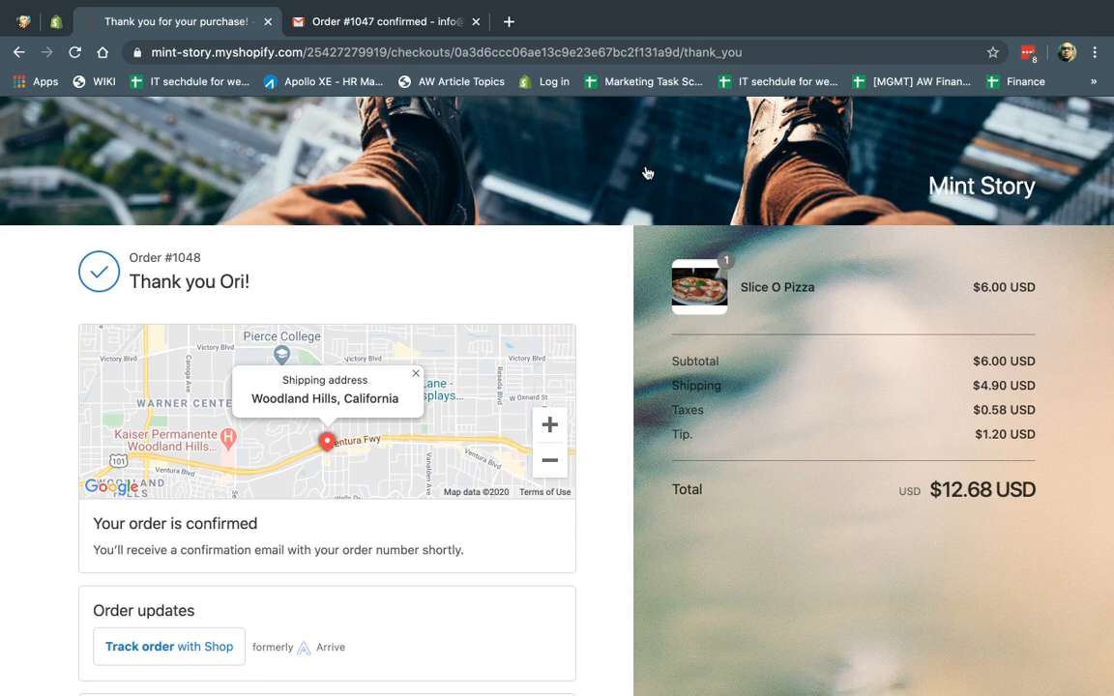
{"action": "mouse_move", "coordinate": [638, 356]}
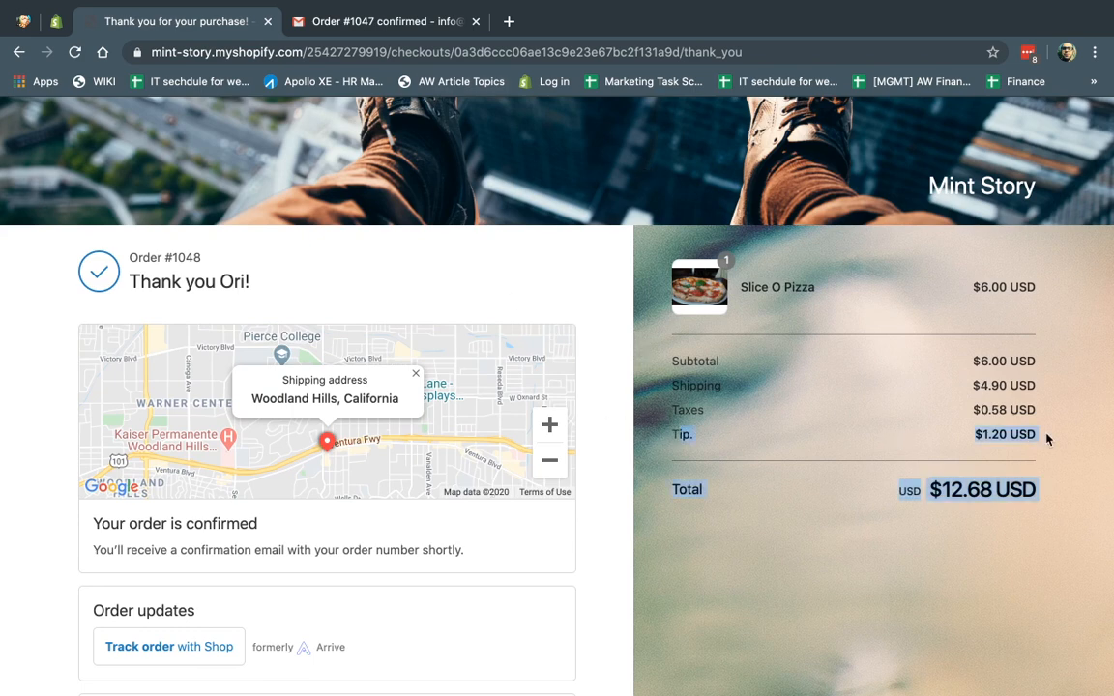
{"action": "scroll", "scroll_direction": "down", "scroll_amount": 3}
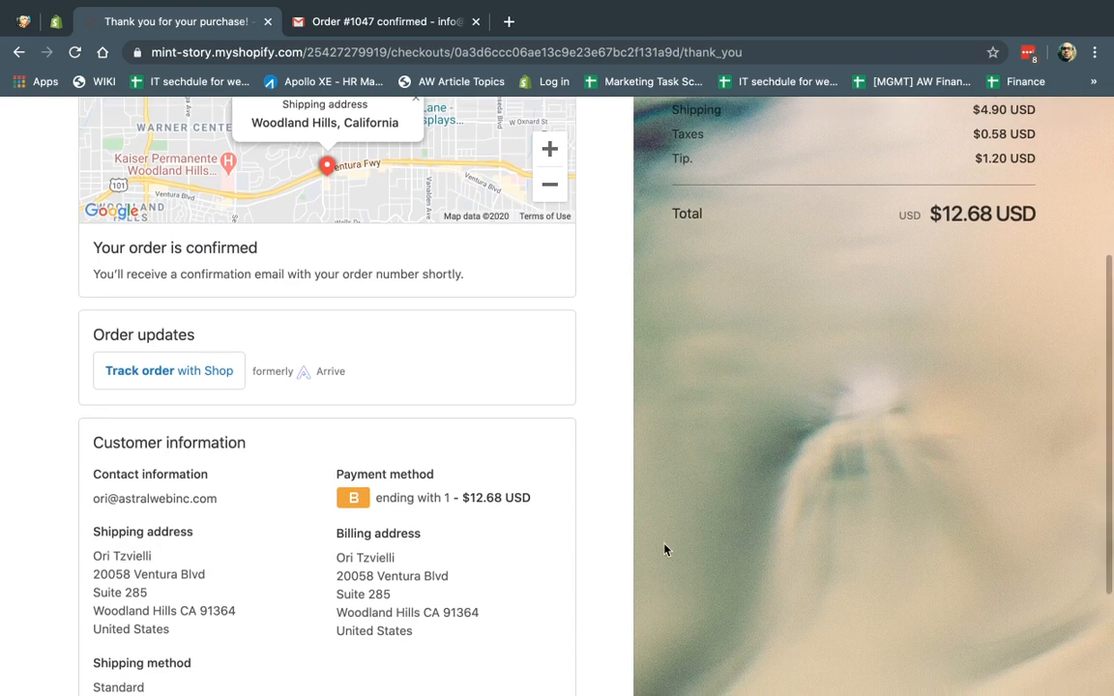
{"action": "scroll", "scroll_direction": "up", "scroll_amount": 3}
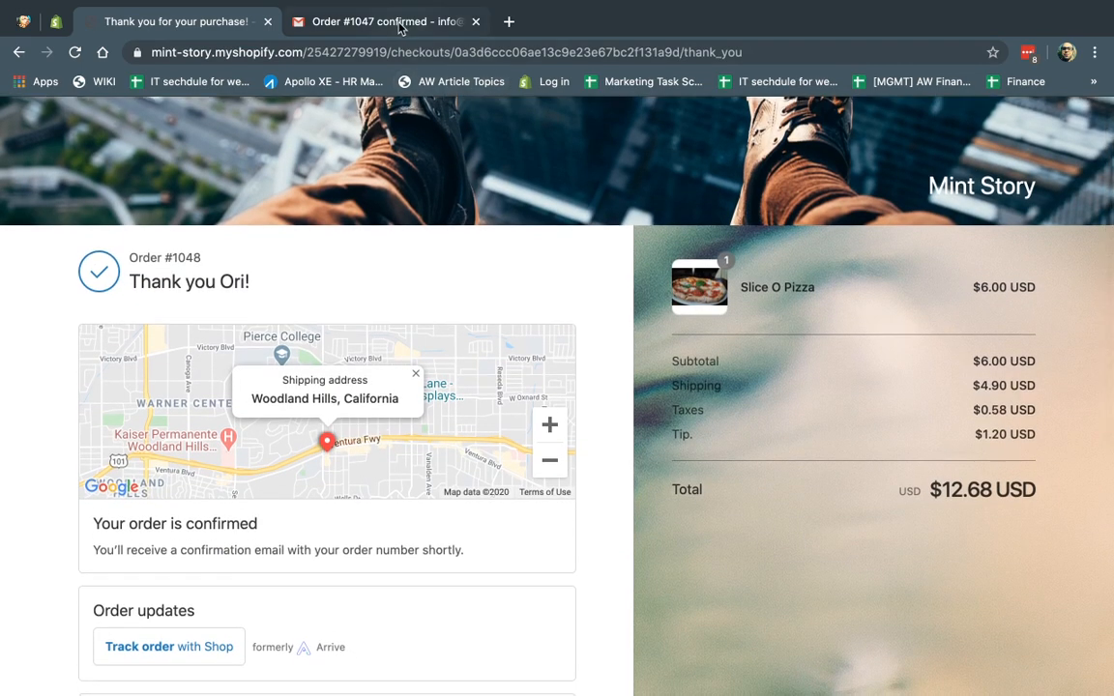
- View the Gmail order #1047 confirmation email listing a $0.60 tip and $12.08 total
{"action": "left_click", "coordinate": [385, 21]}
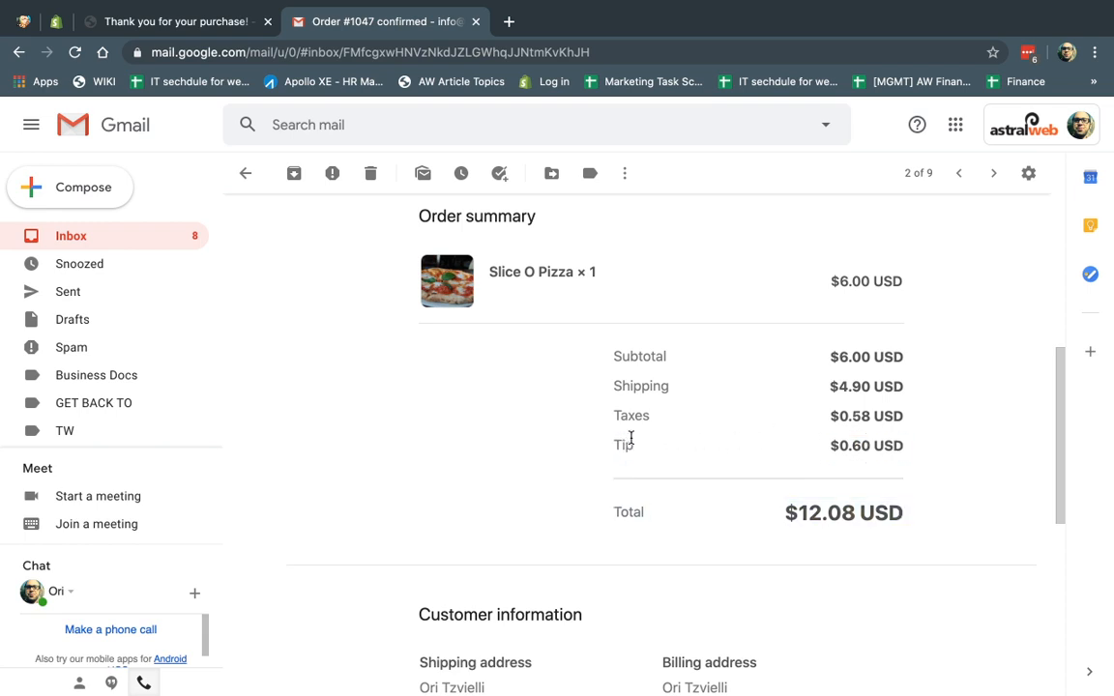
{"action": "mouse_move", "coordinate": [869, 462]}
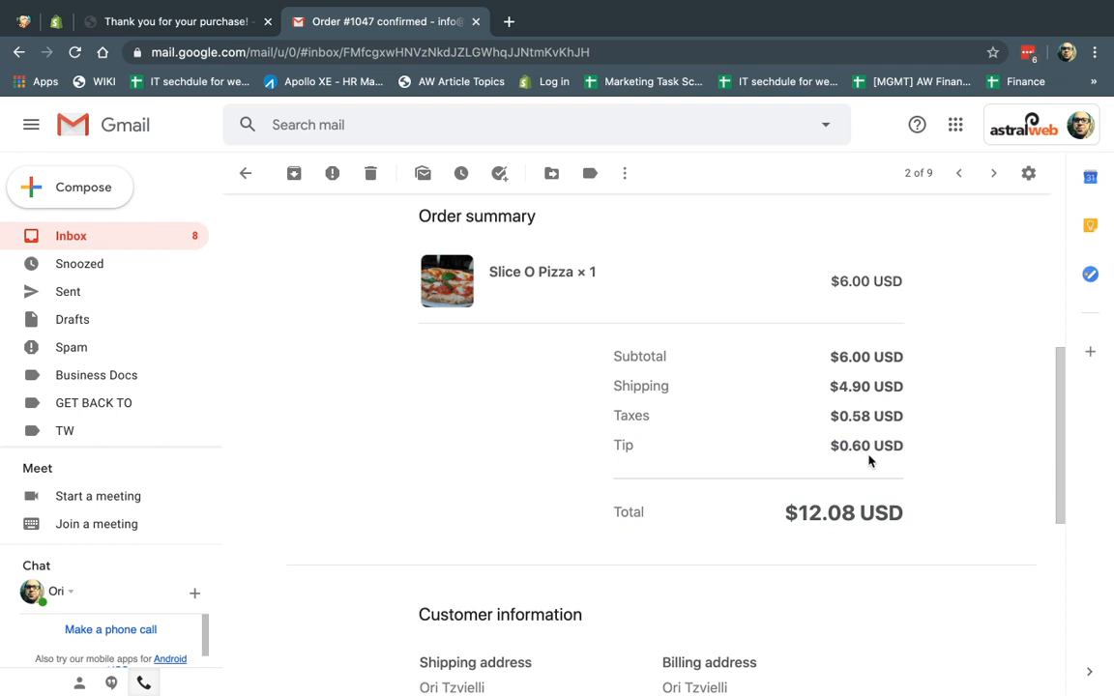
{"action": "mouse_move", "coordinate": [847, 448]}
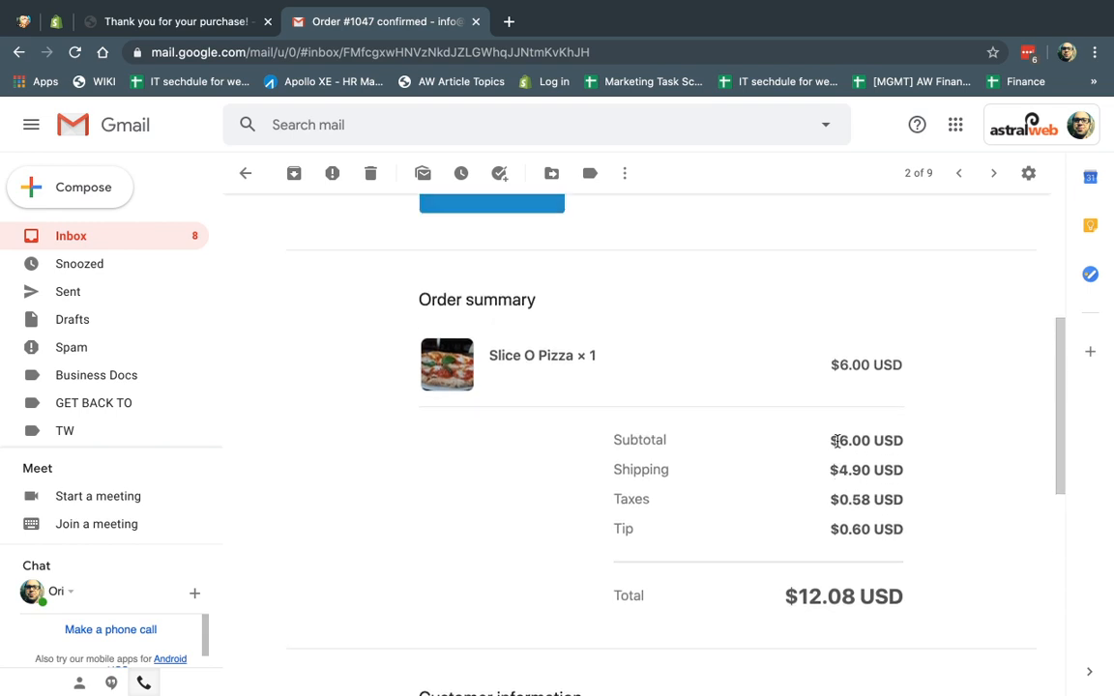
{"action": "scroll", "scroll_direction": "up", "scroll_amount": 3}
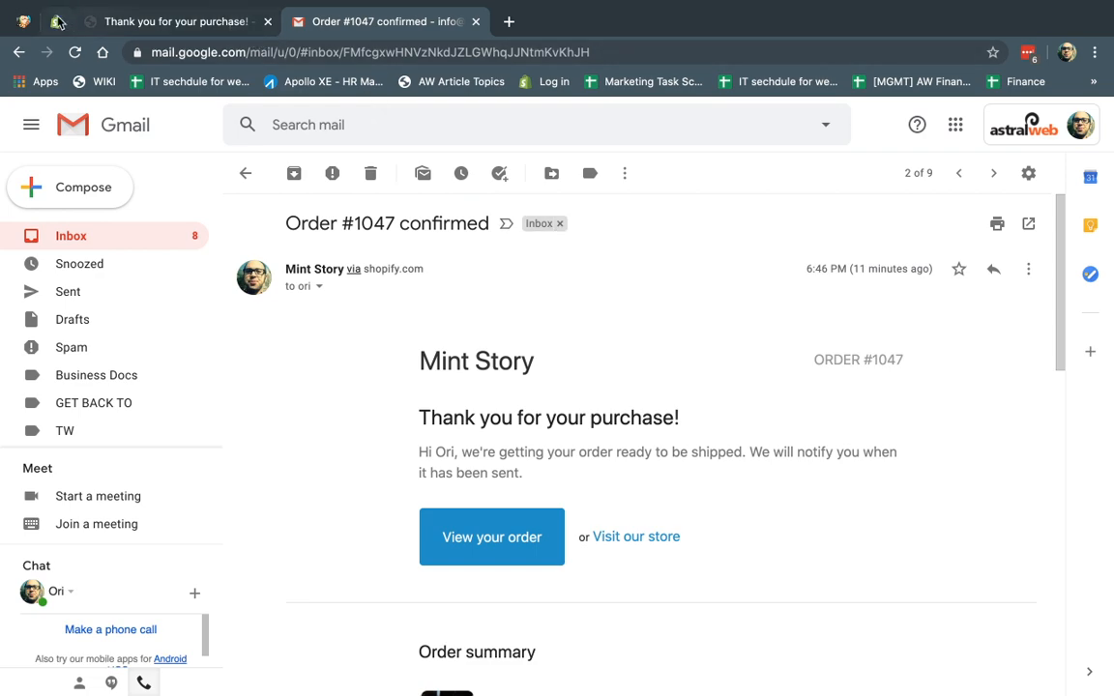
- Return to the Shopify admin Orders page and reload it to show order #1048
{"action": "left_click", "coordinate": [55, 21]}
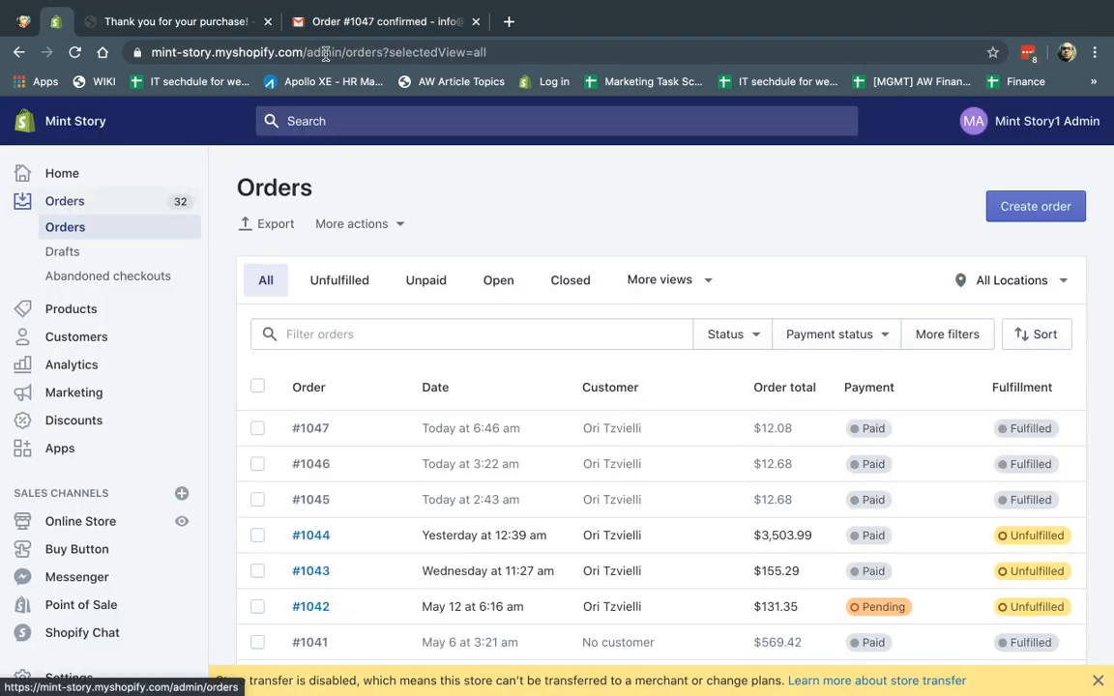
{"action": "left_click", "coordinate": [178, 21]}
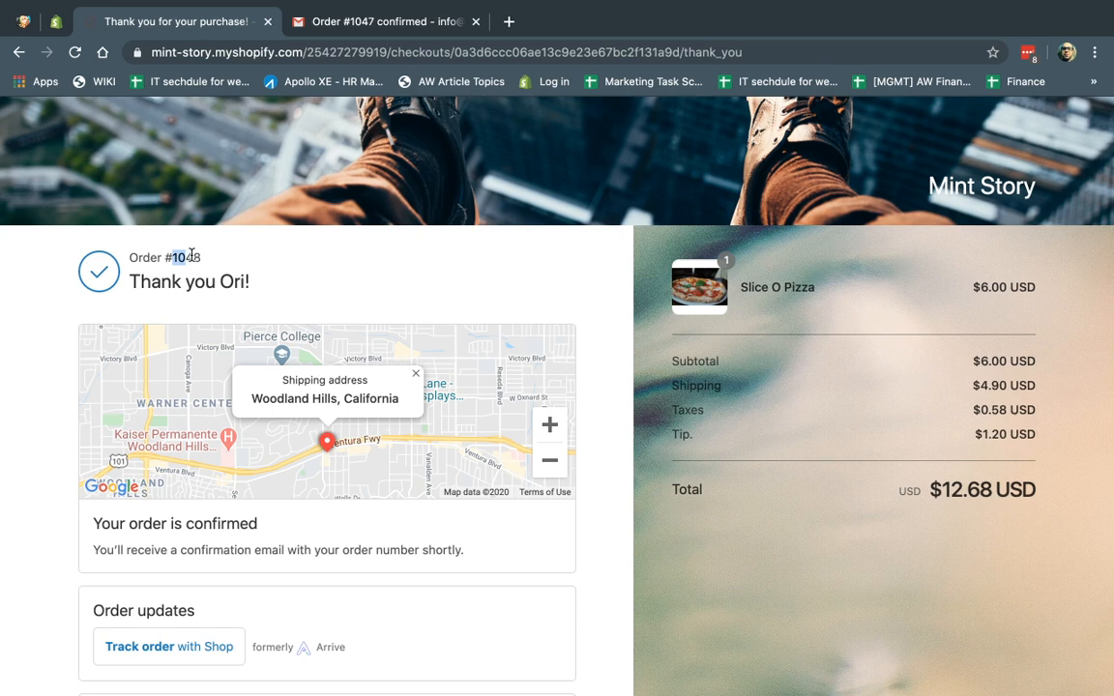
{"action": "left_click", "coordinate": [383, 19]}
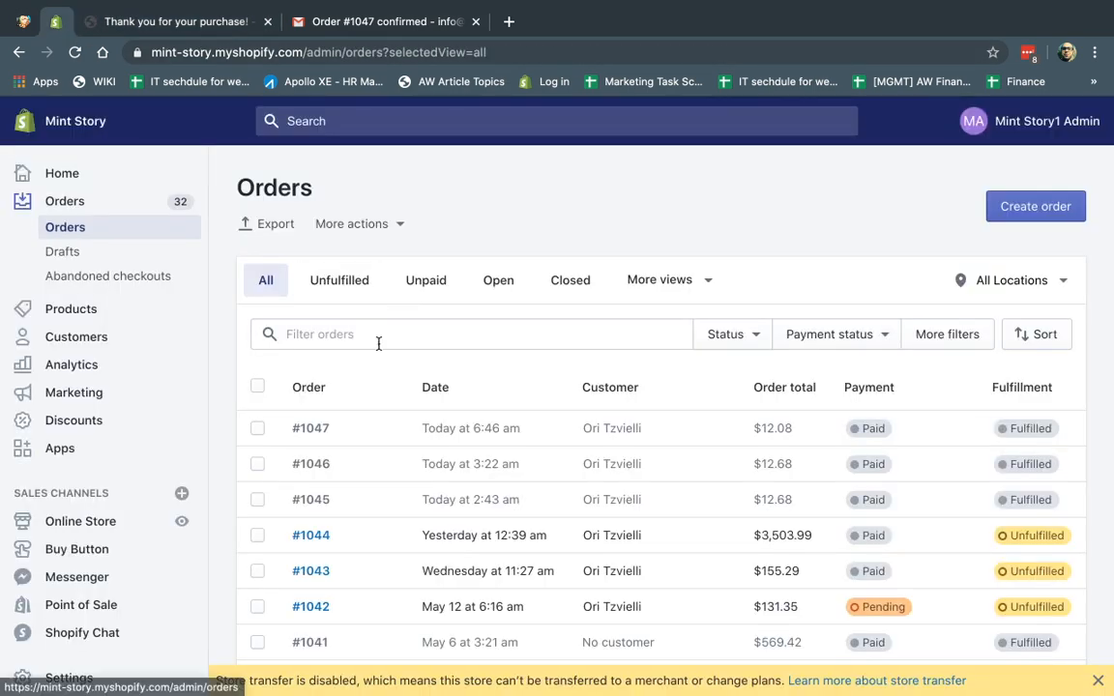
{"action": "mouse_move", "coordinate": [223, 162]}
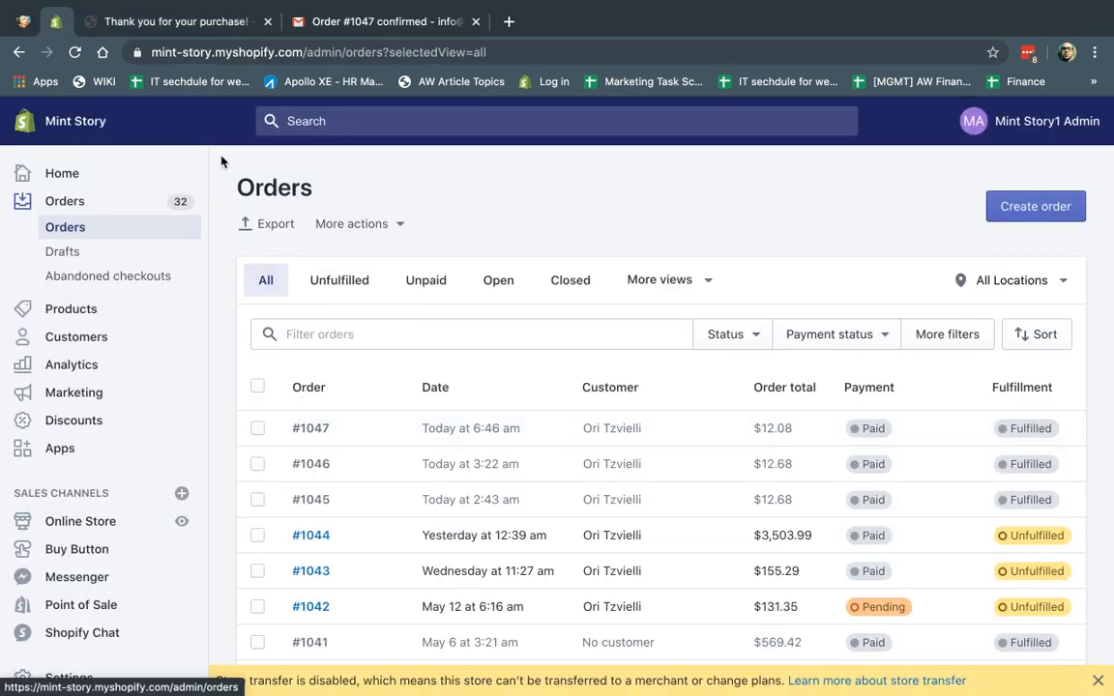
{"action": "left_click", "coordinate": [65, 226]}
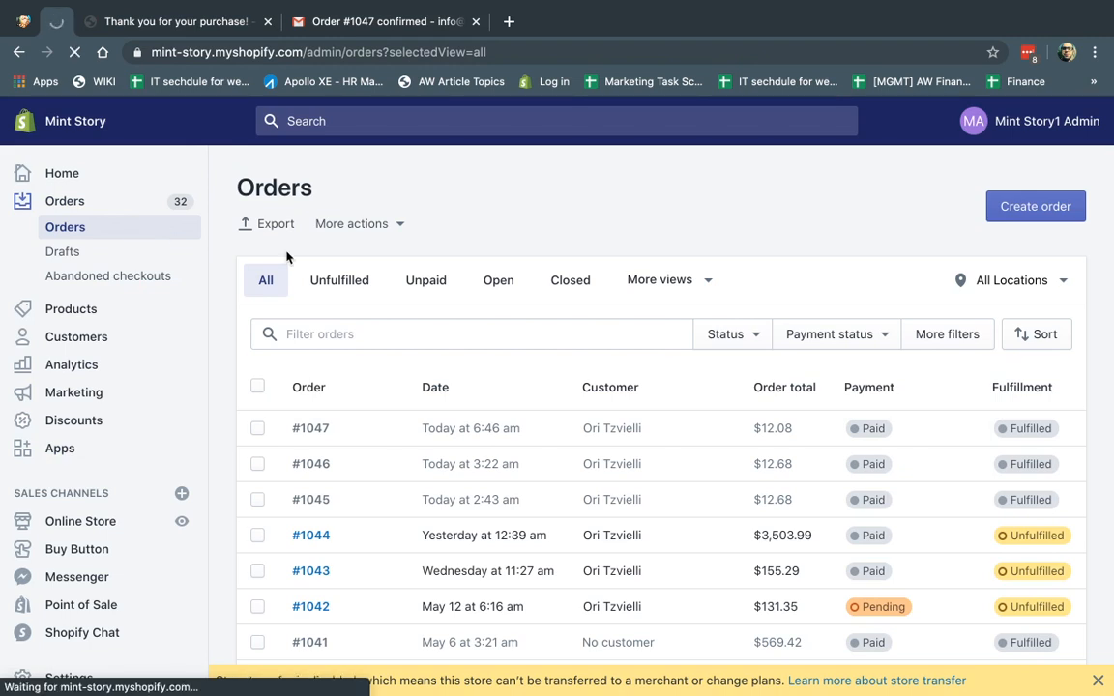
{"action": "mouse_move", "coordinate": [480, 306]}
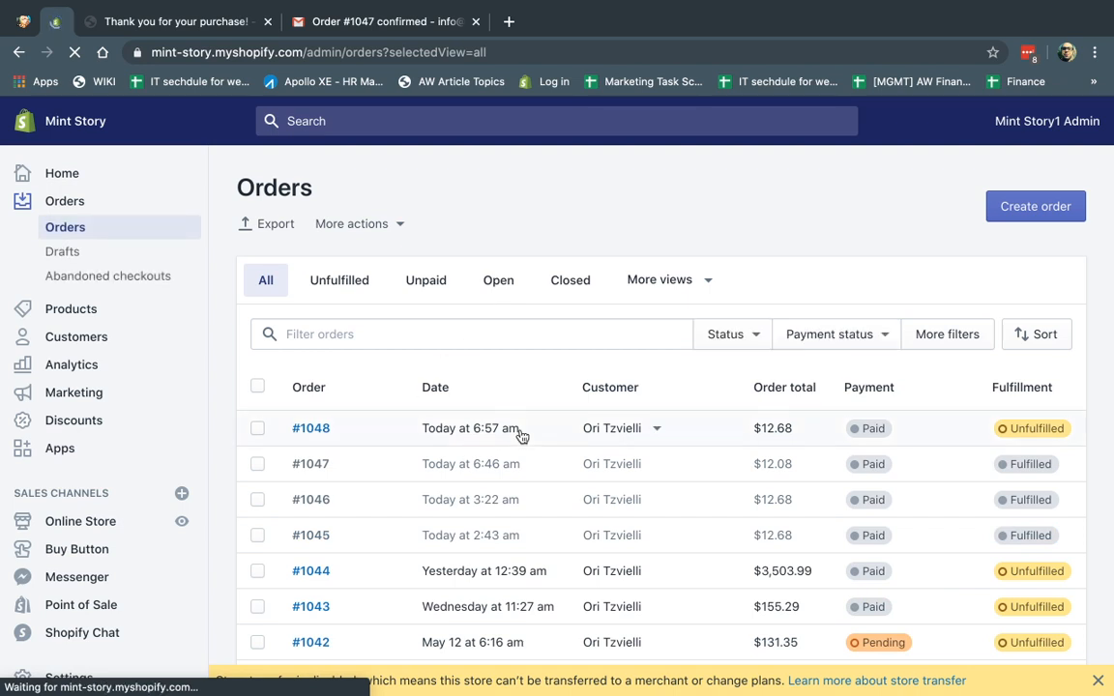
- View order #1048's detail page and its Paid section with the $1.20 tip and $12.68 total
{"action": "left_click", "coordinate": [310, 429]}
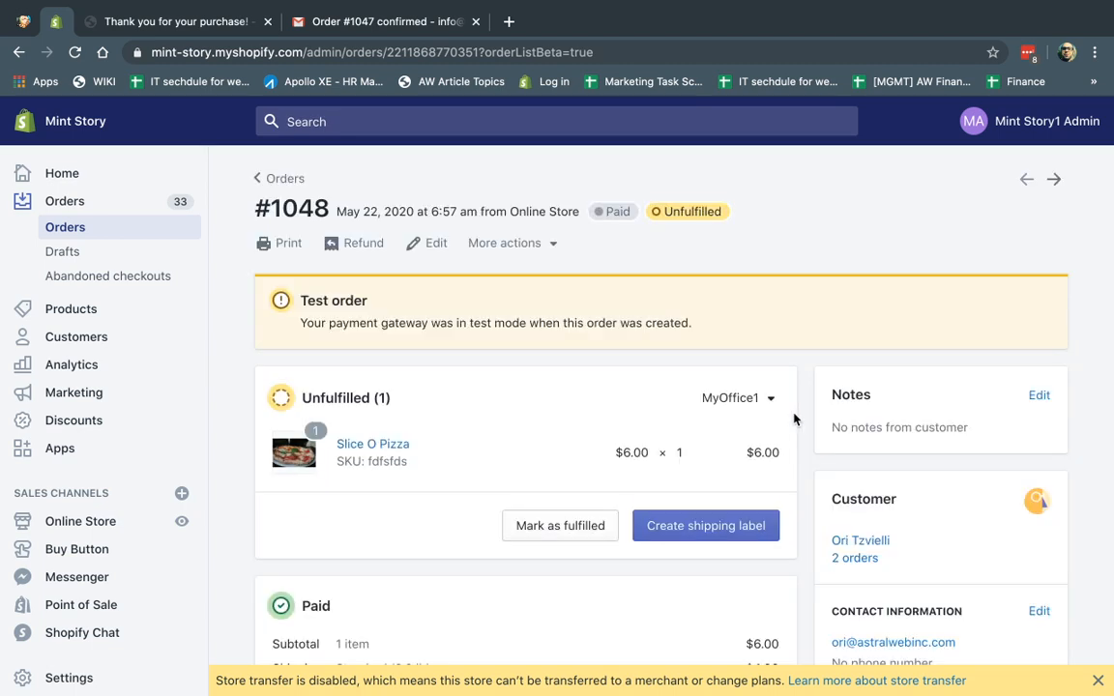
{"action": "scroll", "scroll_direction": "down", "scroll_amount": 3}
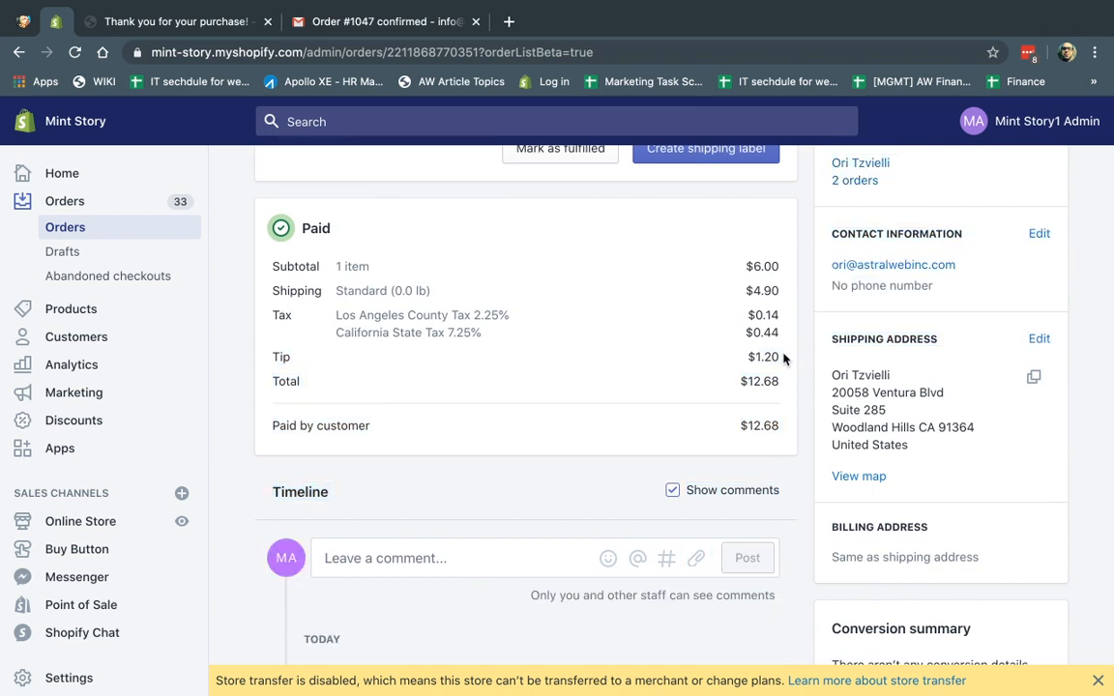
{"action": "mouse_move", "coordinate": [726, 364]}
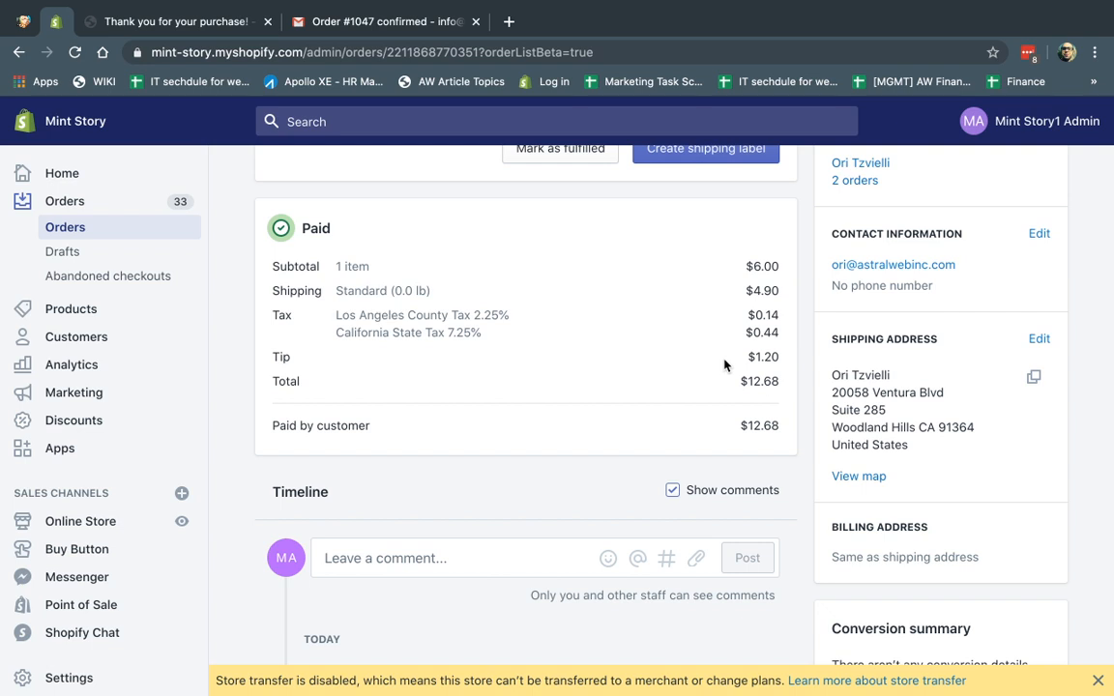
{"action": "mouse_move", "coordinate": [804, 356]}
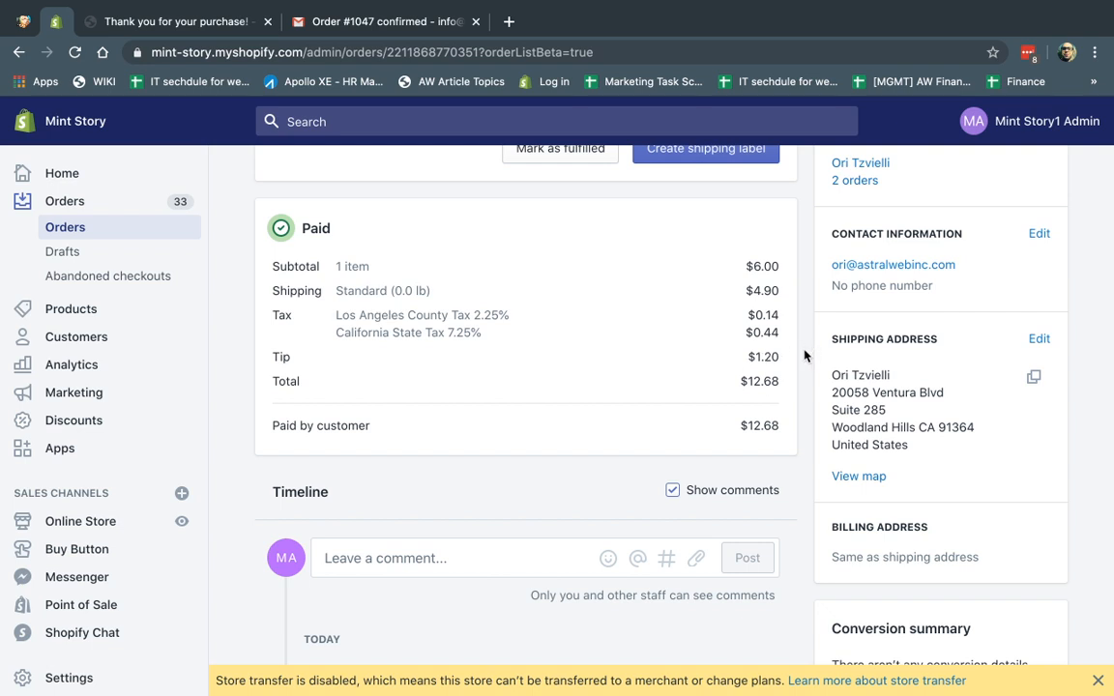
{"action": "scroll", "scroll_direction": "up", "scroll_amount": 3}
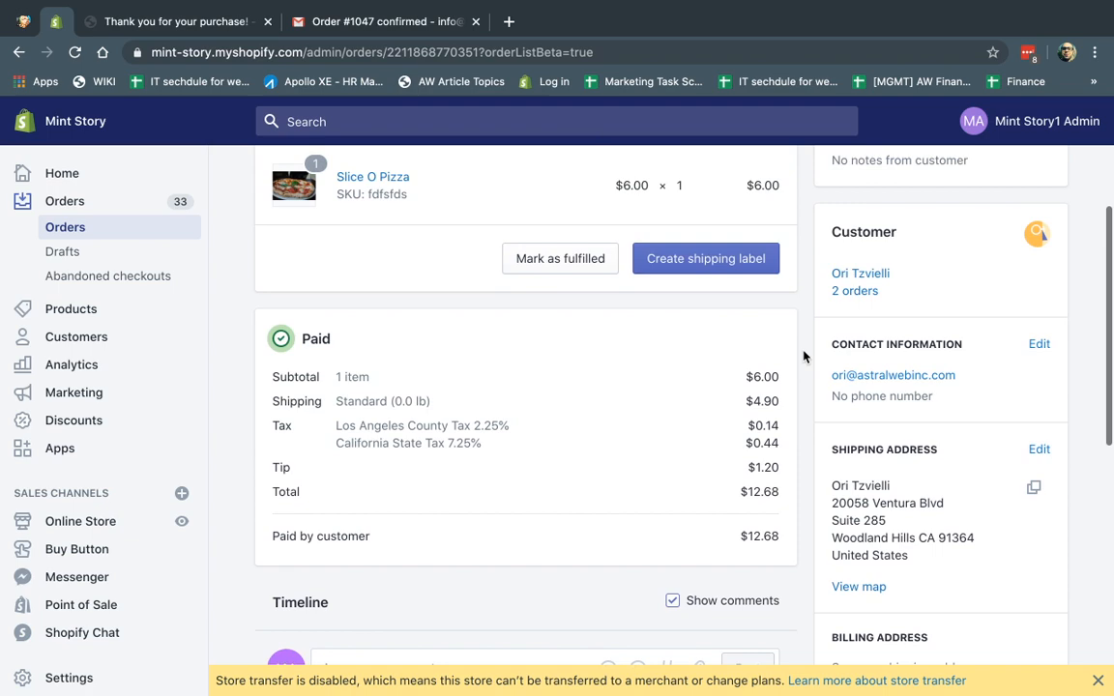
{"action": "scroll", "scroll_direction": "down", "scroll_amount": 3}
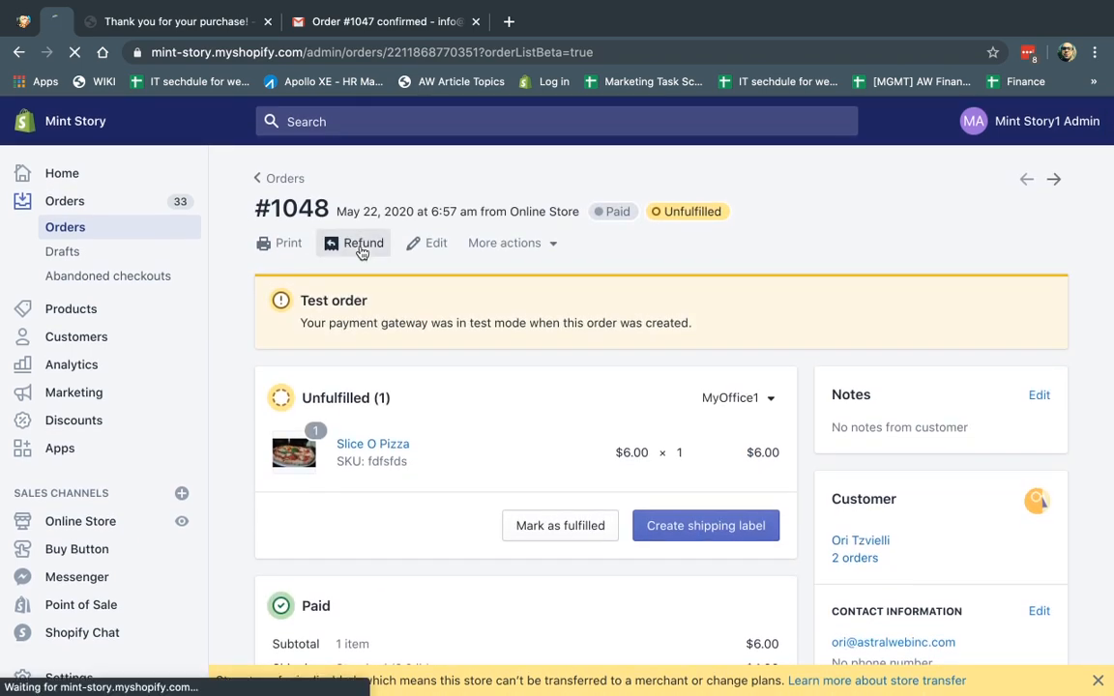
{"action": "left_click", "coordinate": [352, 244]}
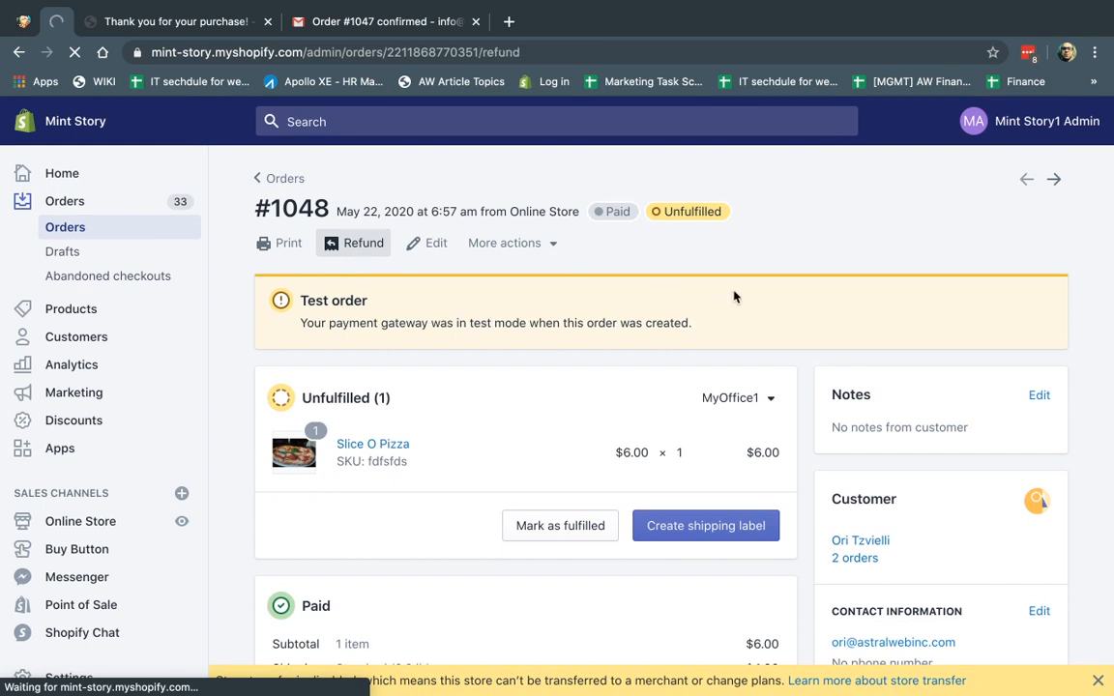
{"action": "left_click", "coordinate": [353, 244]}
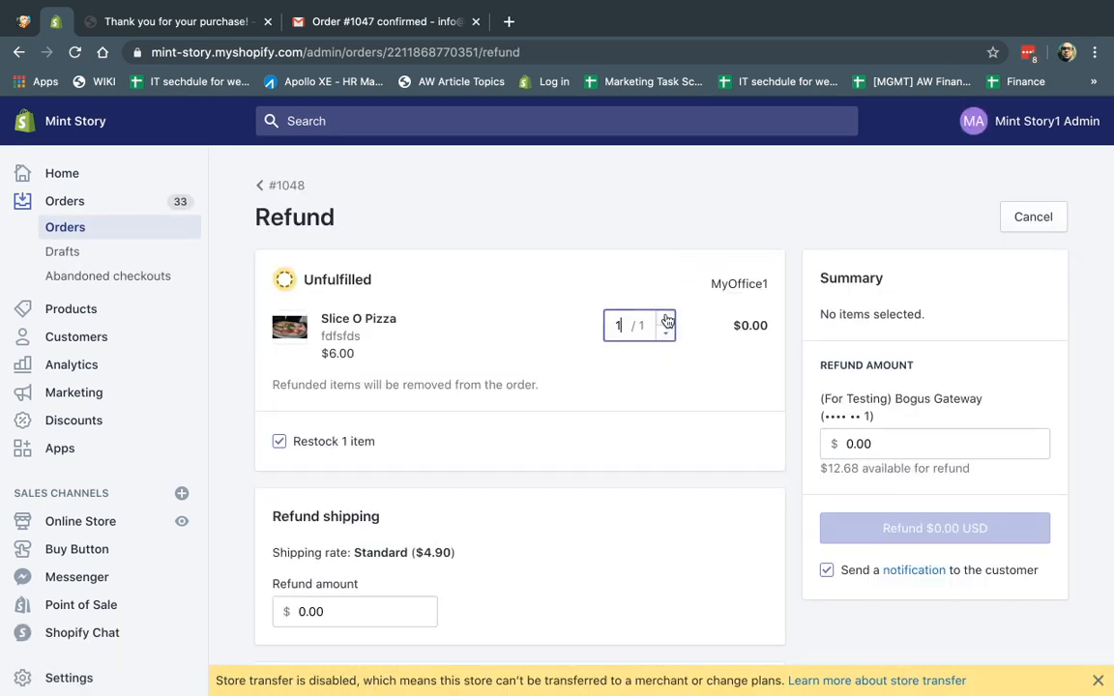
{"action": "left_click", "coordinate": [665, 319]}
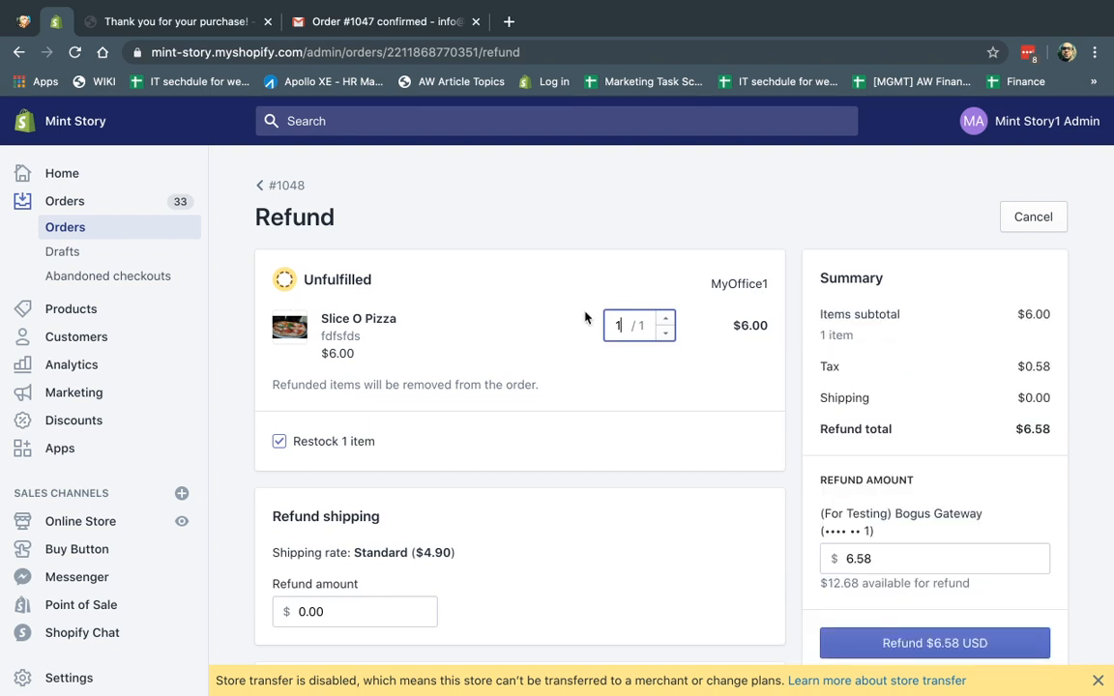
{"action": "scroll", "scroll_direction": "down", "scroll_amount": 3}
{"action": "type", "text": "4.9"}
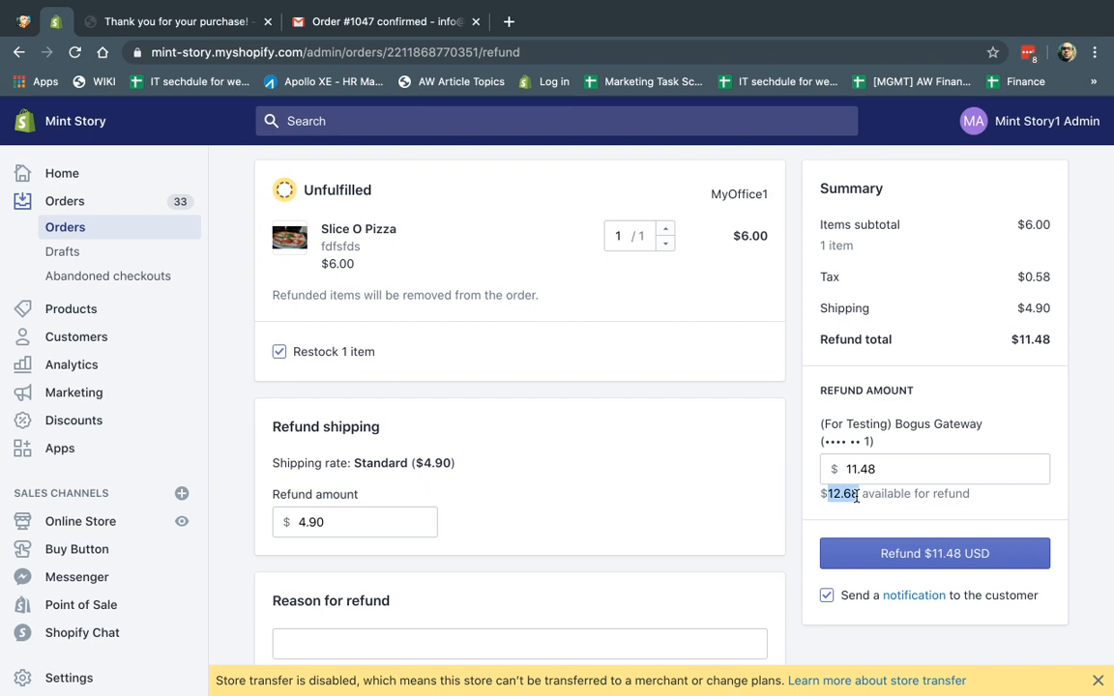
{"action": "left_click", "coordinate": [932, 470]}
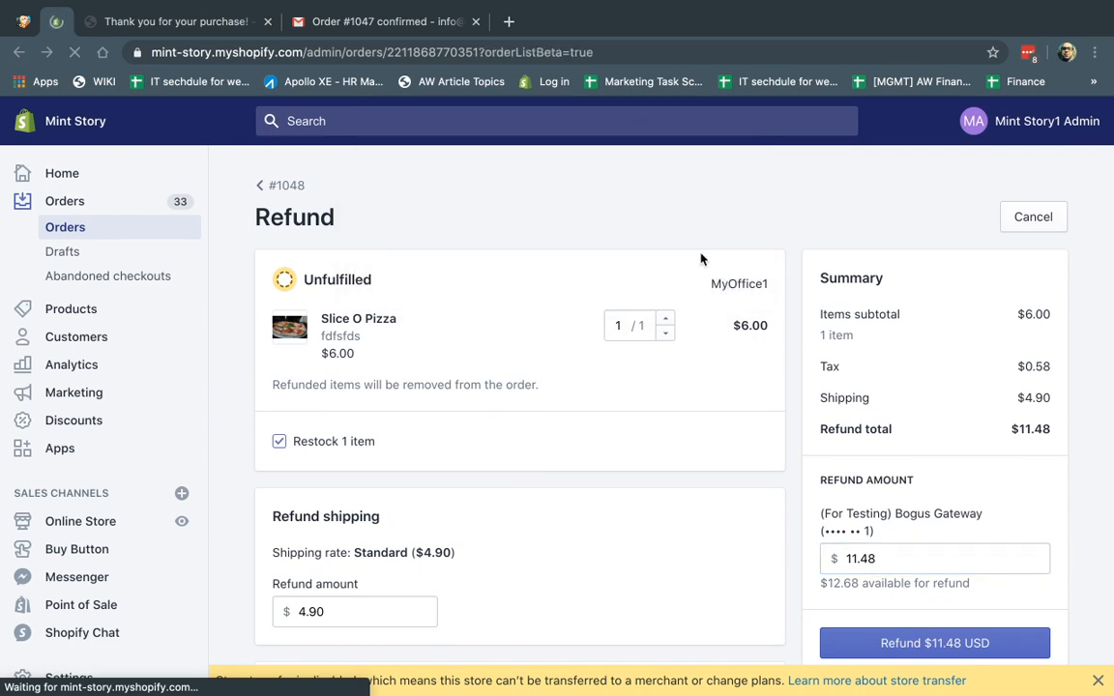
{"action": "left_click", "coordinate": [935, 642]}
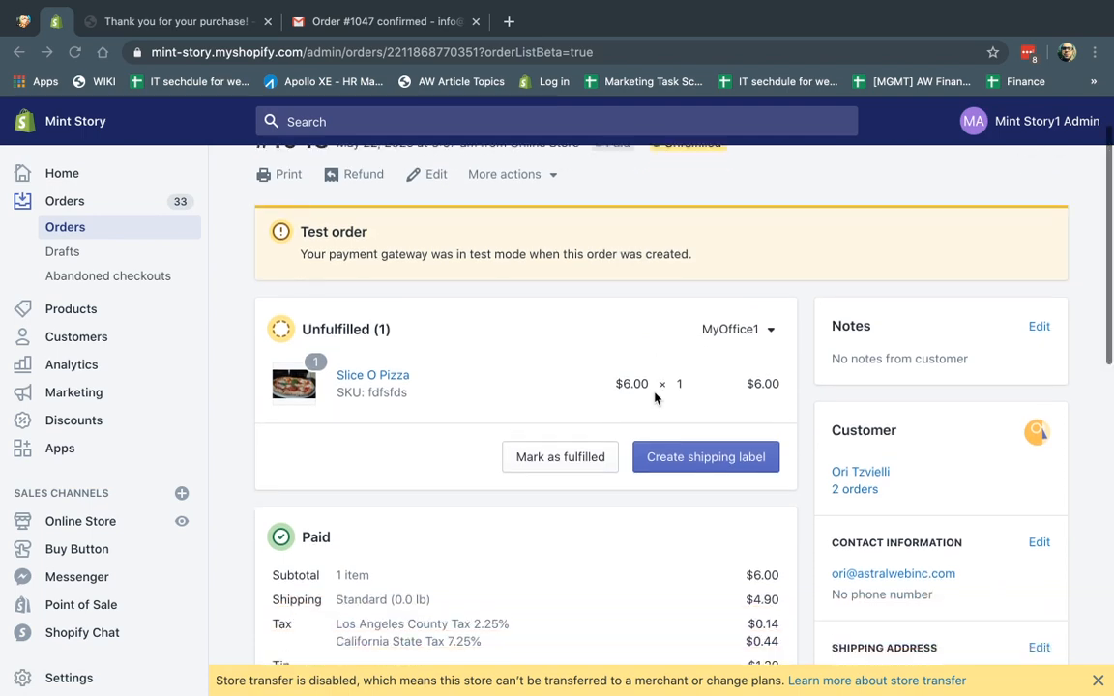
{"action": "scroll", "scroll_direction": "down", "scroll_amount": 3}
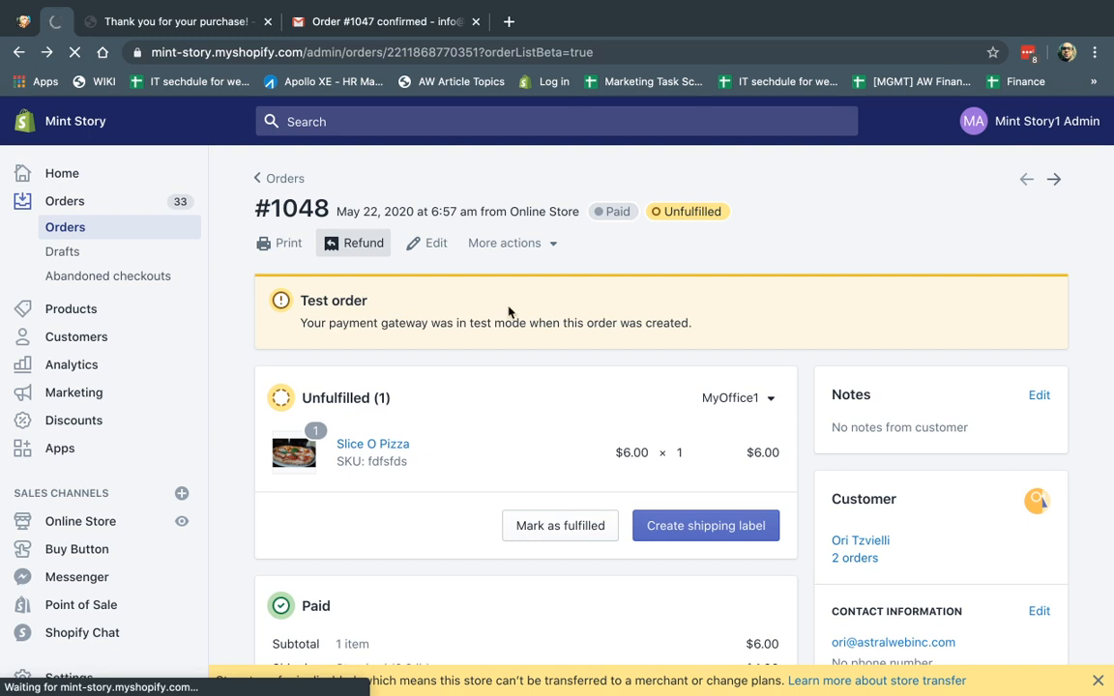
- Start the refund for order #1048 with 1 pizza restocked and 4.90 shipping refunded
{"action": "left_click", "coordinate": [352, 244]}
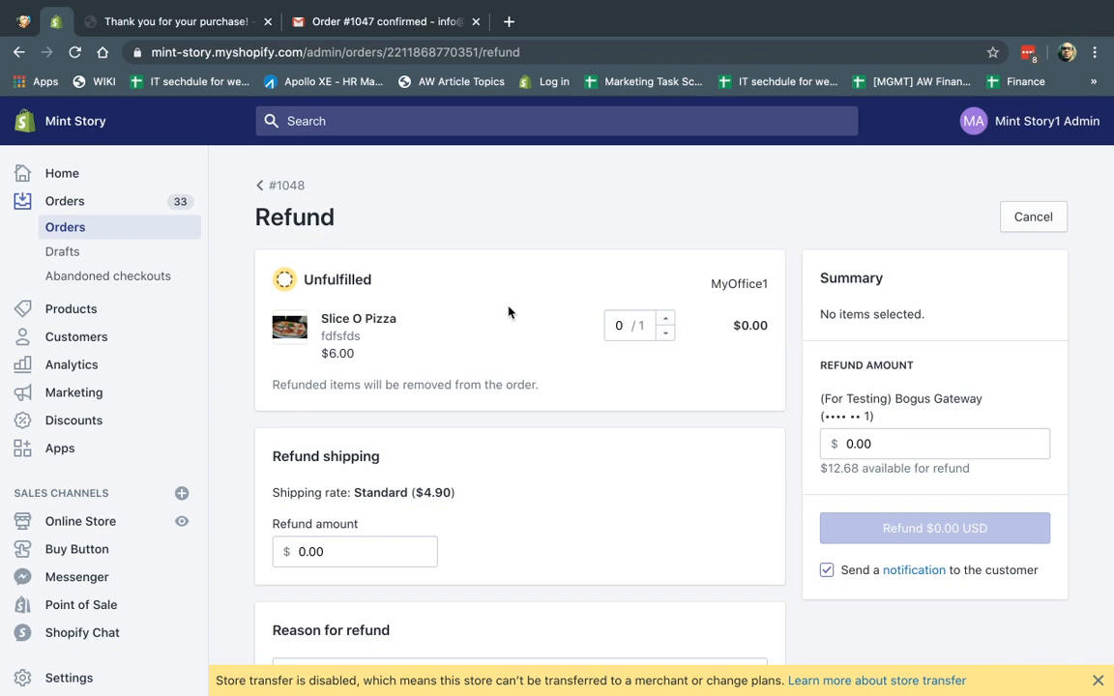
{"action": "left_click", "coordinate": [666, 319]}
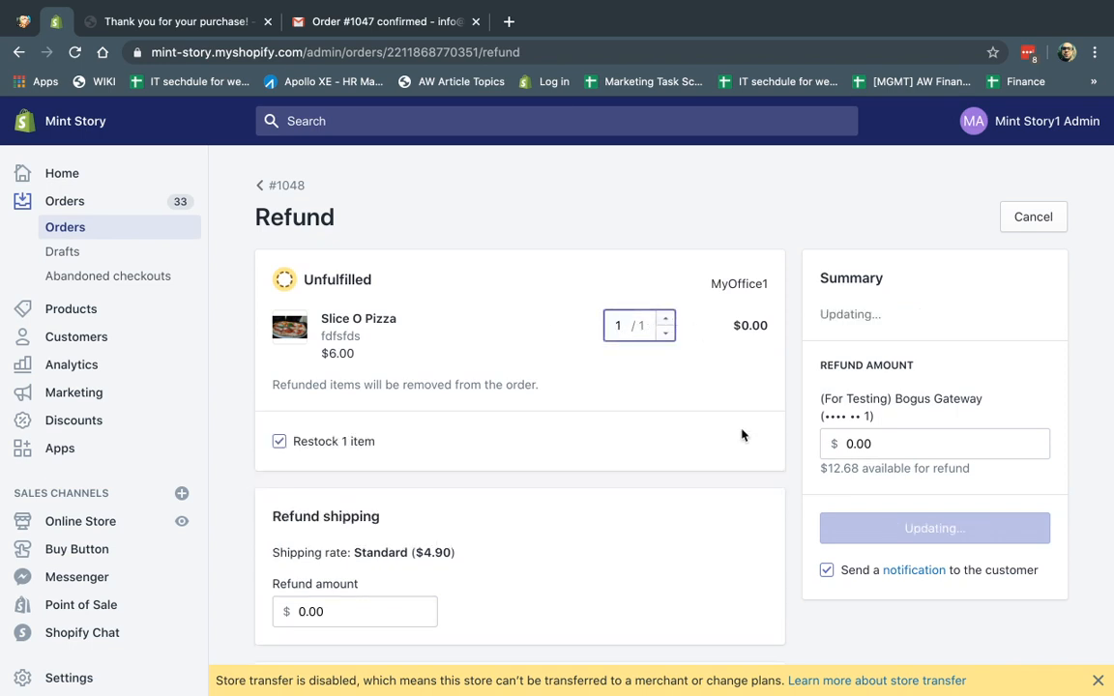
{"action": "type", "text": "4.90"}
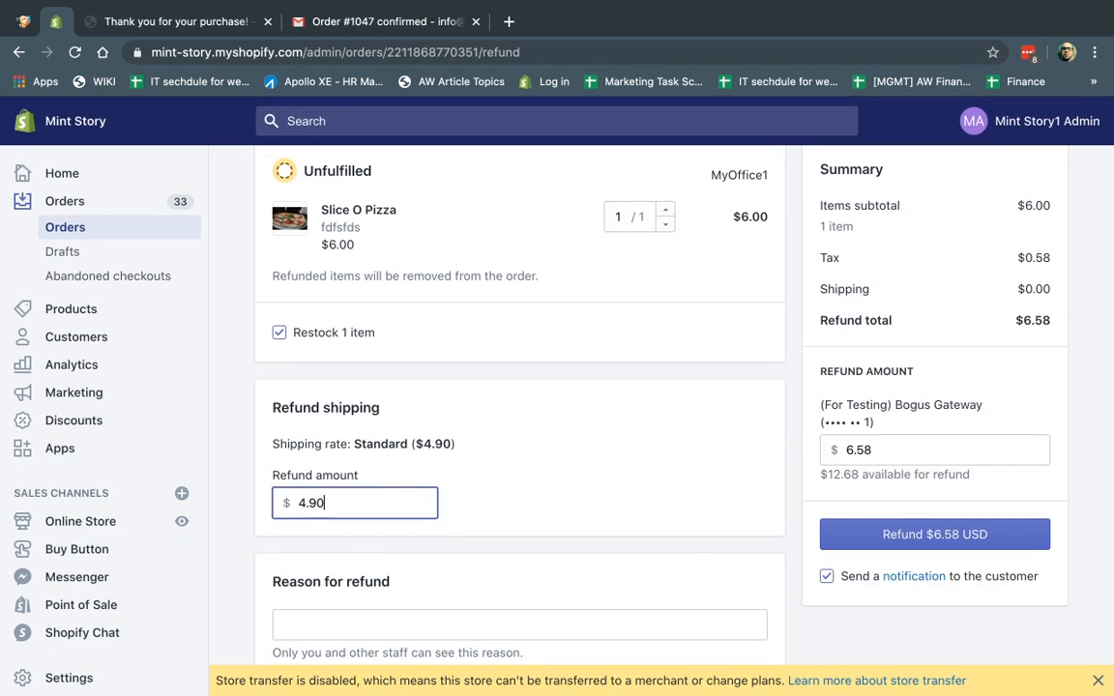
{"action": "left_click", "coordinate": [934, 534]}
{"action": "type", "text": "12.68"}
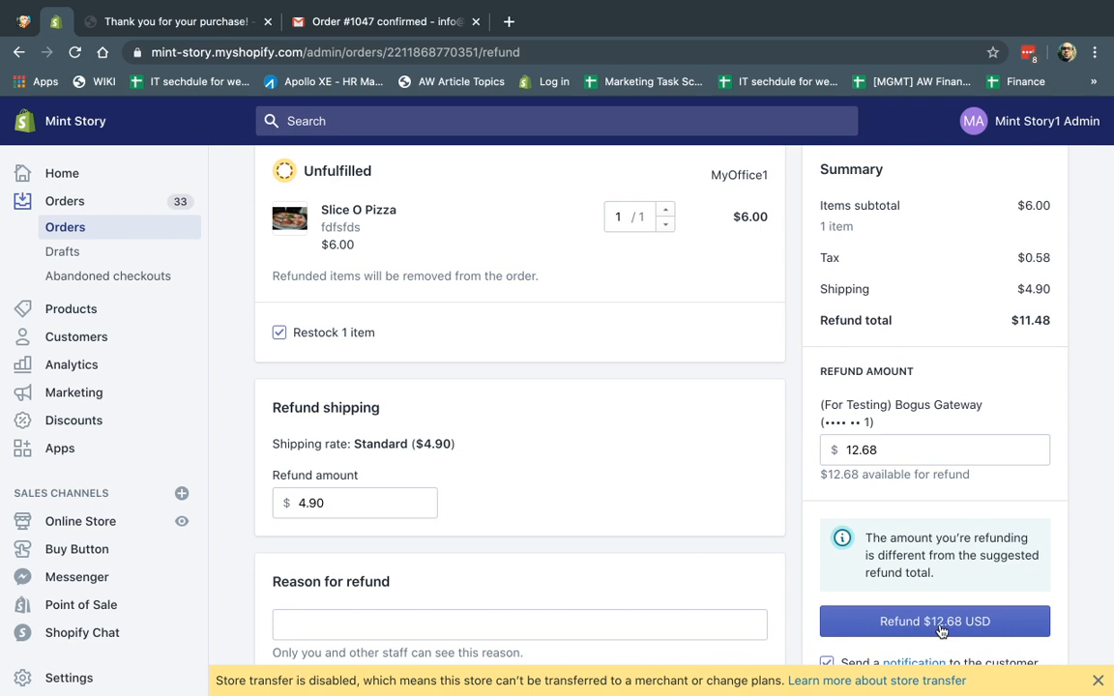
- Issue the full $12.68 USD refund for order #1048
{"action": "left_click", "coordinate": [935, 621]}
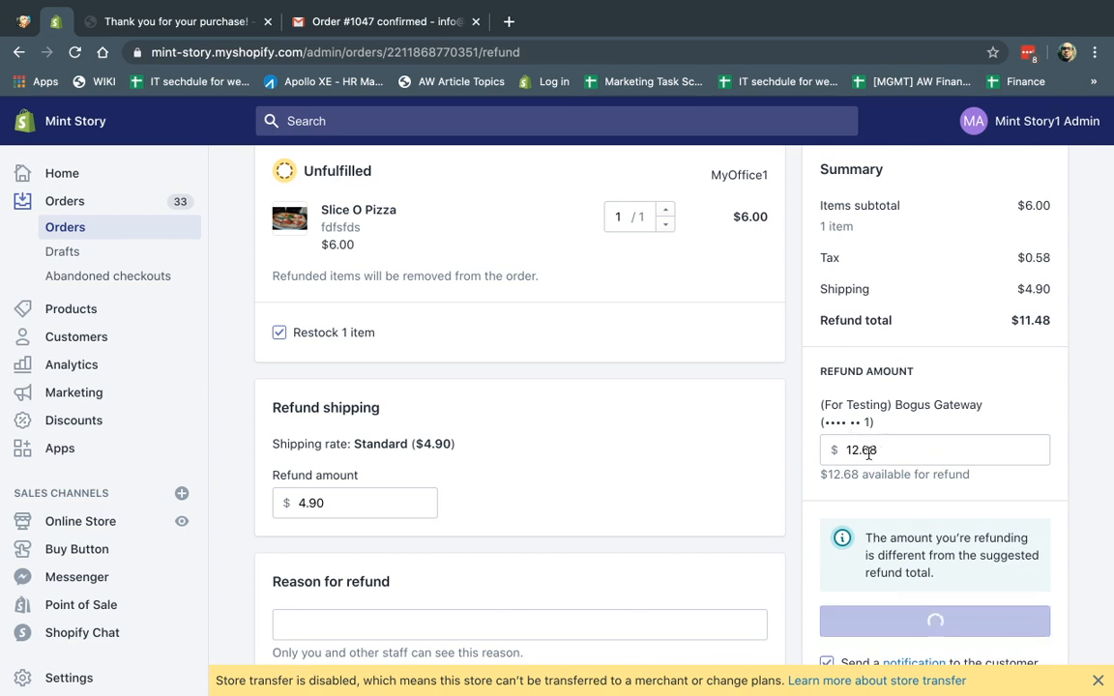
{"action": "left_click", "coordinate": [934, 621]}
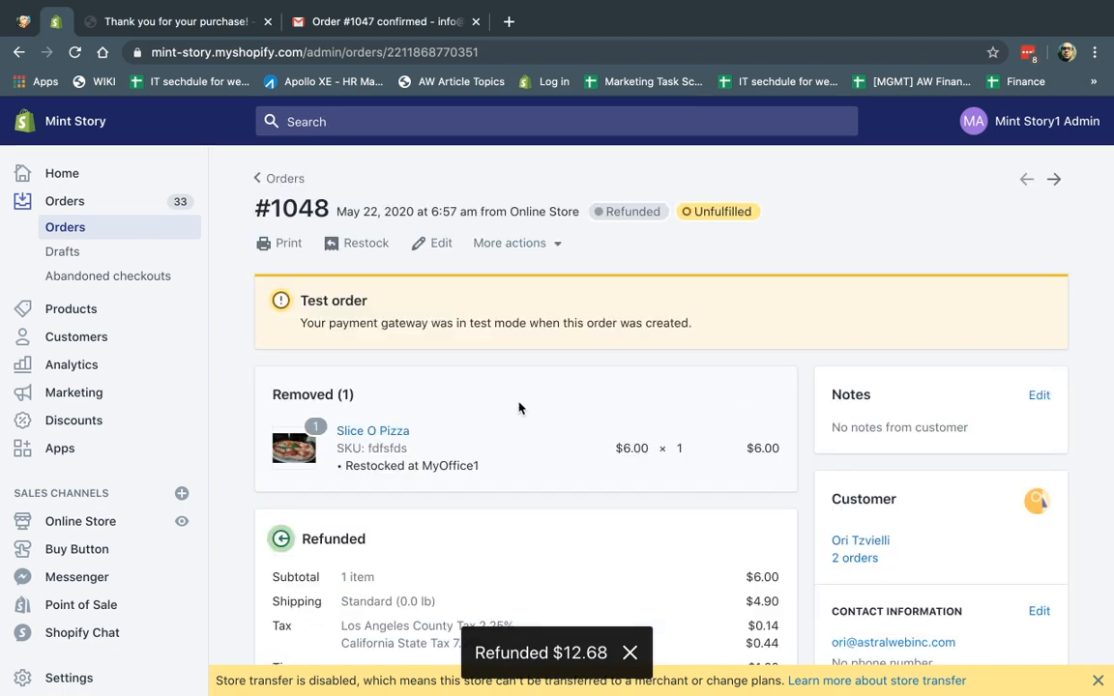
{"action": "scroll", "scroll_direction": "down", "scroll_amount": 3}
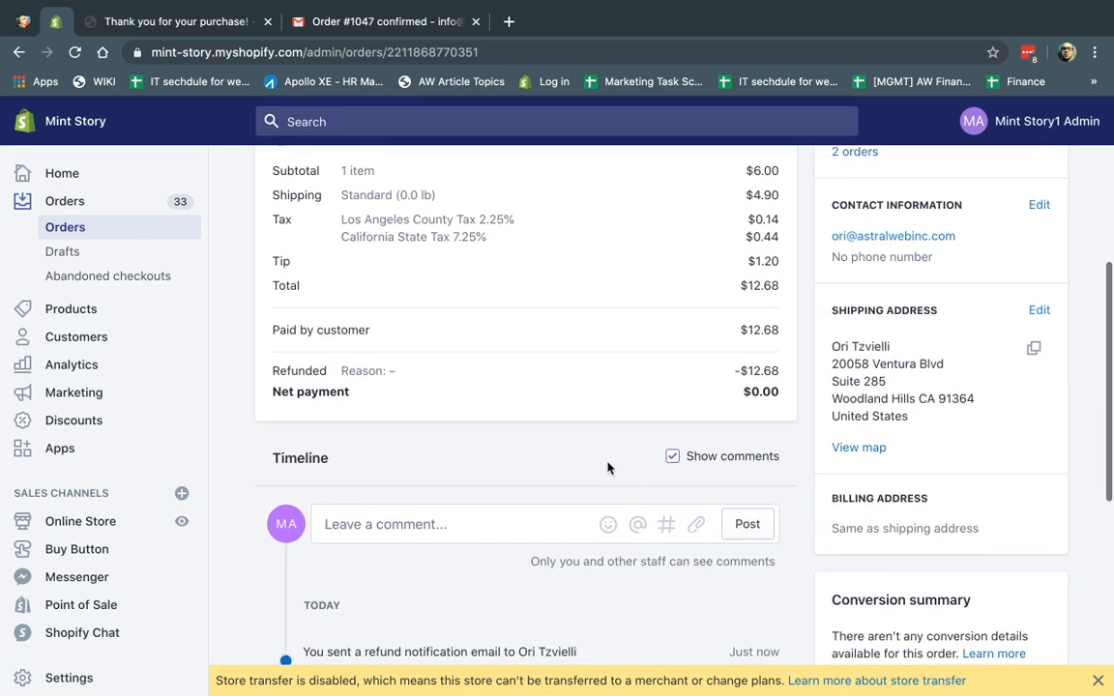
{"action": "scroll", "scroll_direction": "up", "scroll_amount": 3}
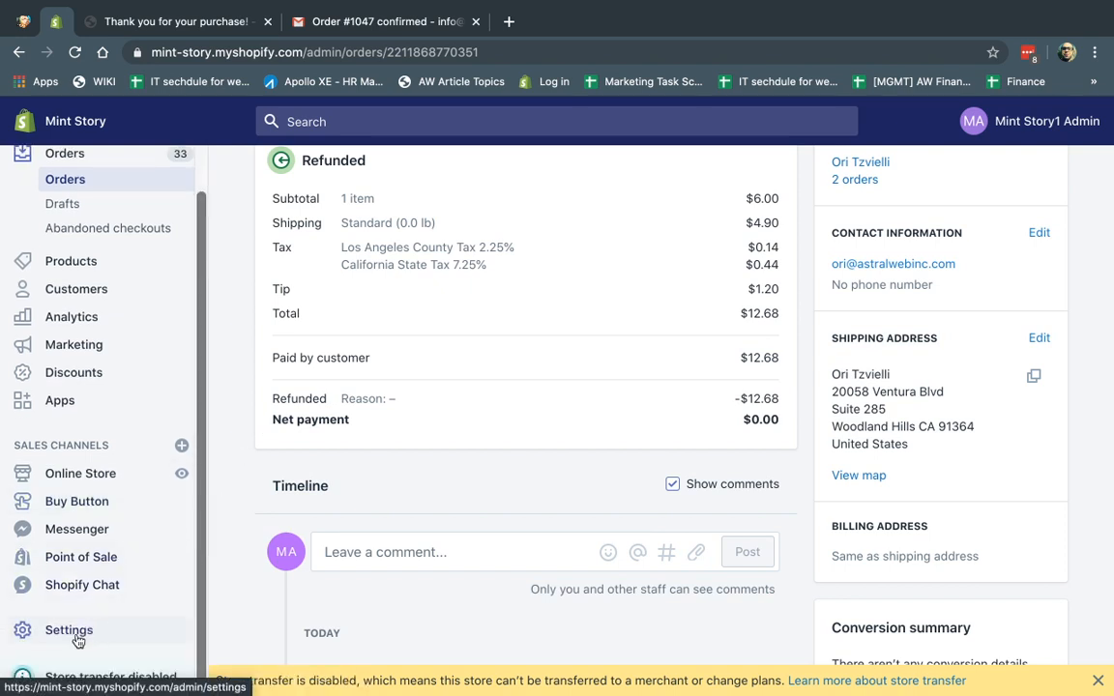
- In Settings > Checkout, uncheck 'Show tipping options at checkout' under Tipping
{"action": "left_click", "coordinate": [69, 630]}
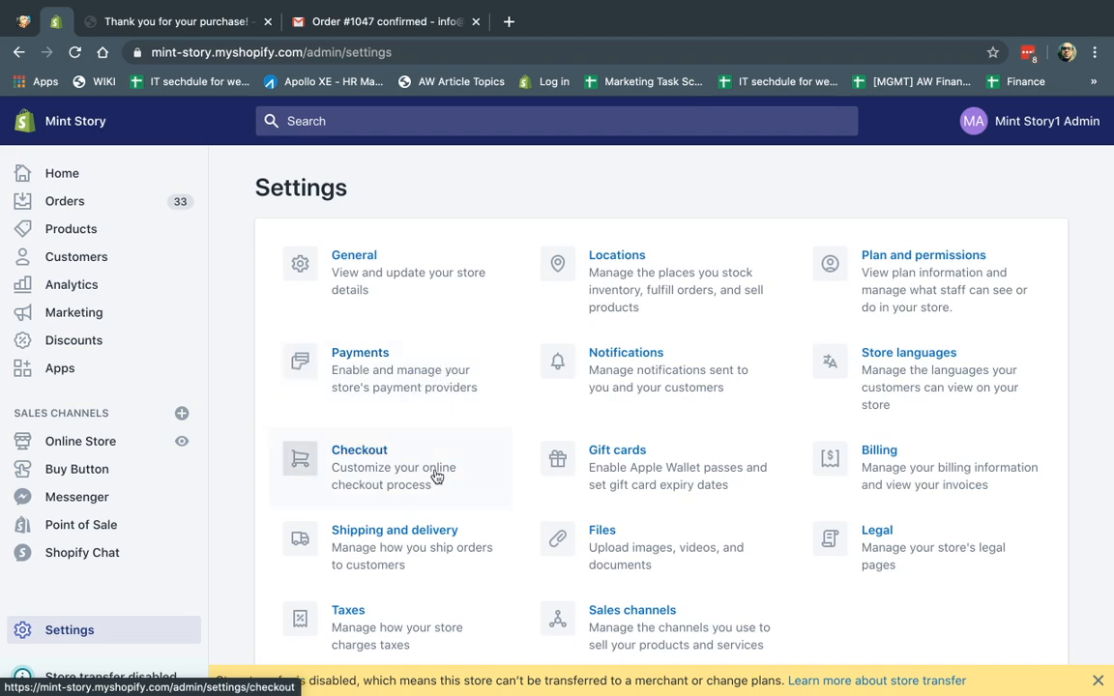
{"action": "left_click", "coordinate": [359, 449]}
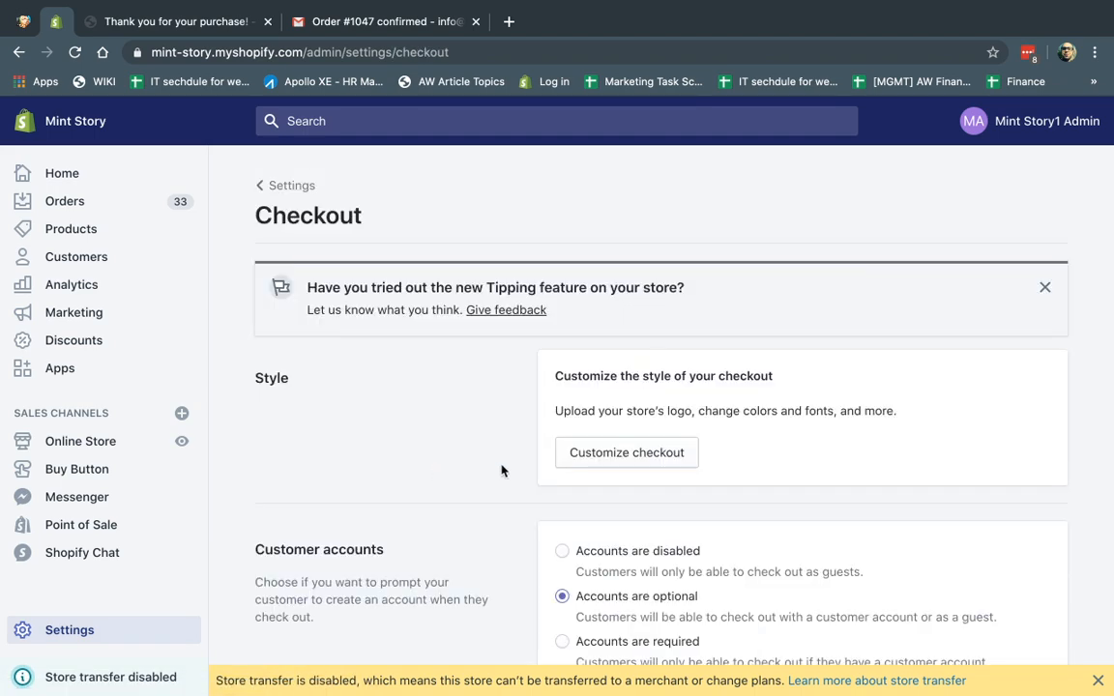
{"action": "scroll", "scroll_direction": "down", "scroll_amount": 3}
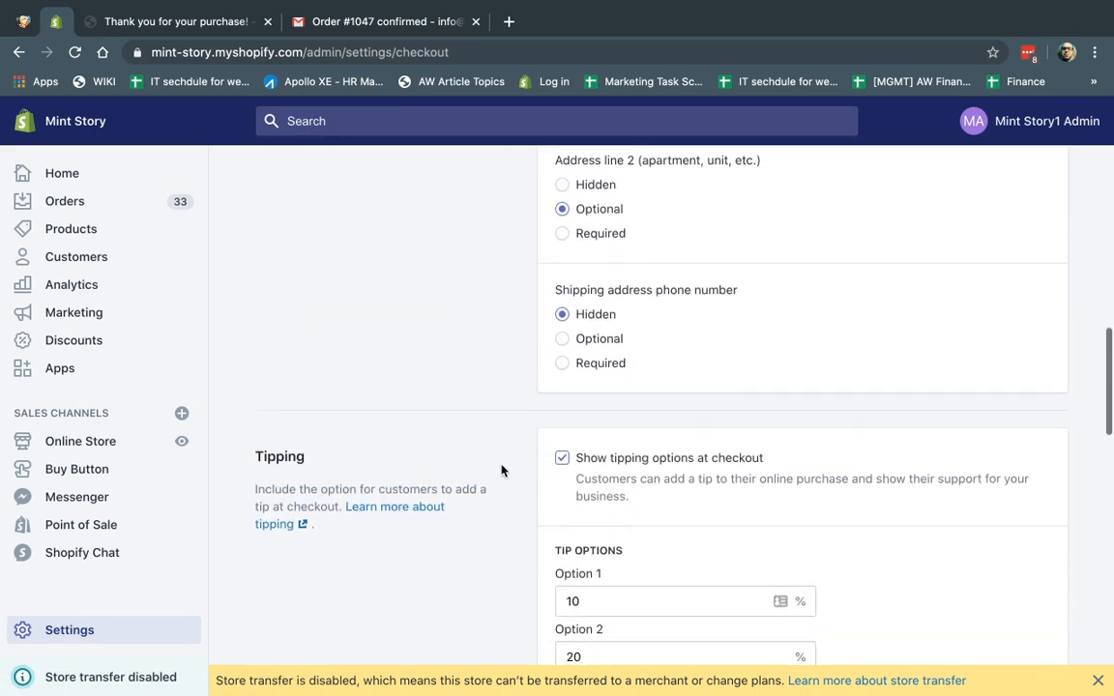
{"action": "scroll", "scroll_direction": "down", "scroll_amount": 3}
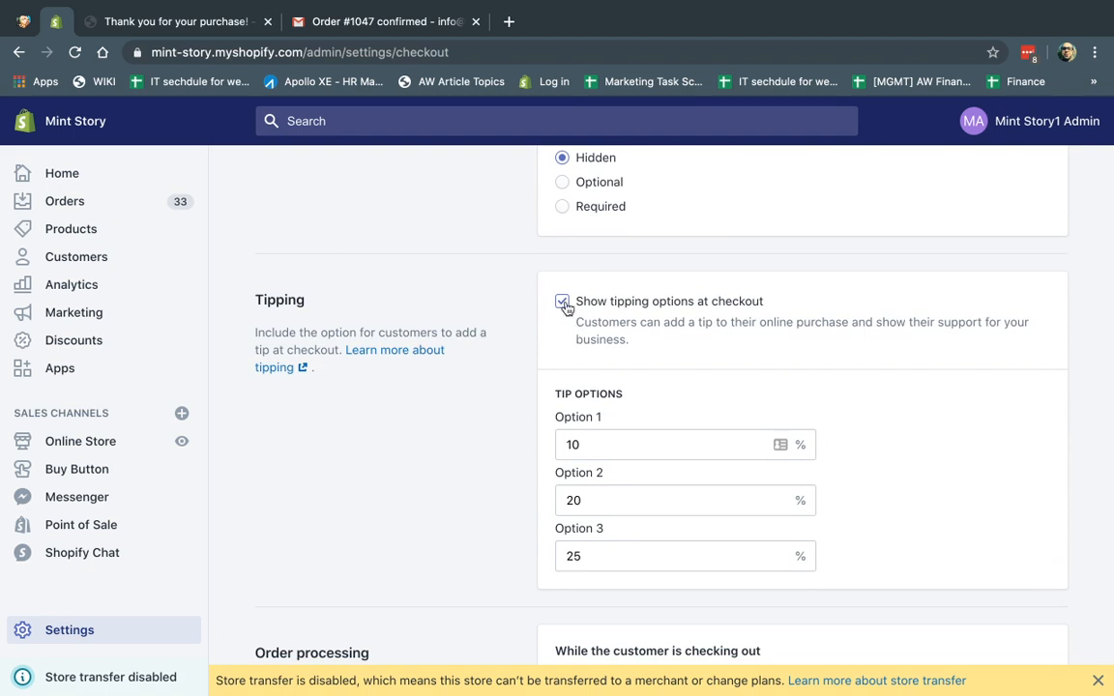
{"action": "left_click", "coordinate": [561, 301]}
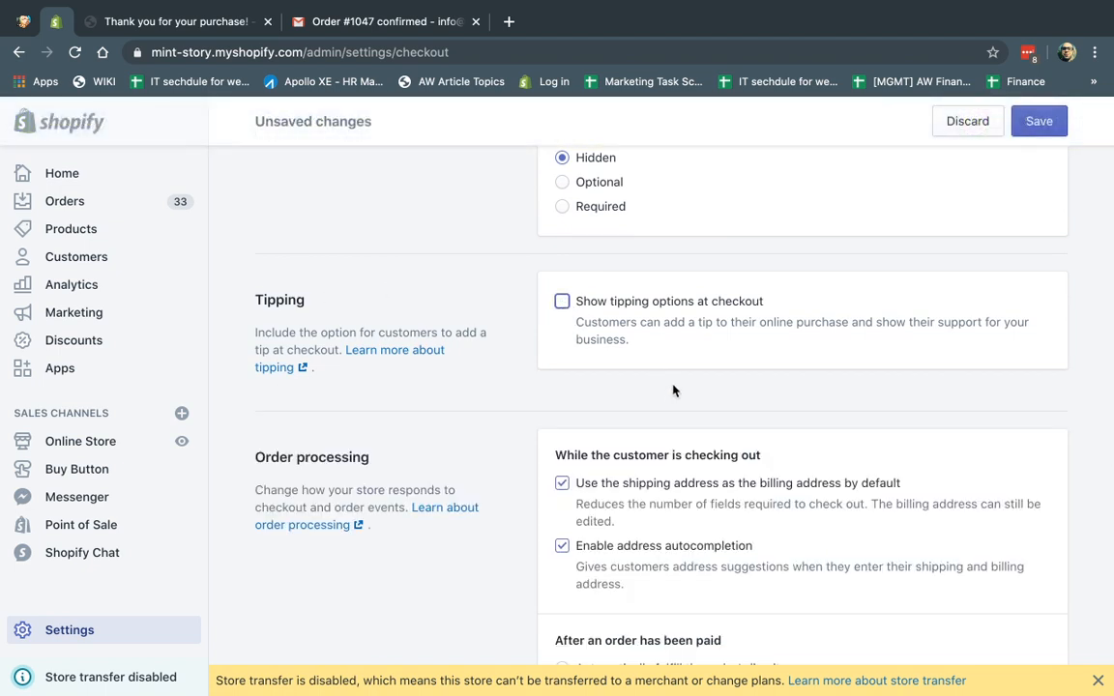
- Re-enable checkout tipping with 5%, 10% and 20% presets and return to order #1048's thank-you page
{"action": "left_click", "coordinate": [561, 302]}
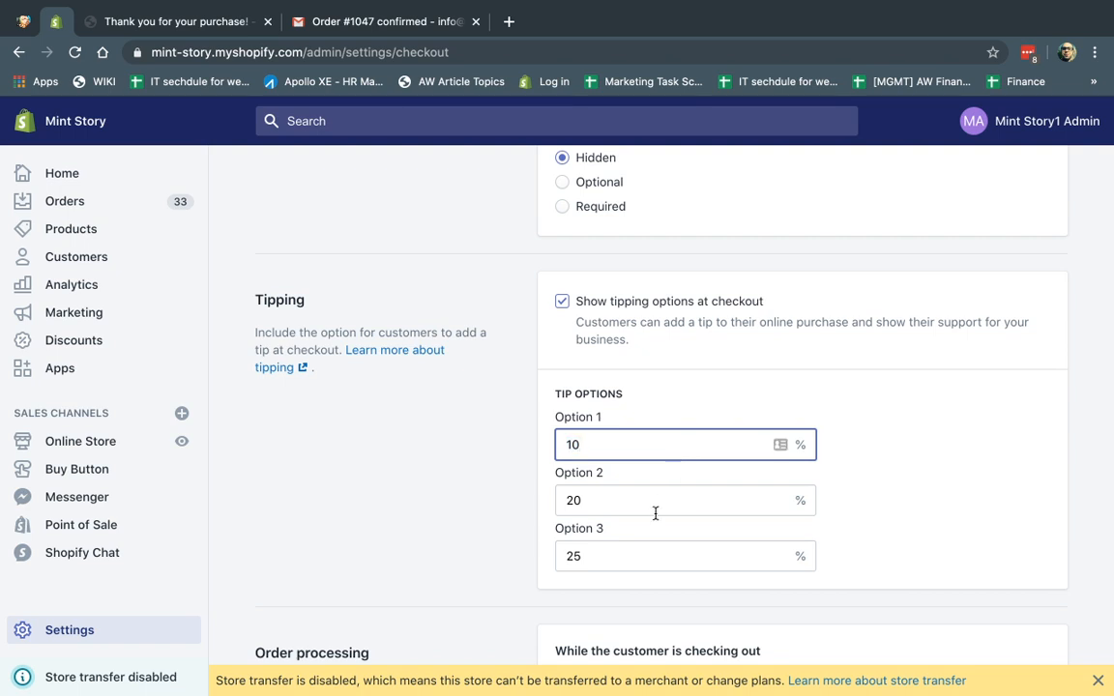
{"action": "mouse_move", "coordinate": [656, 565]}
{"action": "type", "text": "5"}
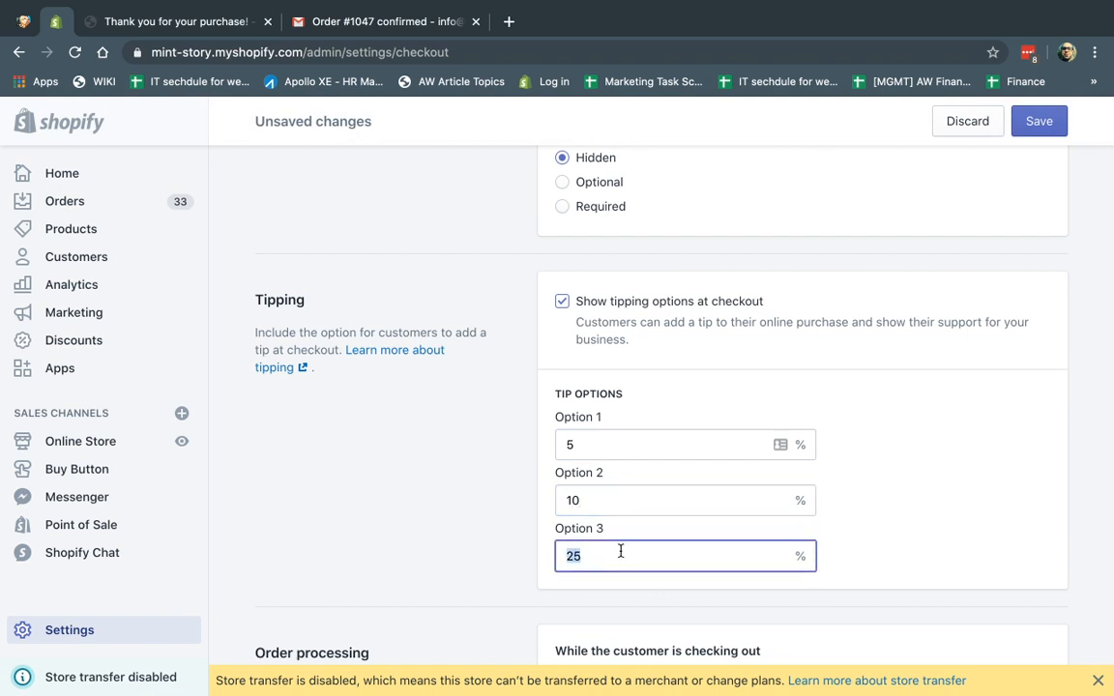
{"action": "type", "text": "20"}
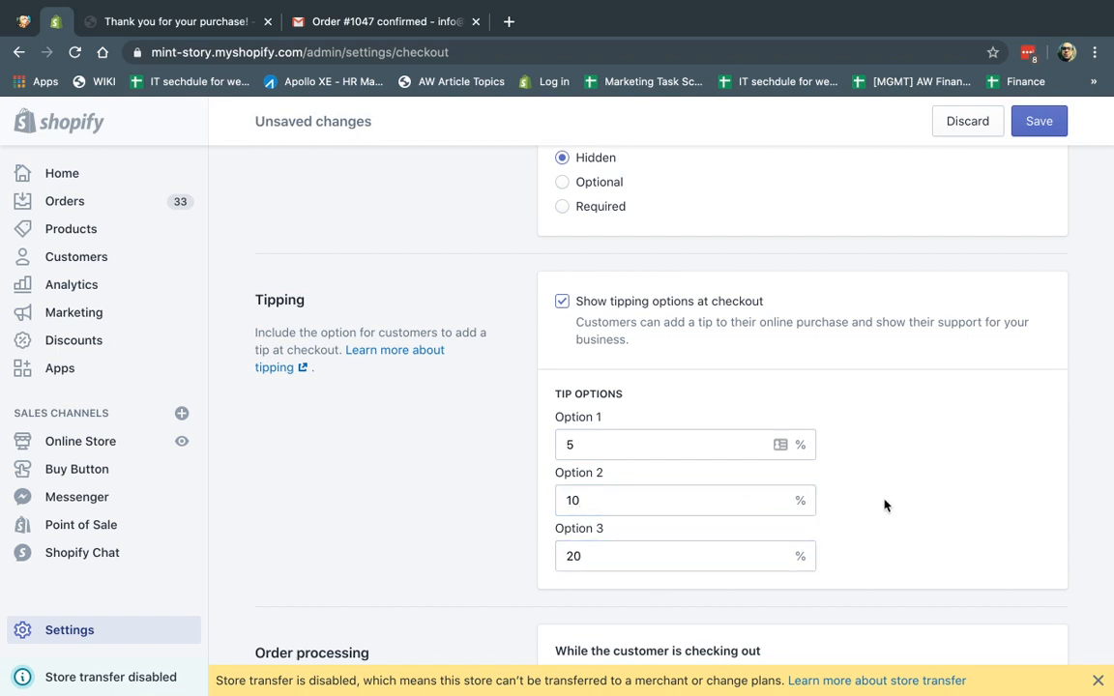
{"action": "scroll", "scroll_direction": "down", "scroll_amount": 3}
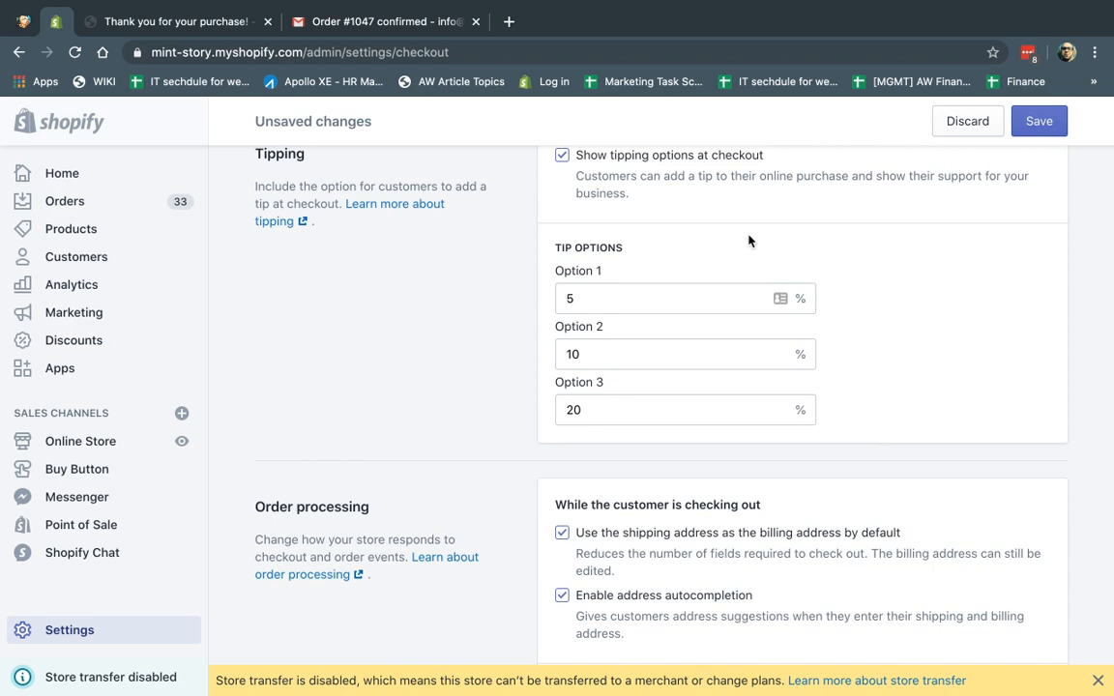
{"action": "mouse_move", "coordinate": [511, 168]}
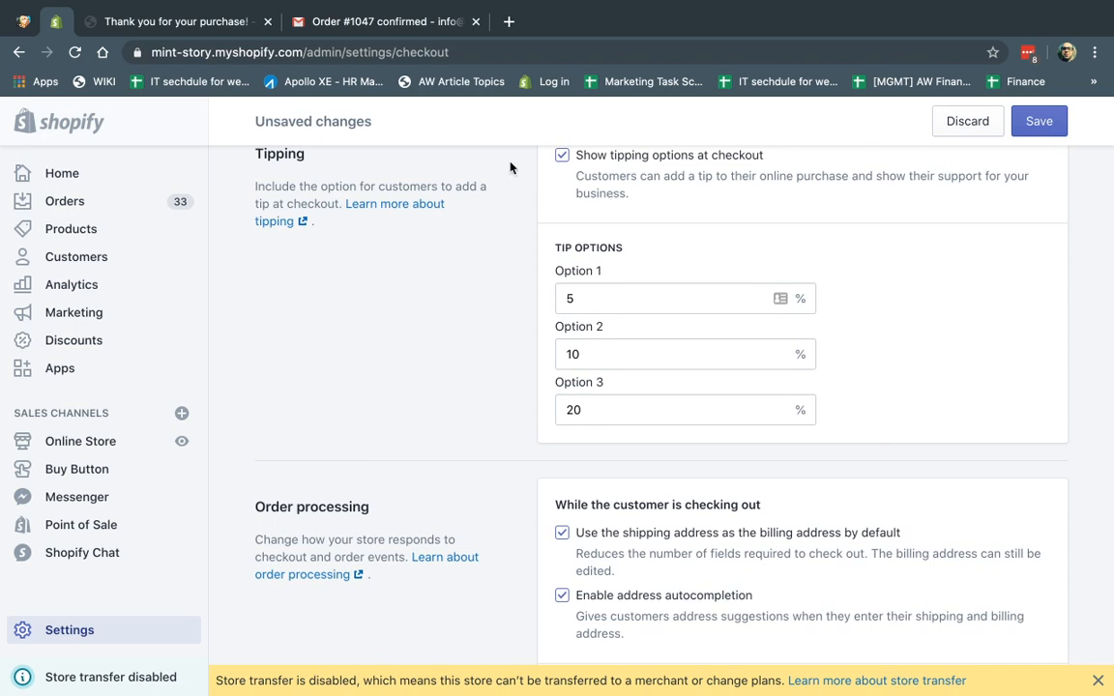
{"action": "mouse_move", "coordinate": [418, 280]}
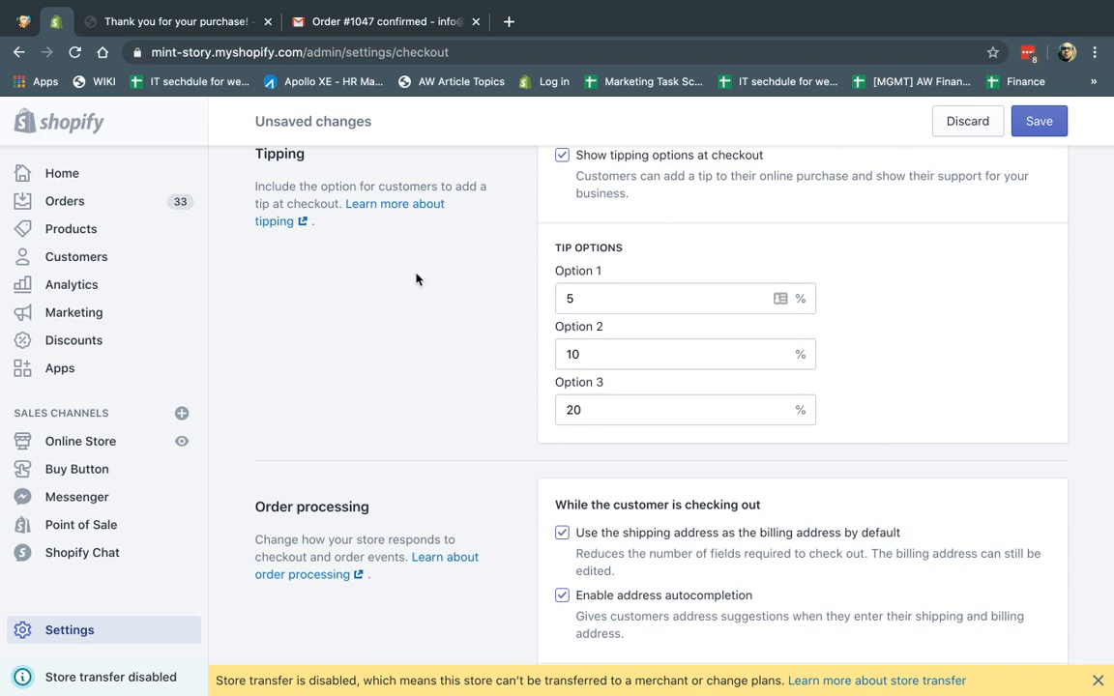
{"action": "left_click", "coordinate": [174, 19]}
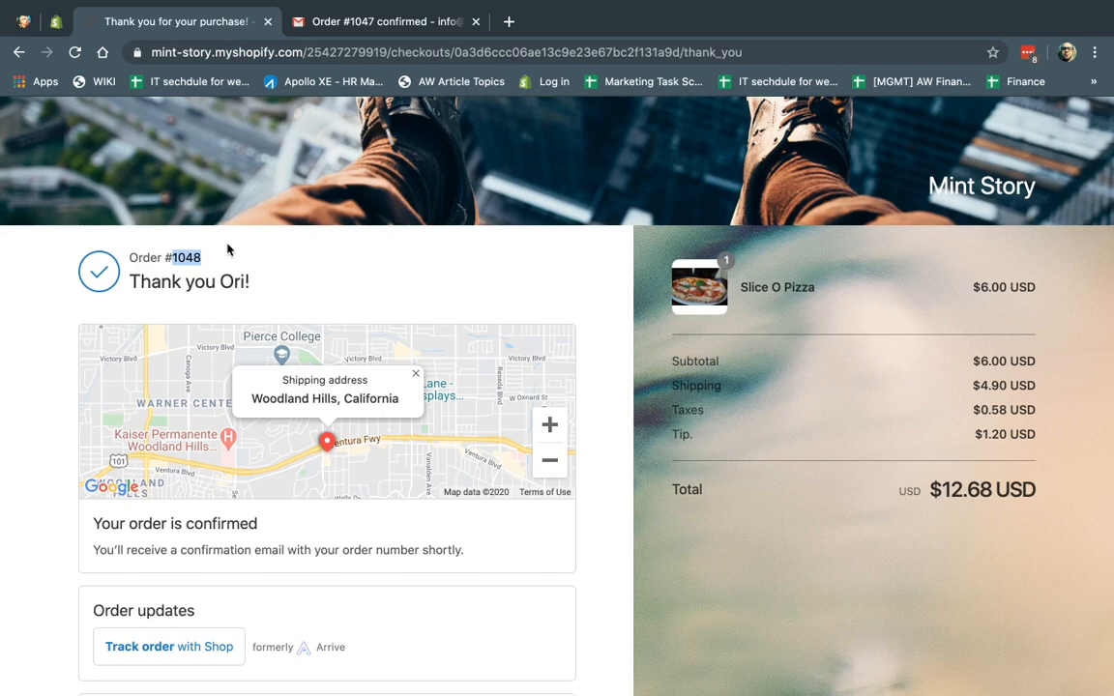
- Return to the Slice O Pizza product page via browser history and start checkout with Buy it now
{"action": "left_click", "coordinate": [19, 52]}
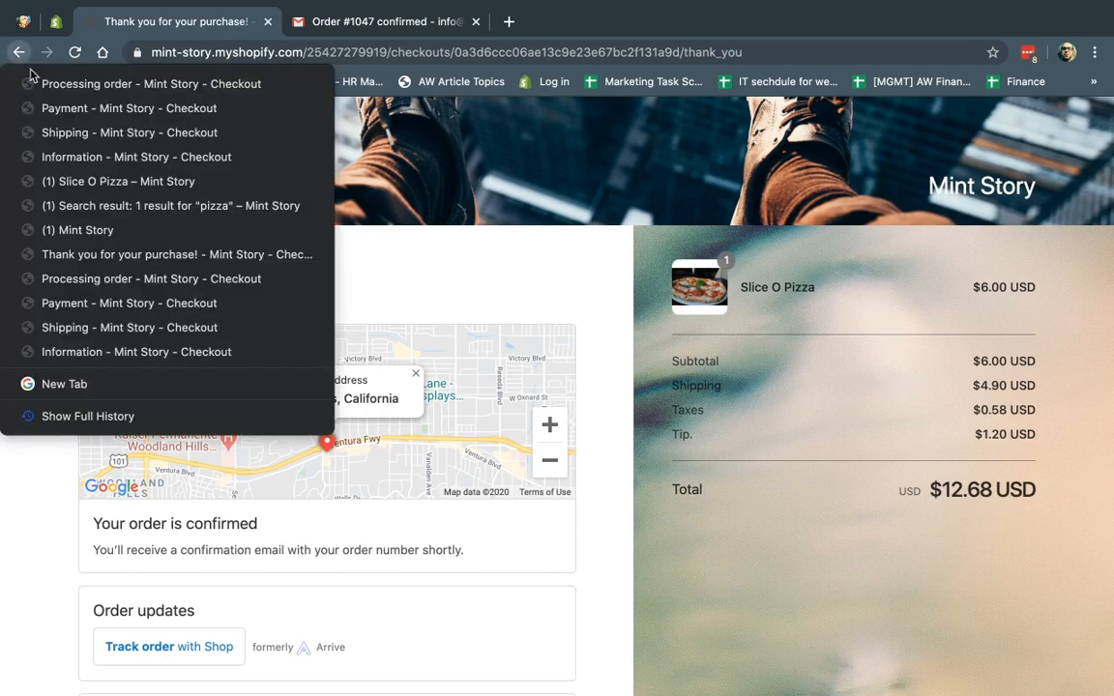
{"action": "left_click", "coordinate": [125, 181]}
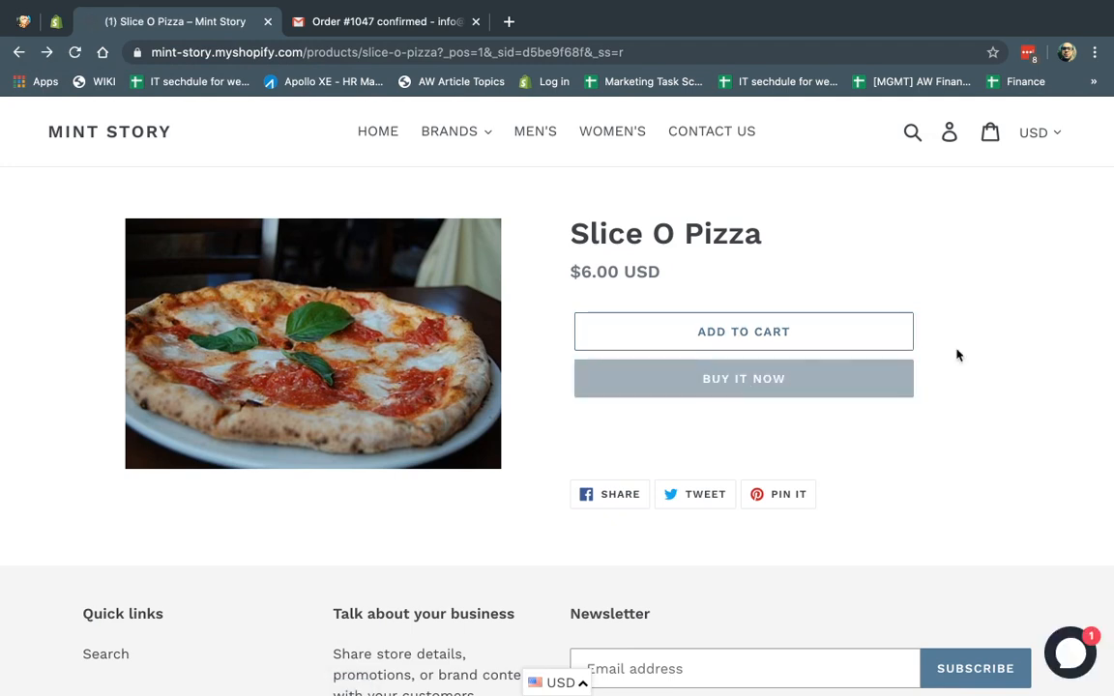
{"action": "left_click", "coordinate": [743, 377]}
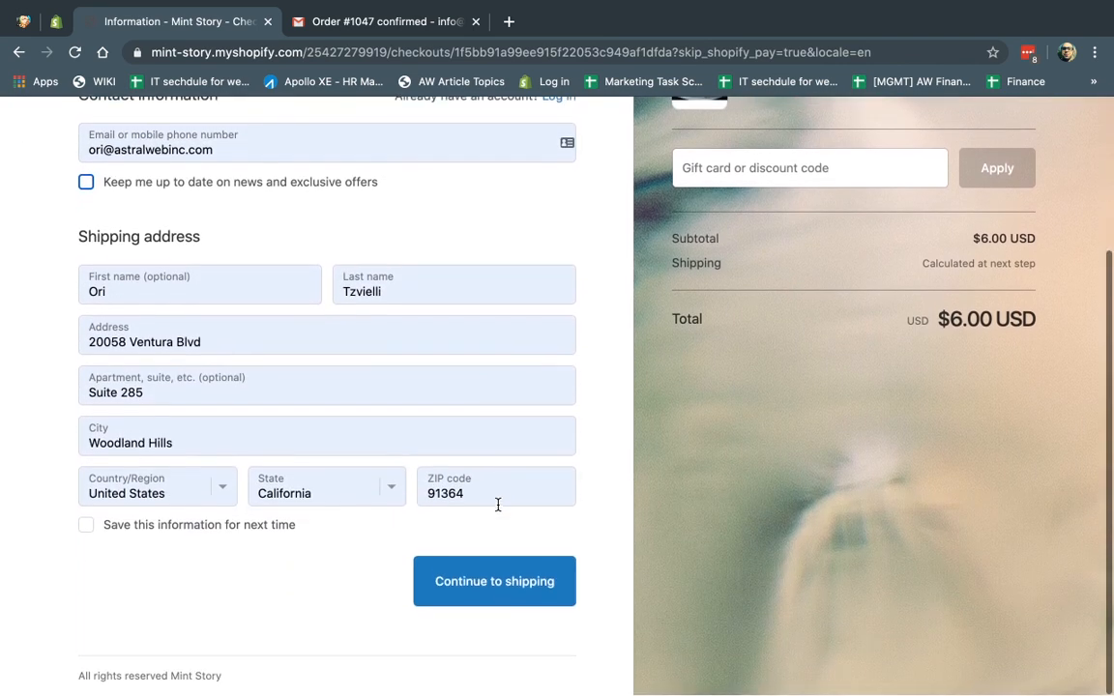
- Submit the contact and shipping address to reach the shipping method step with Standard shipping
{"action": "left_click", "coordinate": [496, 581]}
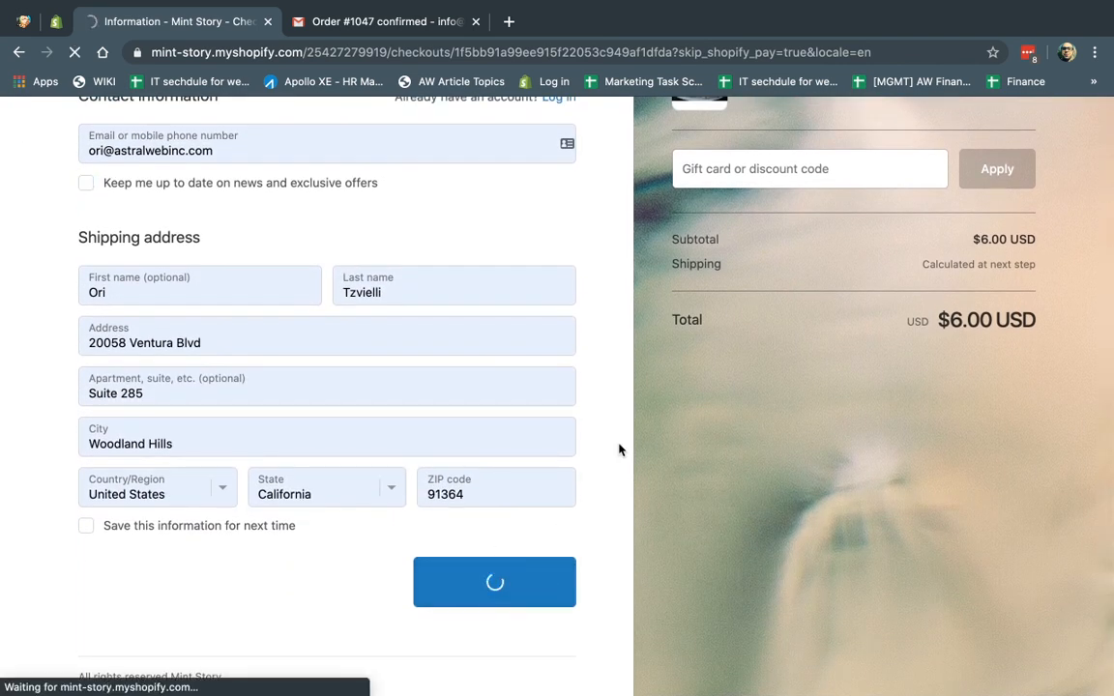
{"action": "left_click", "coordinate": [495, 580]}
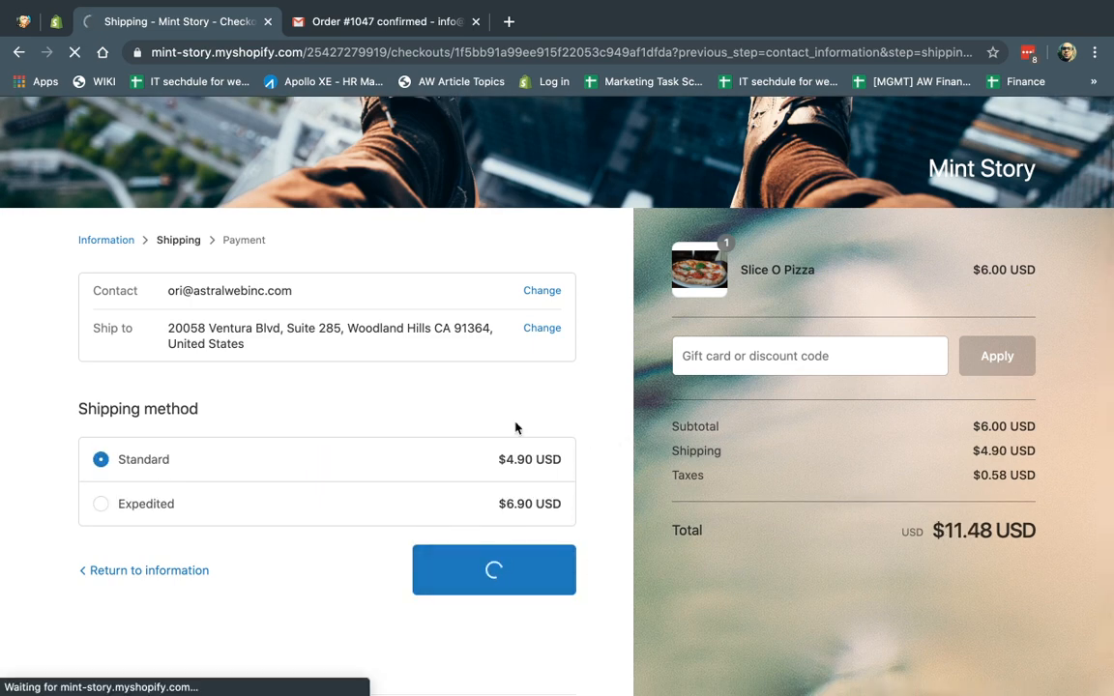
- Continue to the payment step and view the Add tip section with 10%, 20% and 25% choices
{"action": "left_click", "coordinate": [494, 569]}
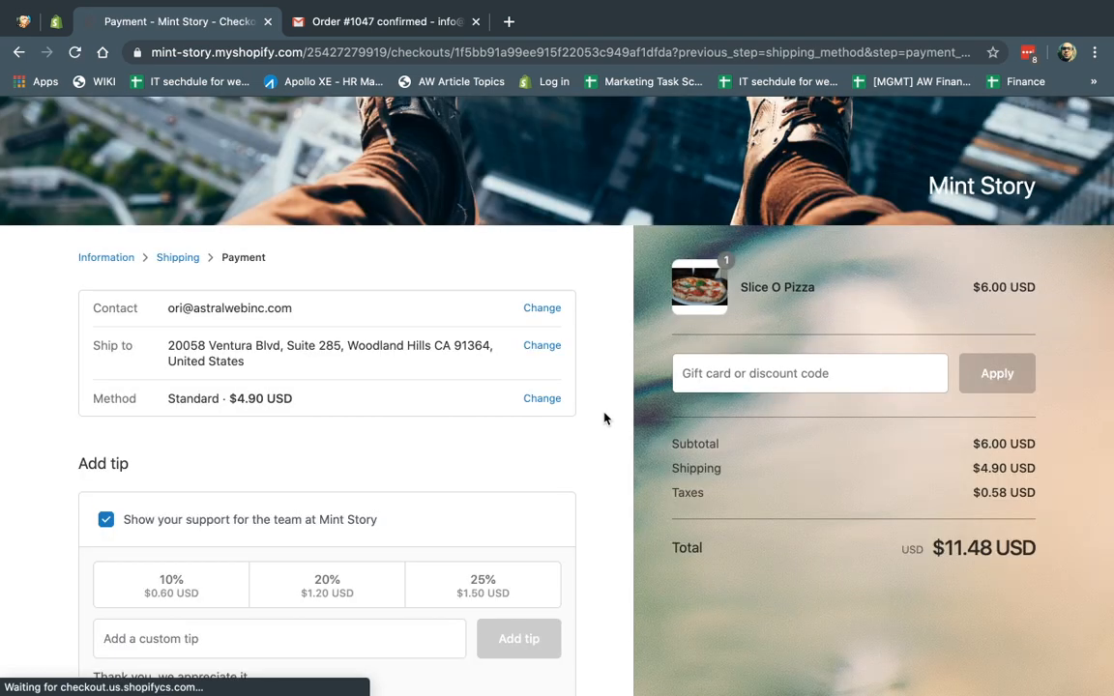
{"action": "scroll", "scroll_direction": "down", "scroll_amount": 3}
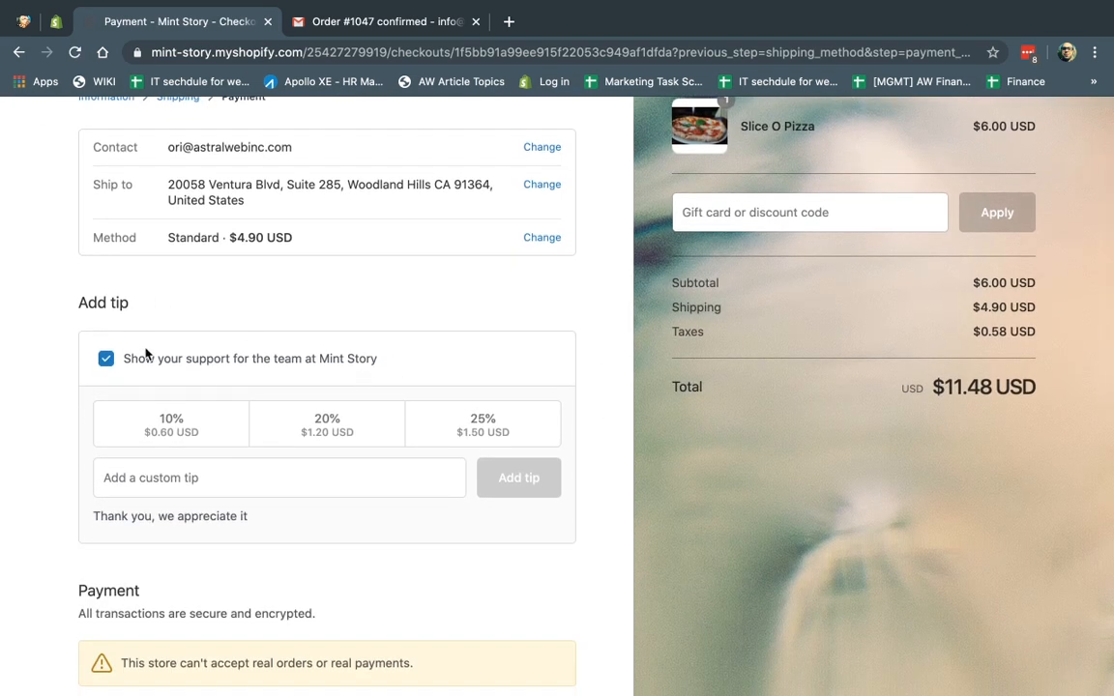
{"action": "mouse_move", "coordinate": [150, 541]}
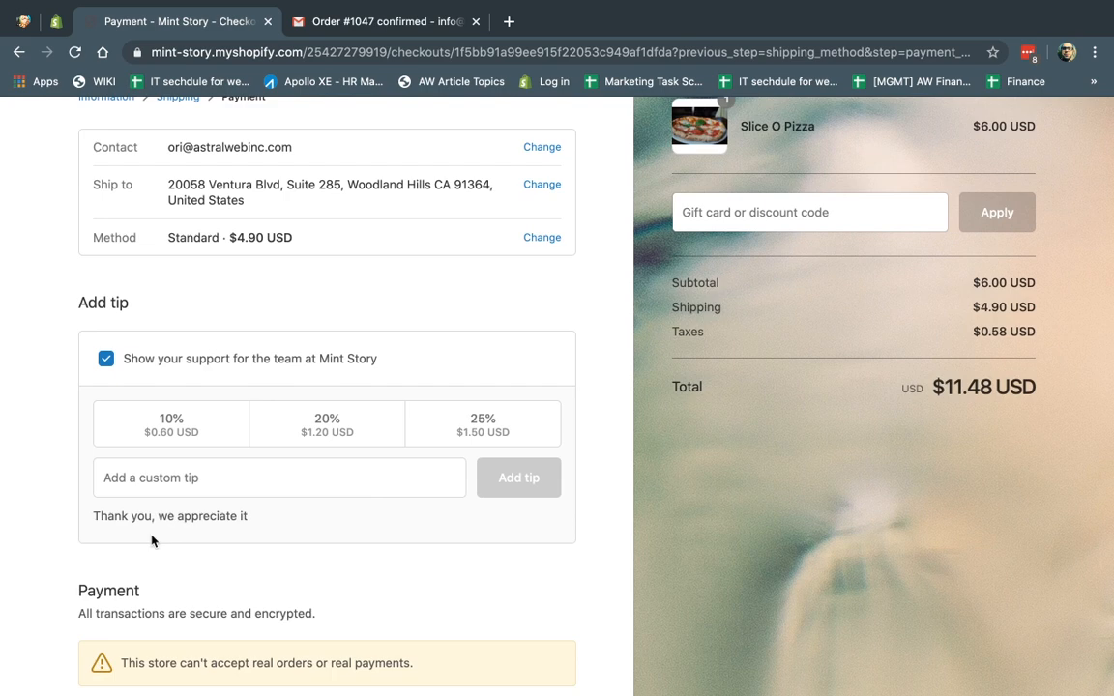
{"action": "mouse_move", "coordinate": [336, 518]}
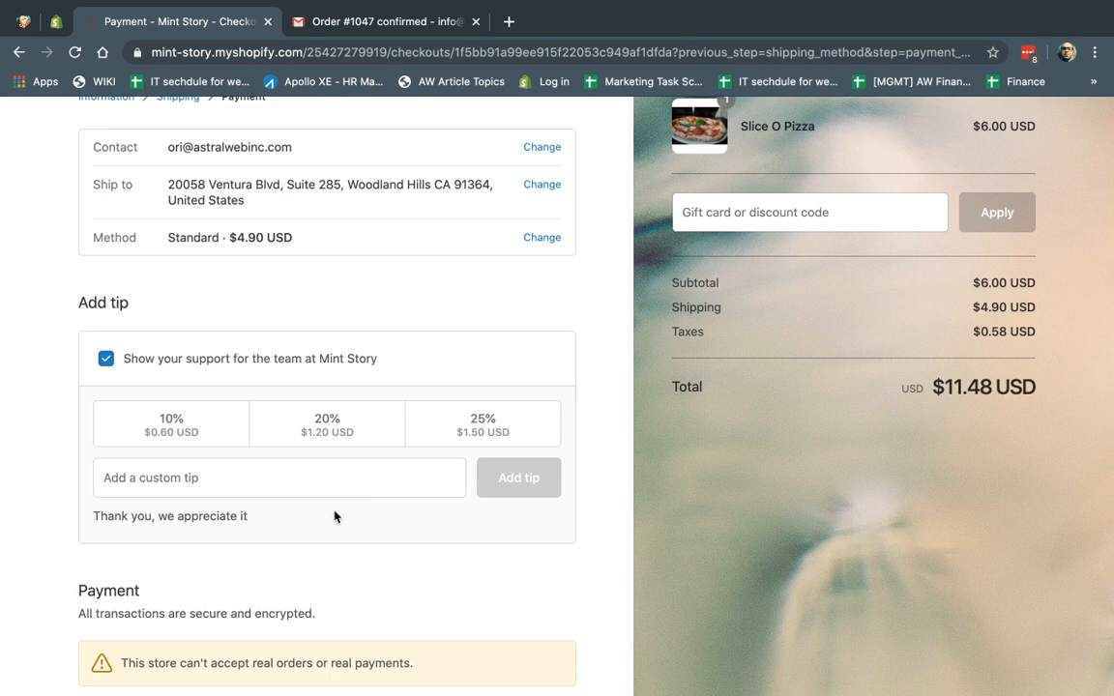
{"action": "mouse_move", "coordinate": [405, 356]}
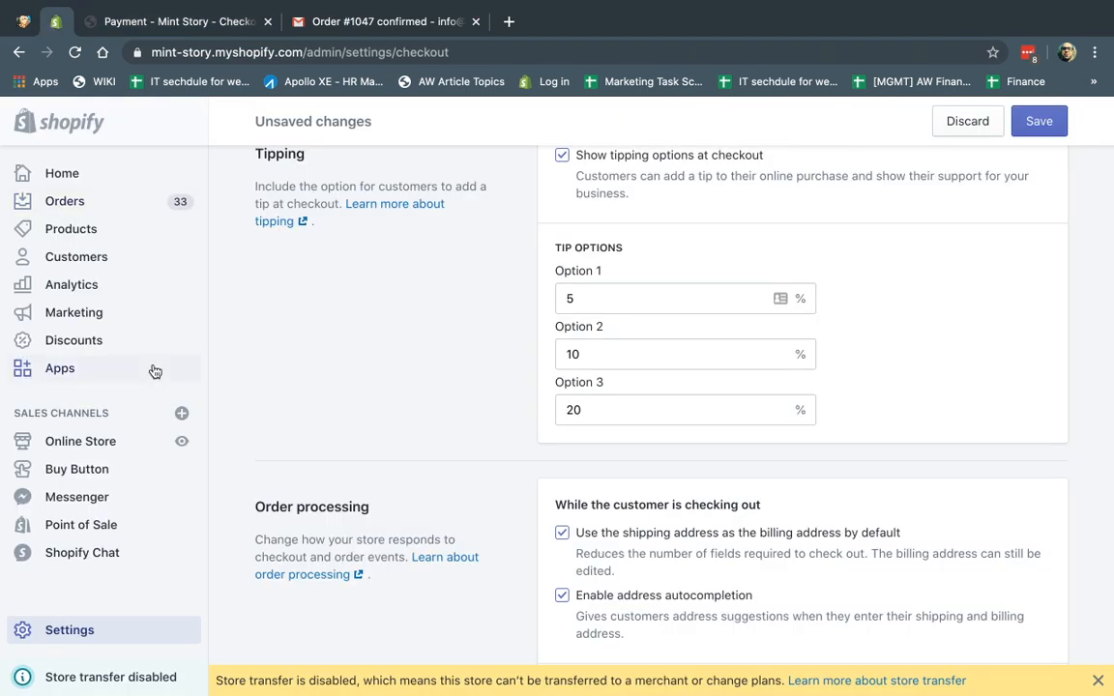
- From Online Store > Themes, launch Edit languages on the live Debut theme via Actions
{"action": "left_click", "coordinate": [82, 441]}
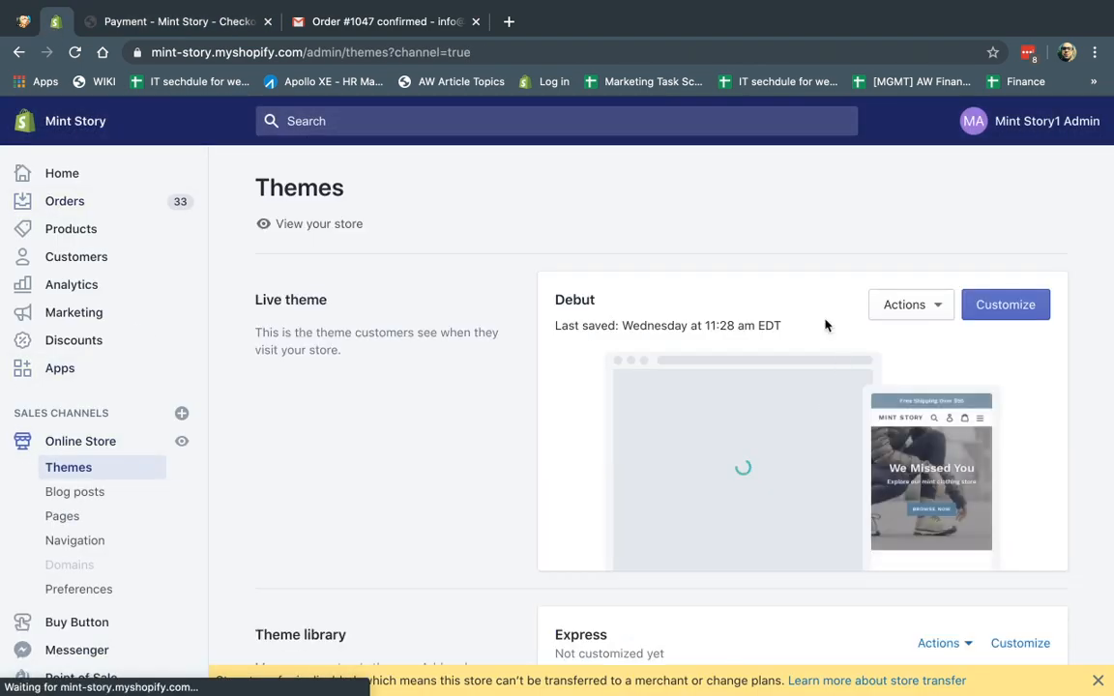
{"action": "scroll", "scroll_direction": "down", "scroll_amount": 3}
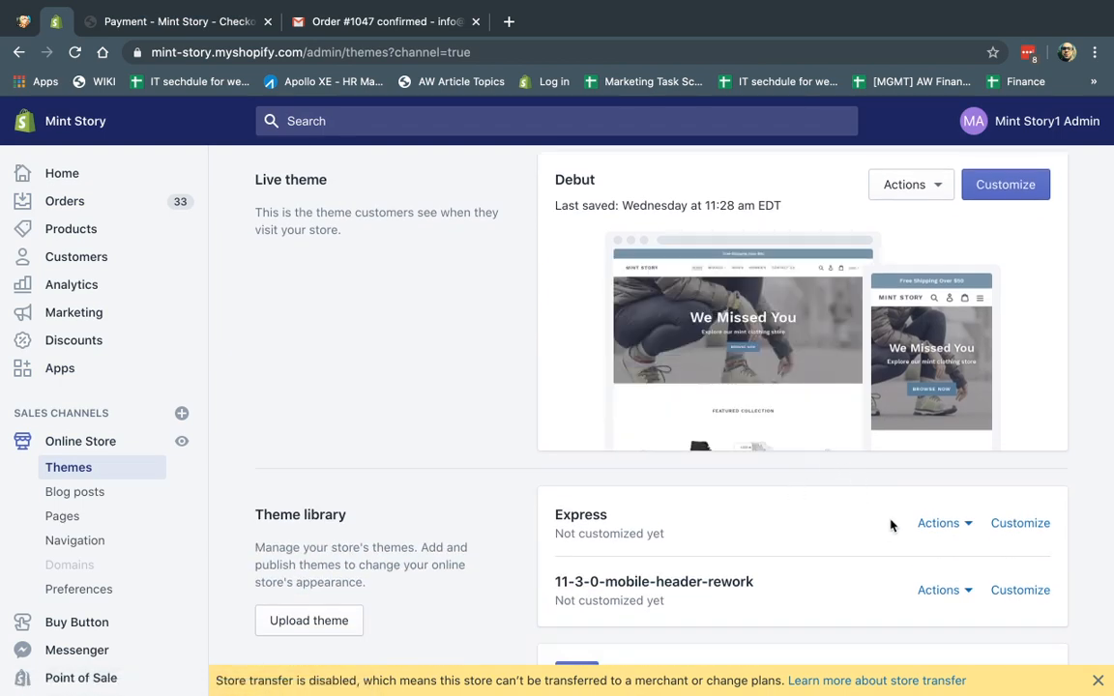
{"action": "left_click", "coordinate": [906, 186]}
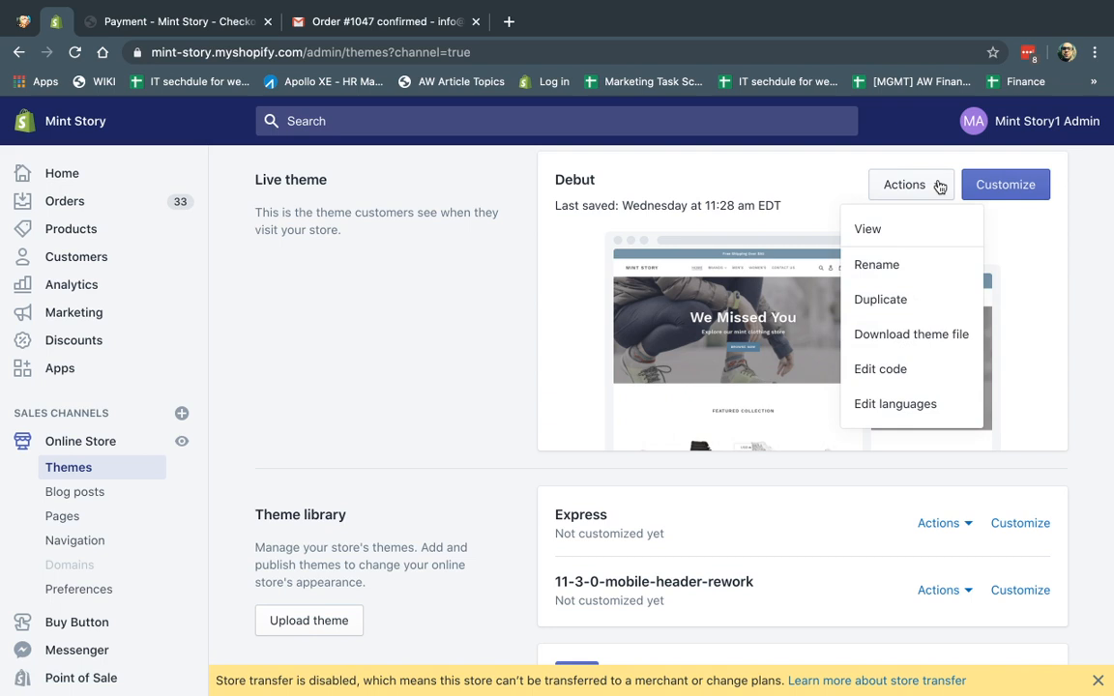
{"action": "left_click", "coordinate": [894, 404]}
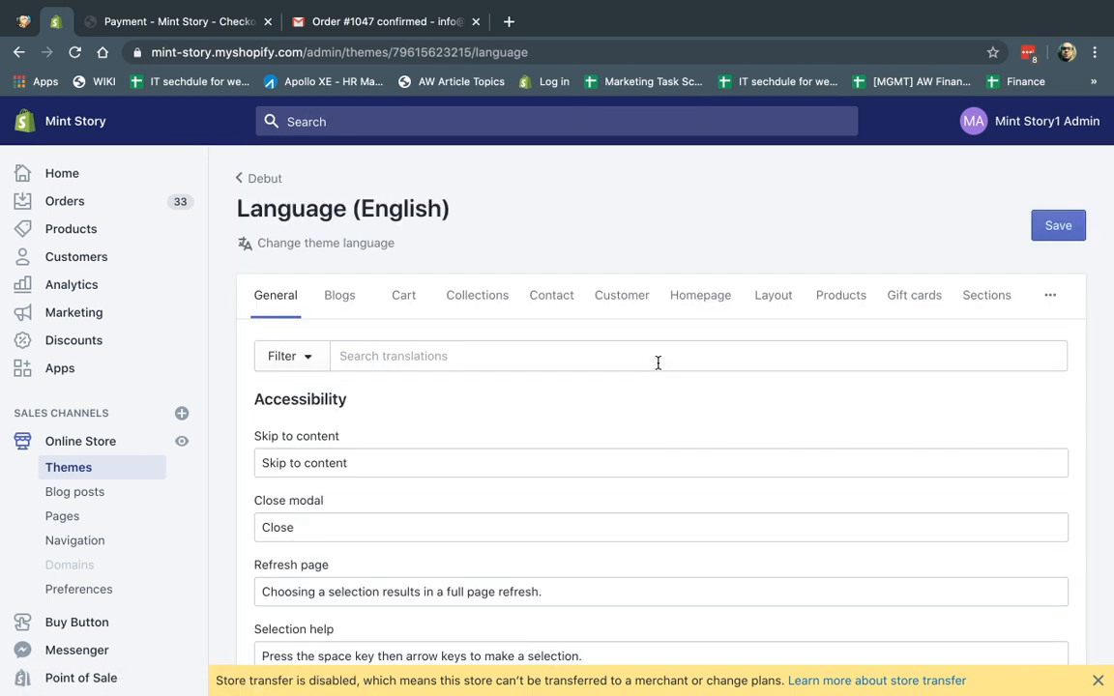
{"action": "mouse_move", "coordinate": [840, 341]}
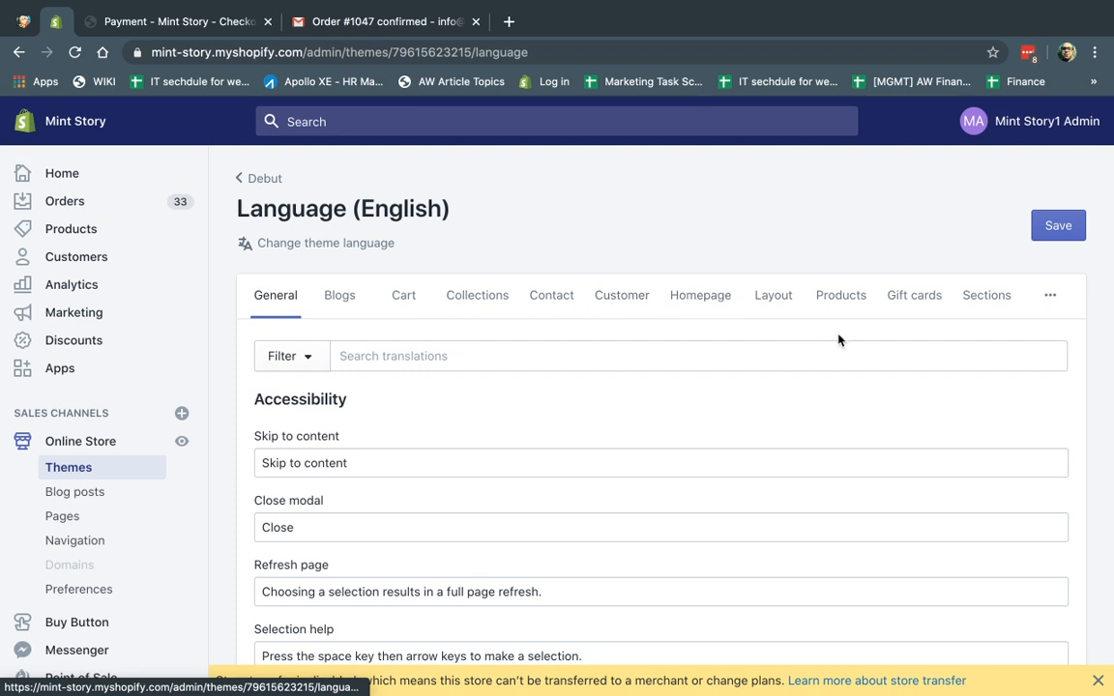
- Switch to the Checkout & system translations and search the page for "tip" matches
{"action": "left_click", "coordinate": [1049, 294]}
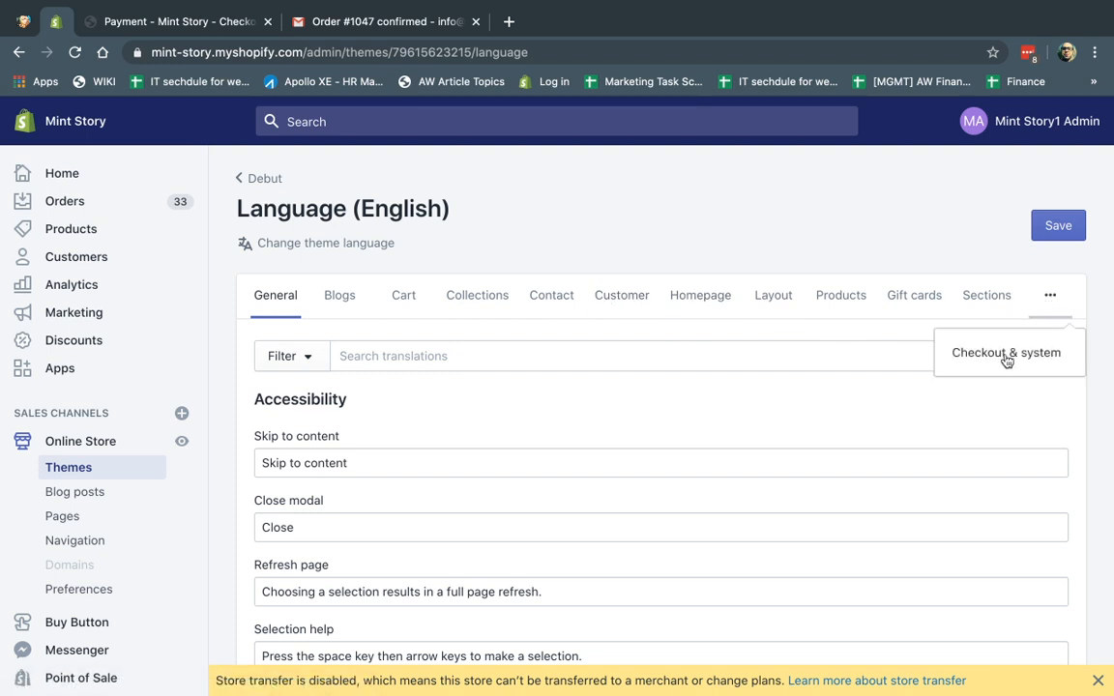
{"action": "left_click", "coordinate": [1006, 352]}
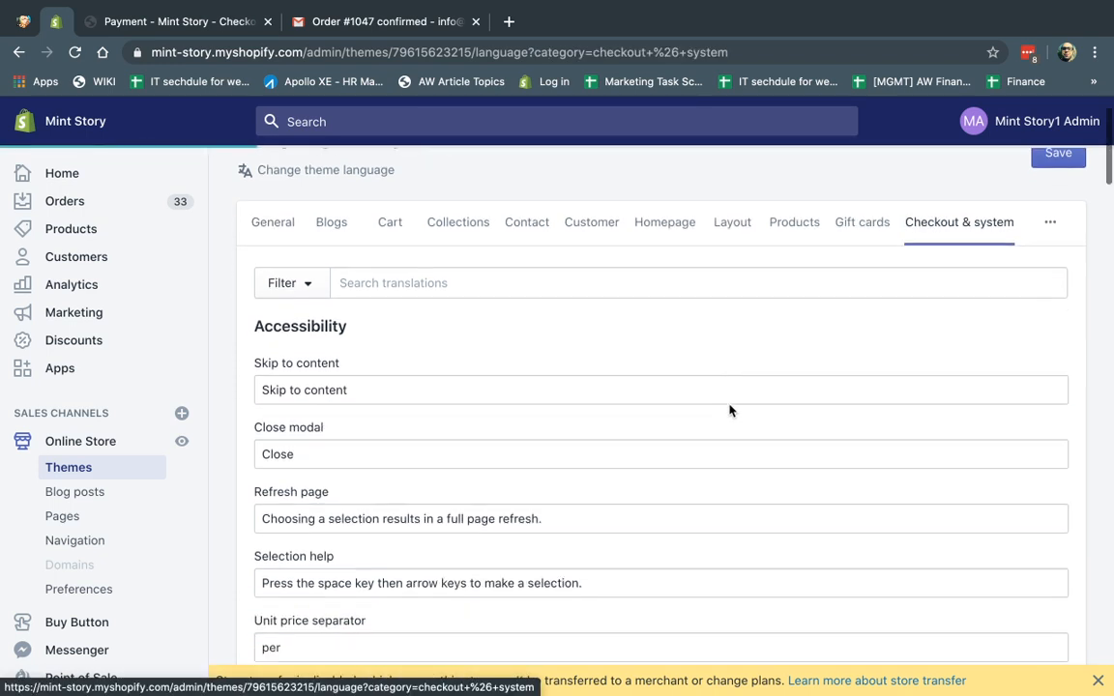
{"action": "scroll", "scroll_direction": "down", "scroll_amount": 3}
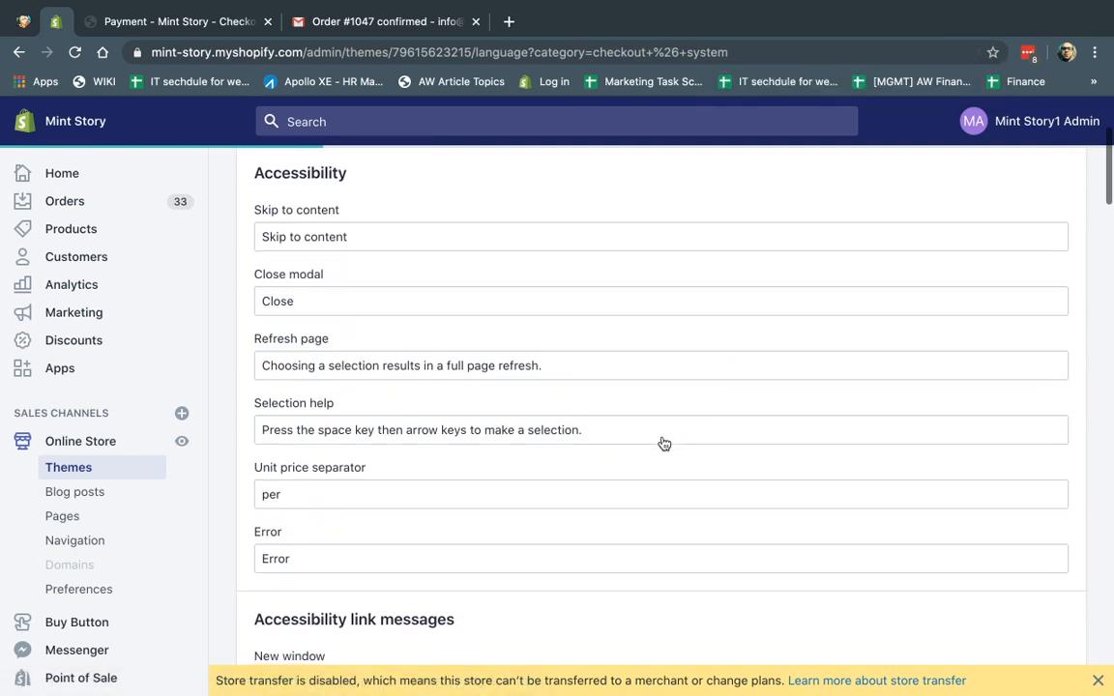
{"action": "scroll", "scroll_direction": "down", "scroll_amount": 3}
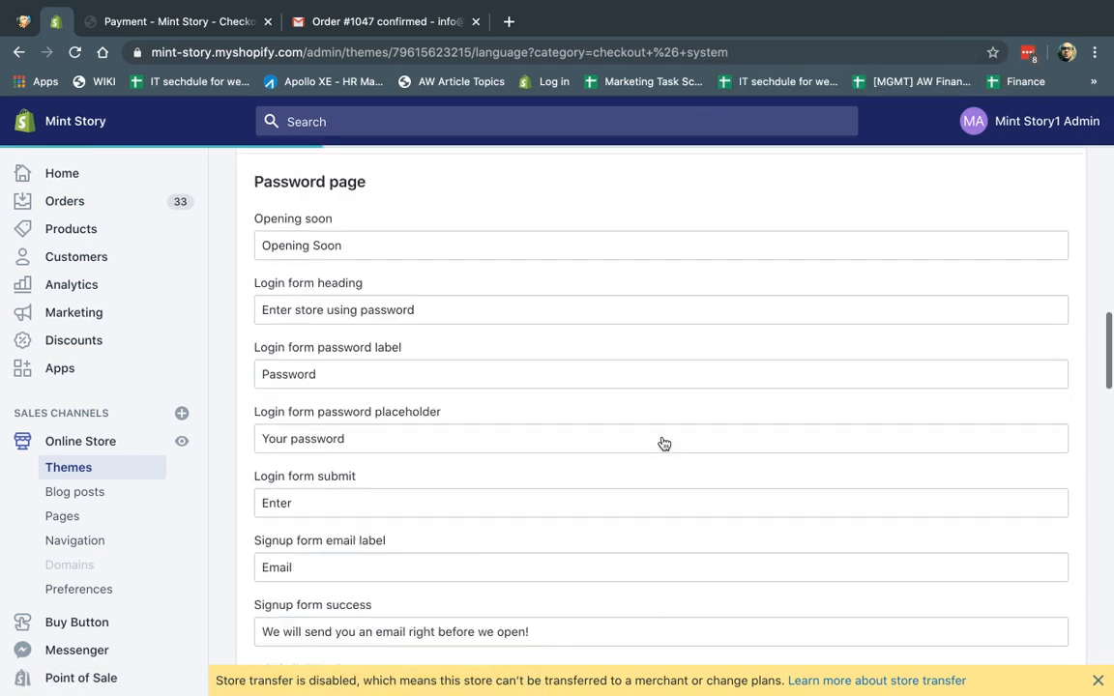
{"action": "scroll", "scroll_direction": "down", "scroll_amount": 3}
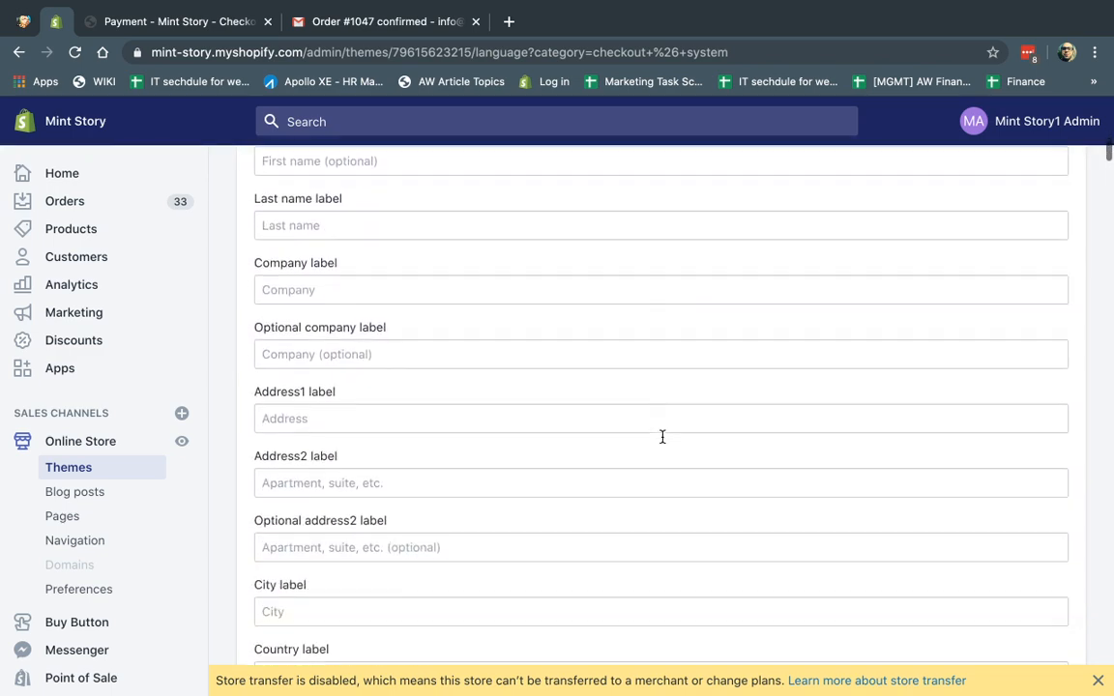
{"action": "scroll", "scroll_direction": "down", "scroll_amount": 3}
{"action": "type", "text": "tip"}
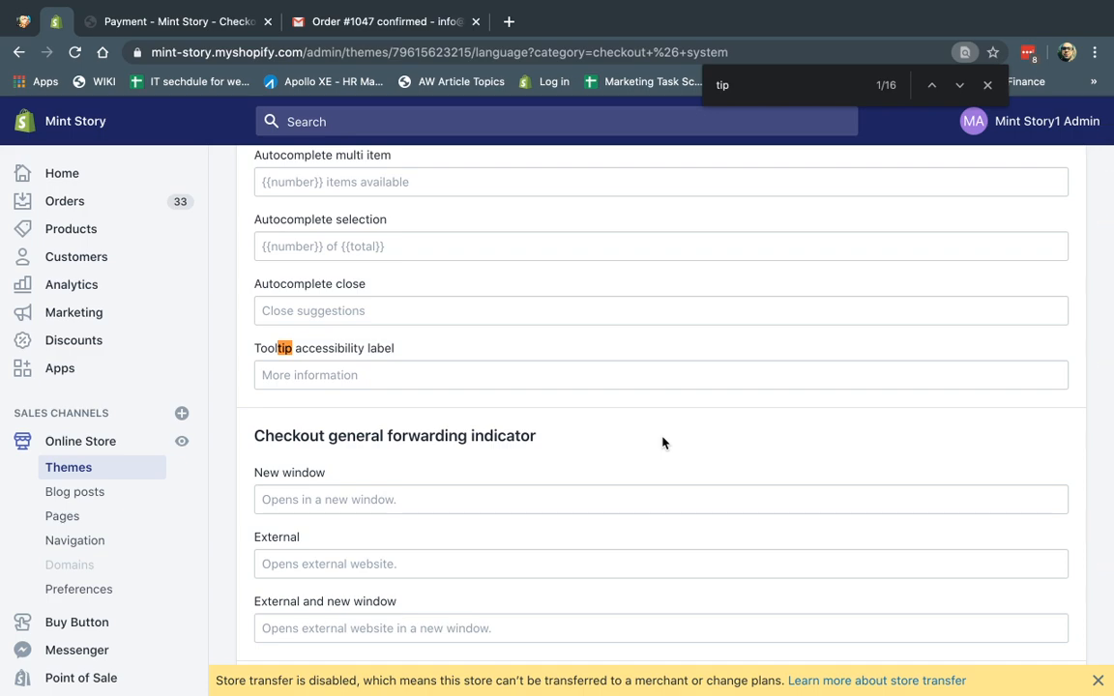
- Advance the find to the Tip label translation, then return to the checkout payment page
{"action": "left_click", "coordinate": [933, 85]}
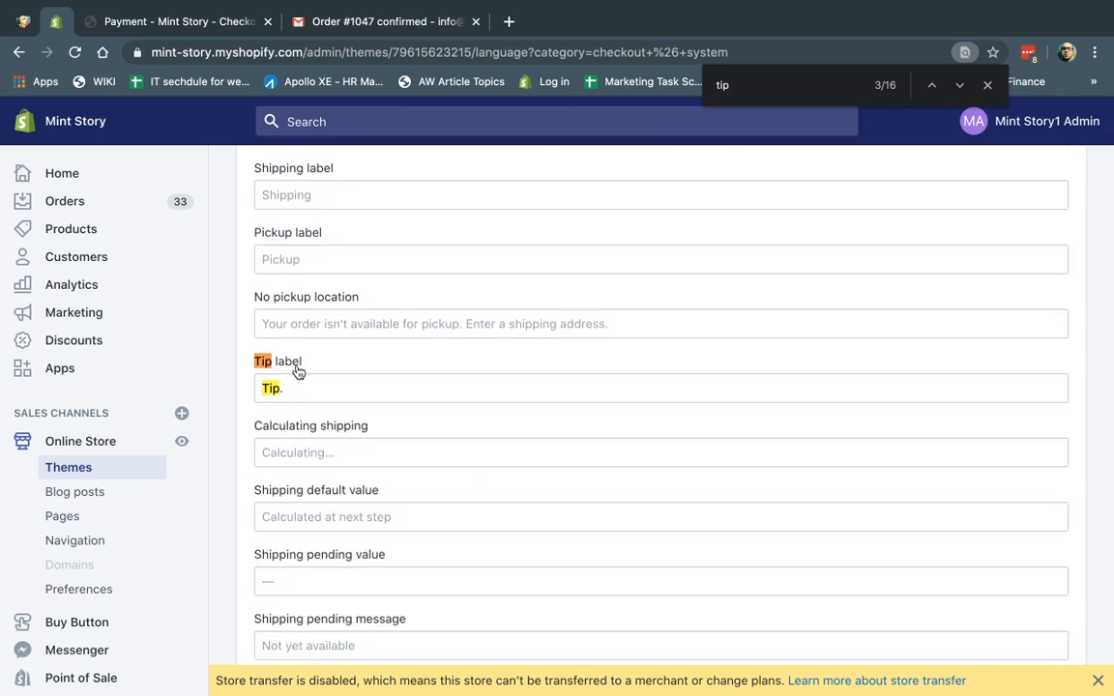
{"action": "left_click", "coordinate": [178, 21]}
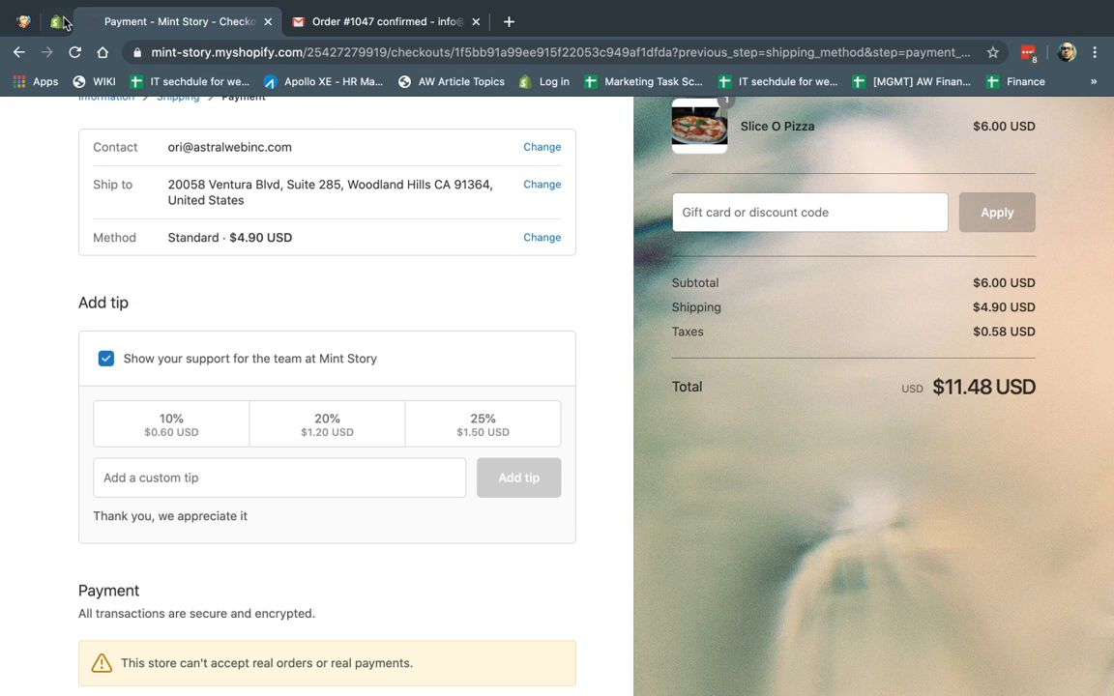
- Select the 20% tip ($1.20, total $12.68) and check the Tip label translation field
{"action": "left_click", "coordinate": [327, 423]}
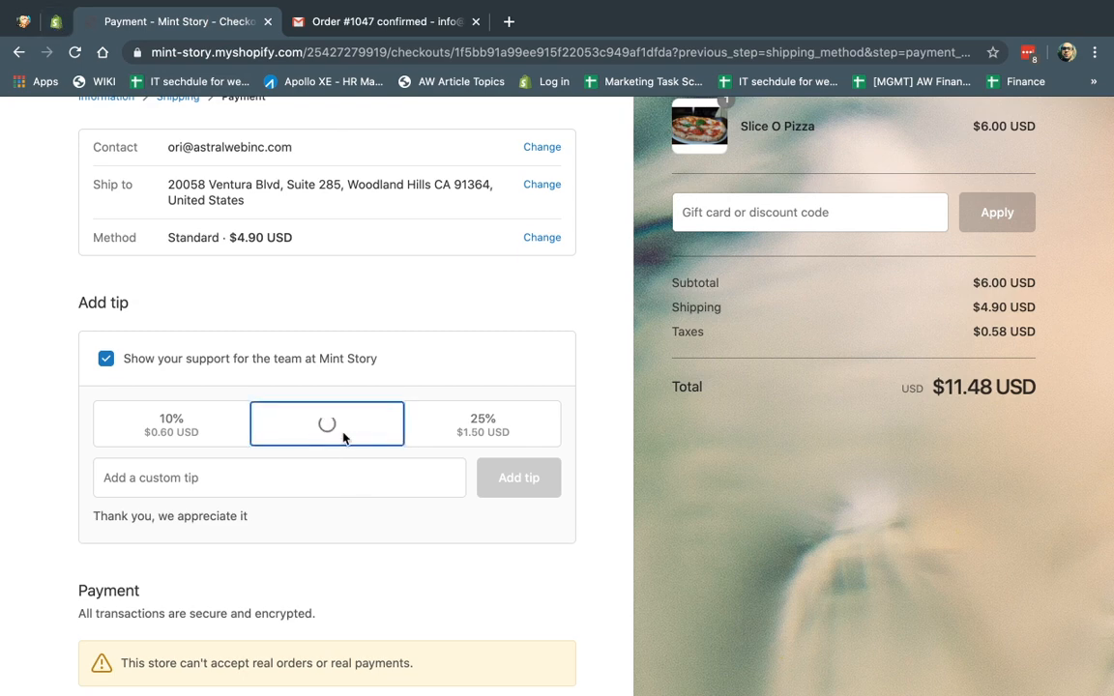
{"action": "left_click", "coordinate": [327, 423]}
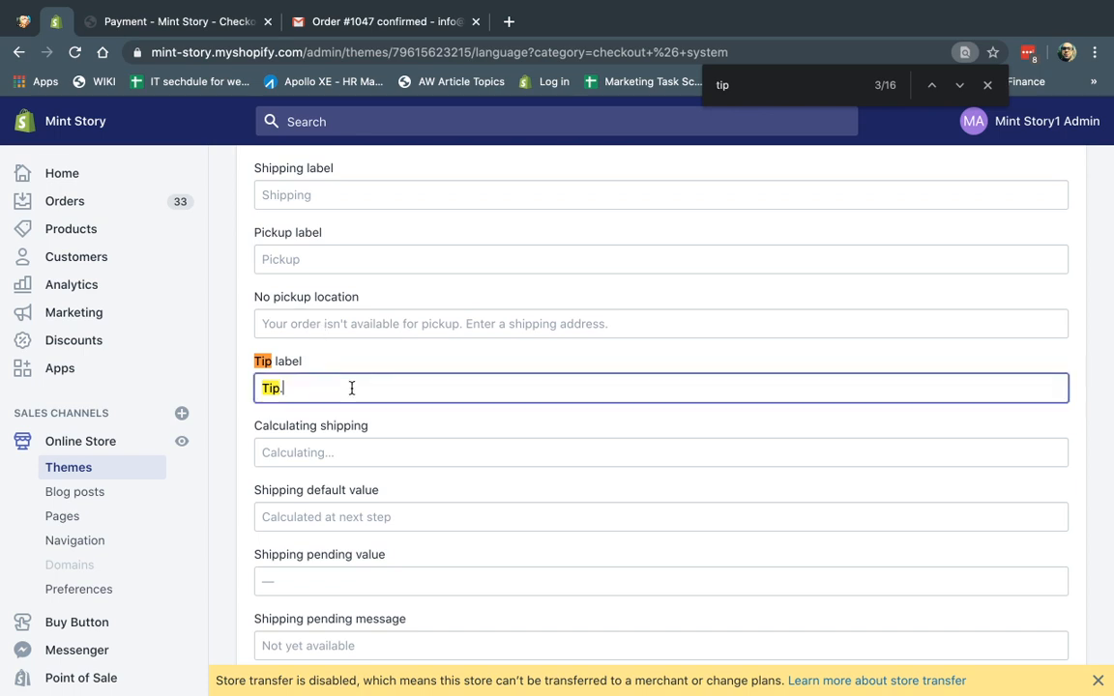
{"action": "type", "text": "--"}
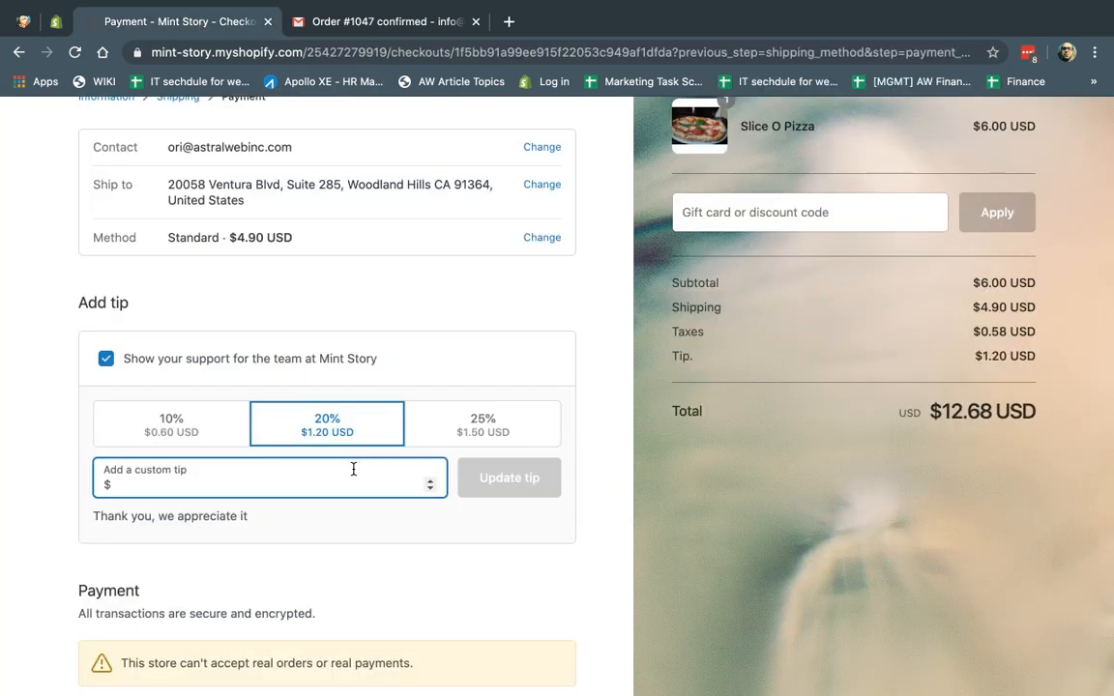
- Enter a custom tip of 66 and submit it with Update tip, then return to translations
{"action": "type", "text": "666"}
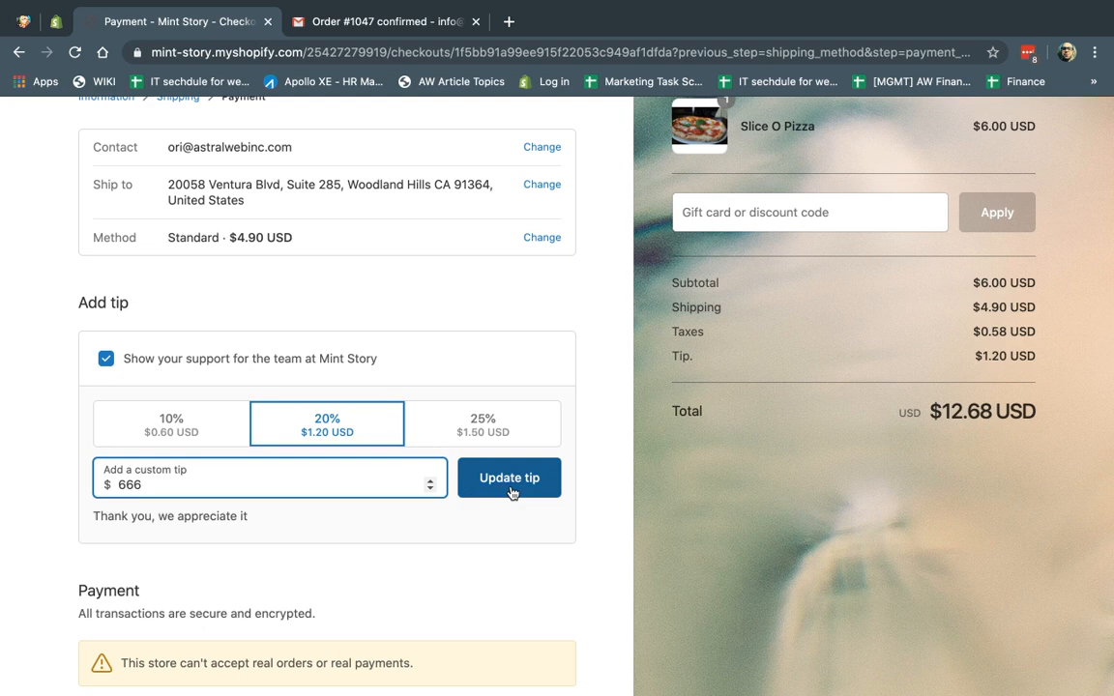
{"action": "left_click", "coordinate": [509, 477]}
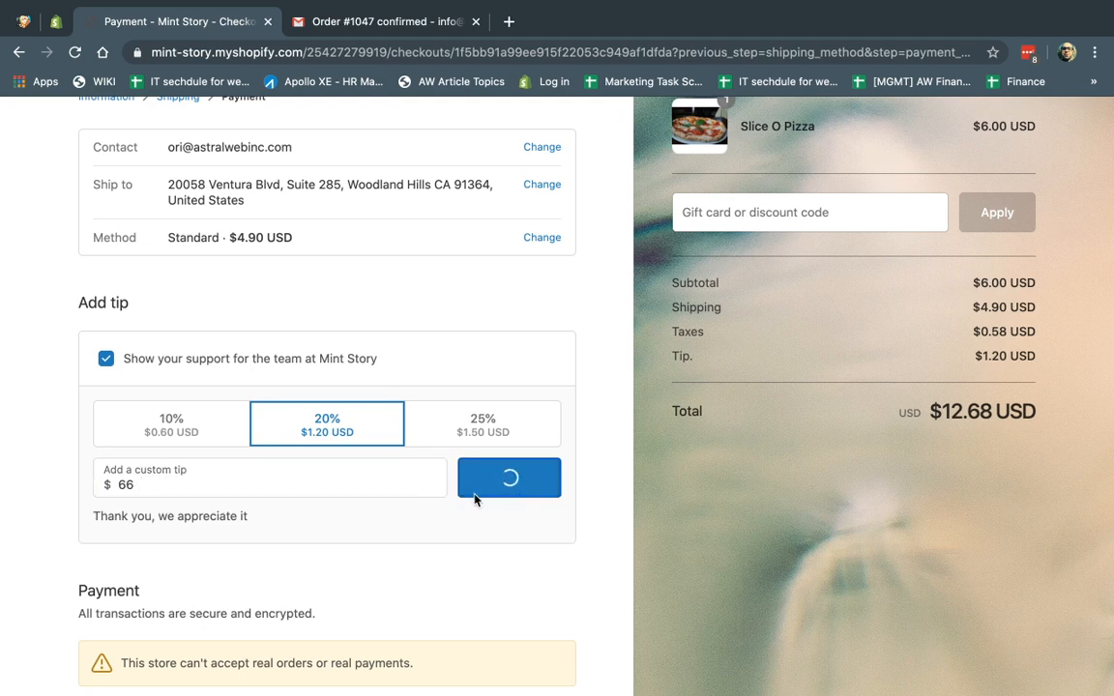
{"action": "left_click", "coordinate": [509, 475]}
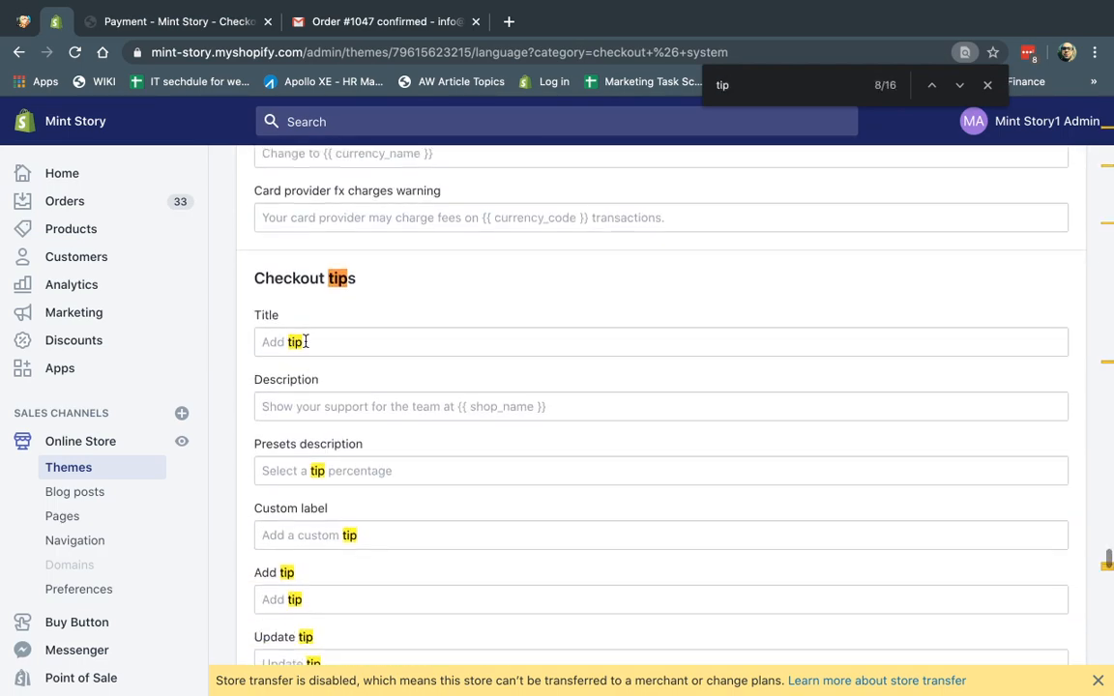
- Inspect the Checkout tips Title and related translation fields, then return to the checkout page
{"action": "left_click", "coordinate": [661, 340]}
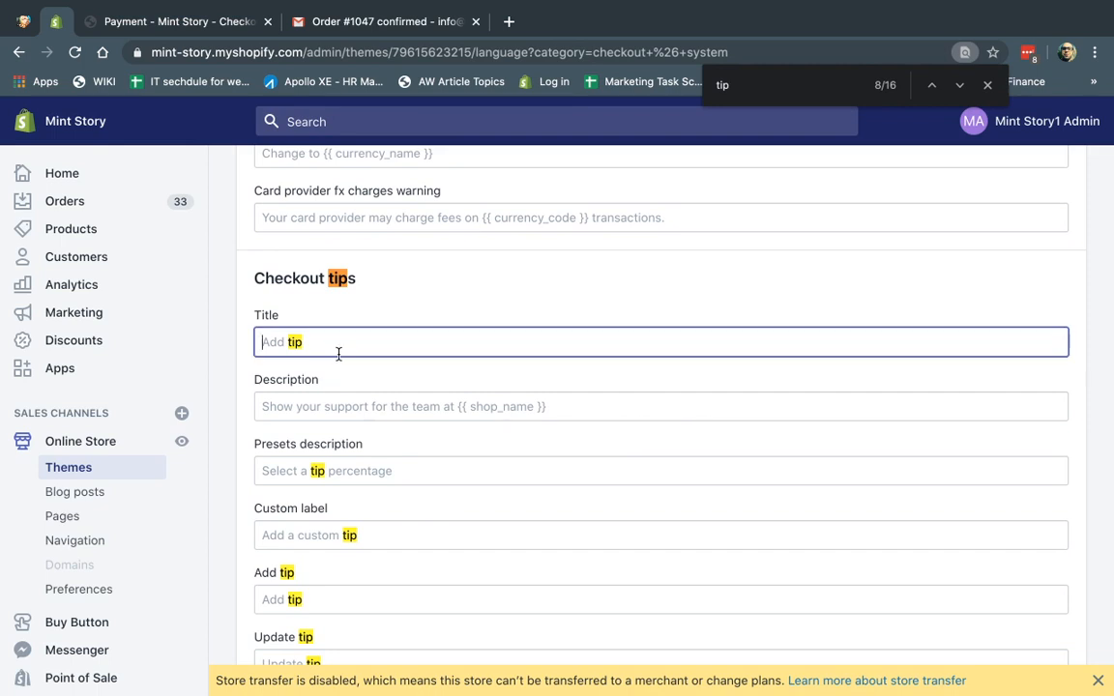
{"action": "scroll", "scroll_direction": "down", "scroll_amount": 3}
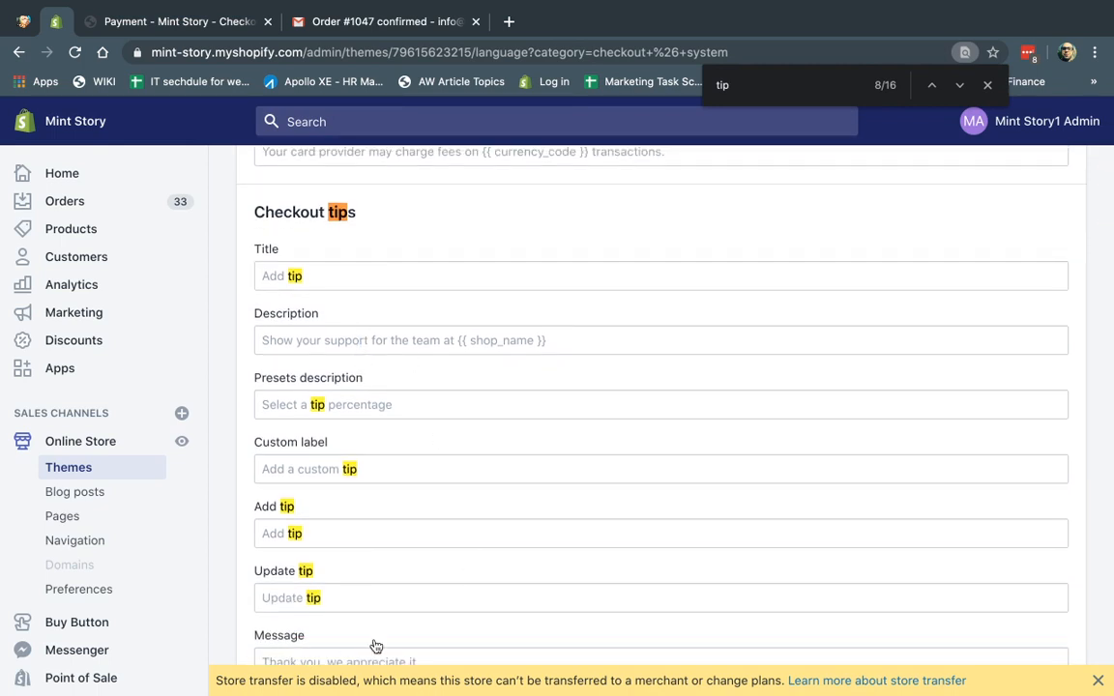
{"action": "left_click", "coordinate": [178, 21]}
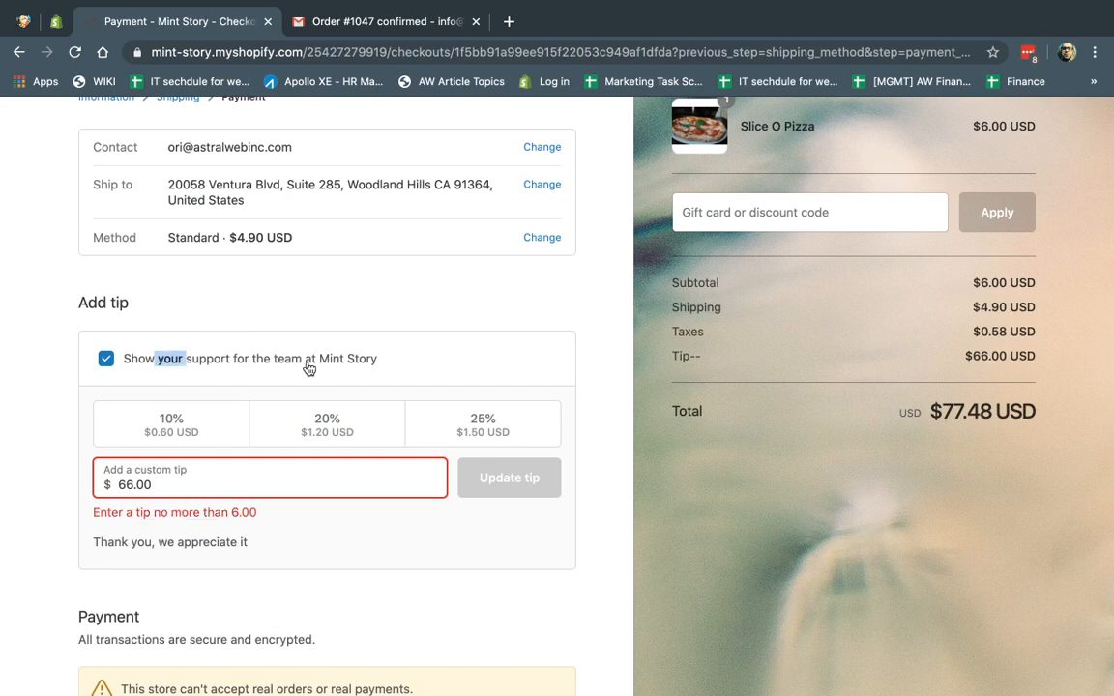
{"action": "mouse_move", "coordinate": [178, 557]}
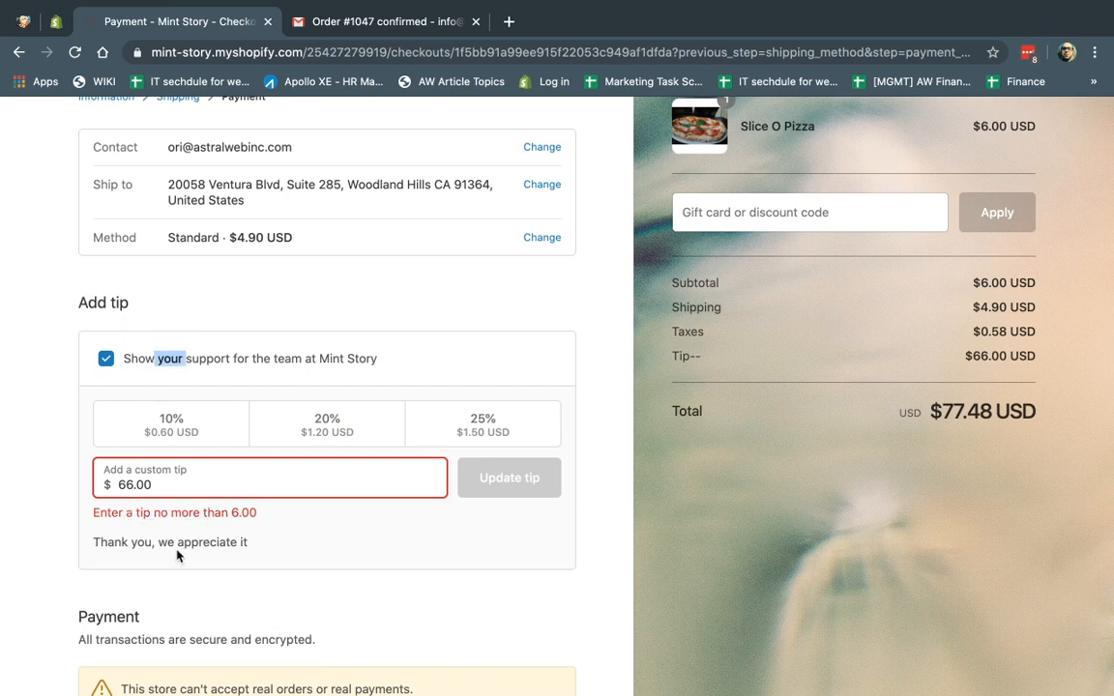
{"action": "mouse_move", "coordinate": [449, 543]}
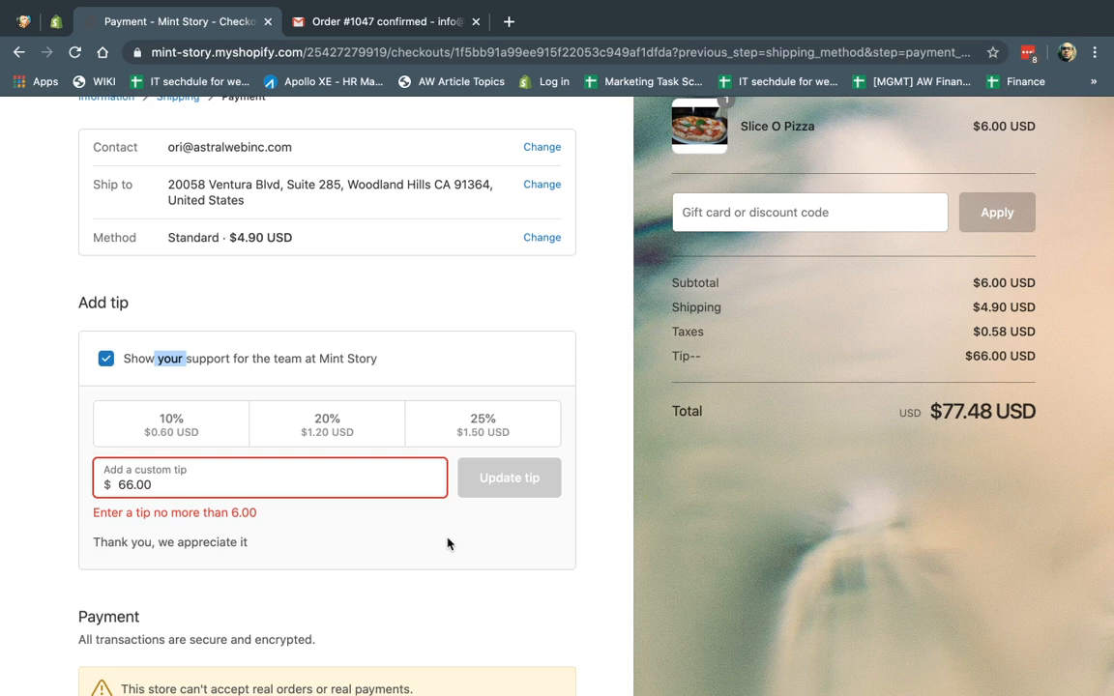
{"action": "mouse_move", "coordinate": [654, 417]}
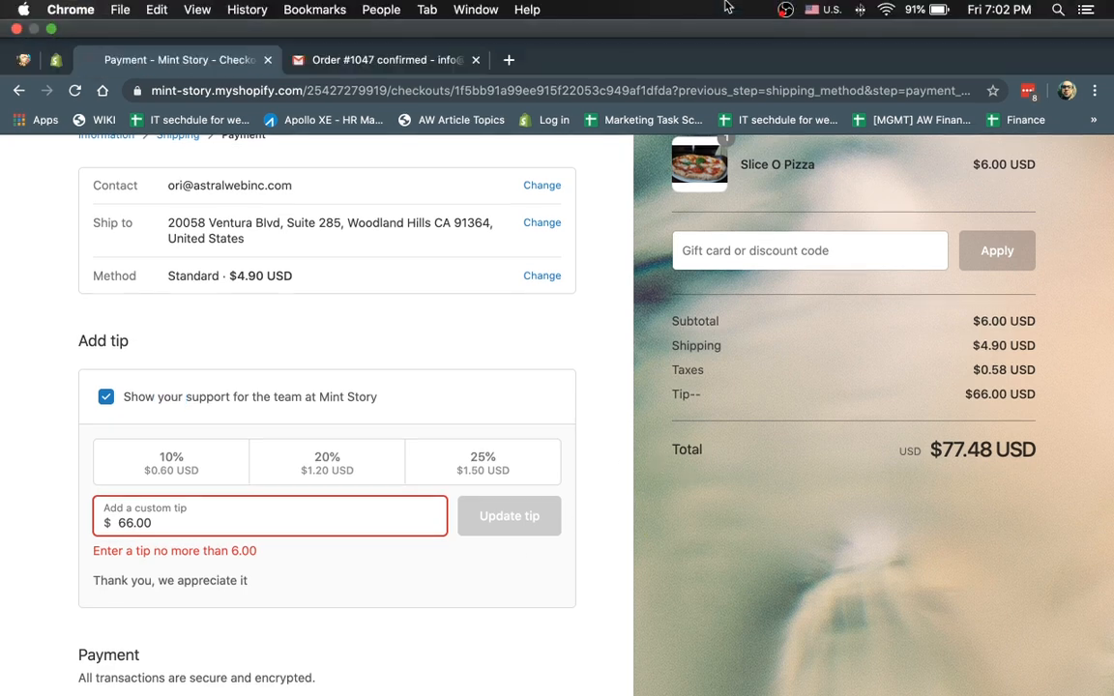
- Scroll the checkout to the error rejecting the $66.00 tip, limiting tips to $6.00
{"action": "scroll", "scroll_direction": "down", "scroll_amount": 3}
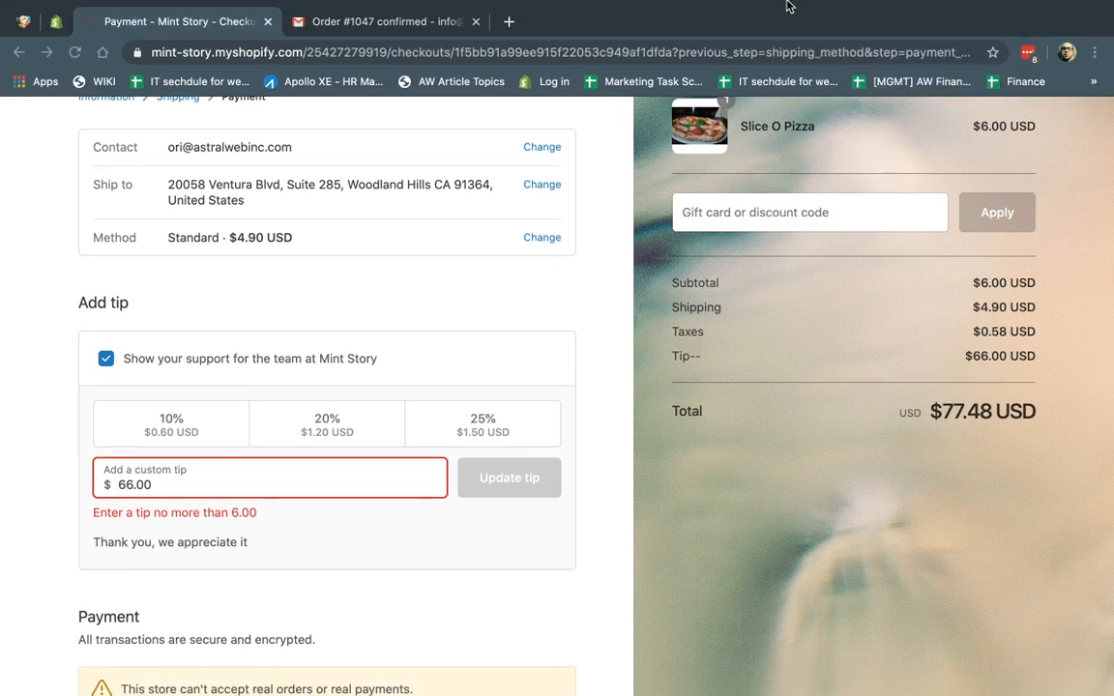